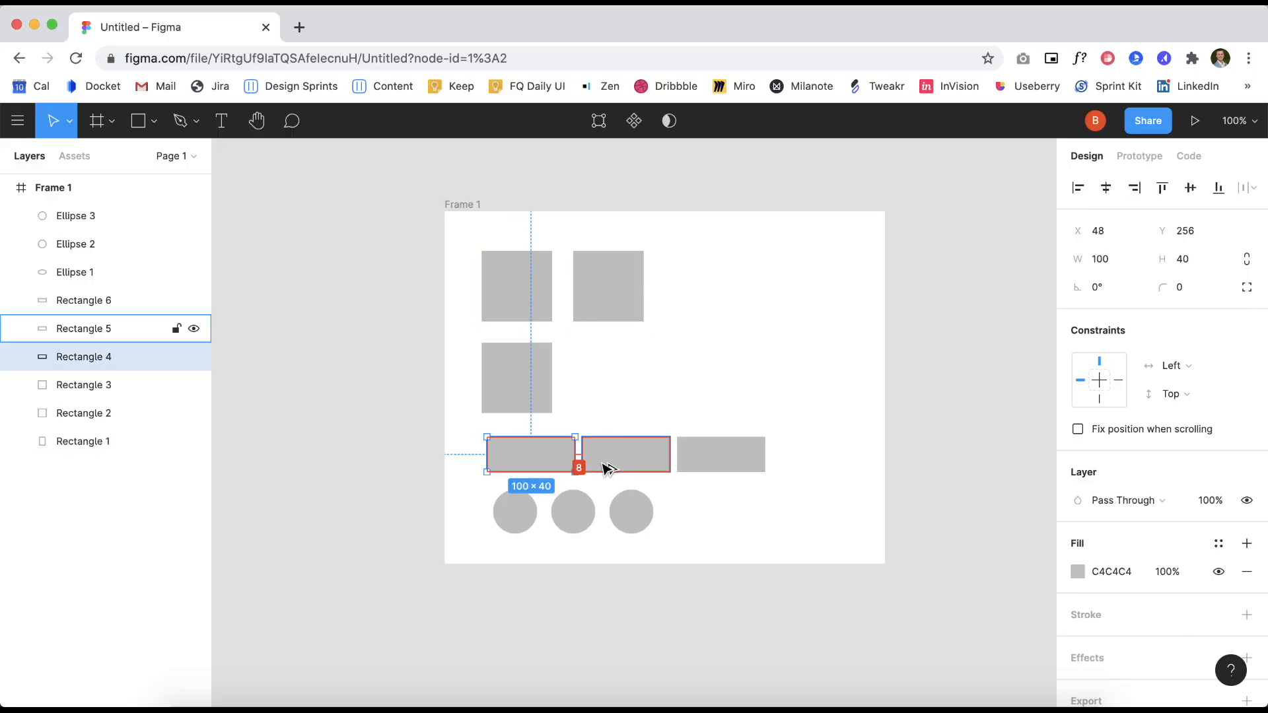
# Select the wide rectangle and then the square below the top-left one
pyautogui.click(515, 511)
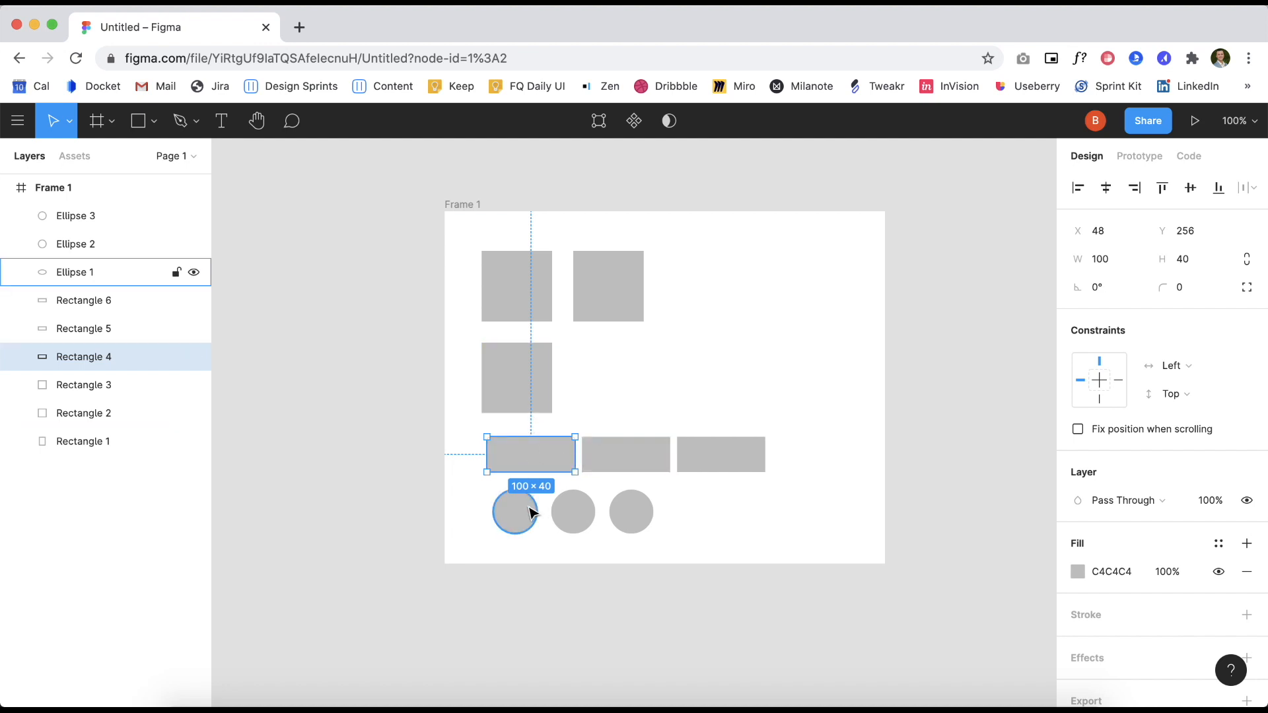
pyautogui.click(572, 512)
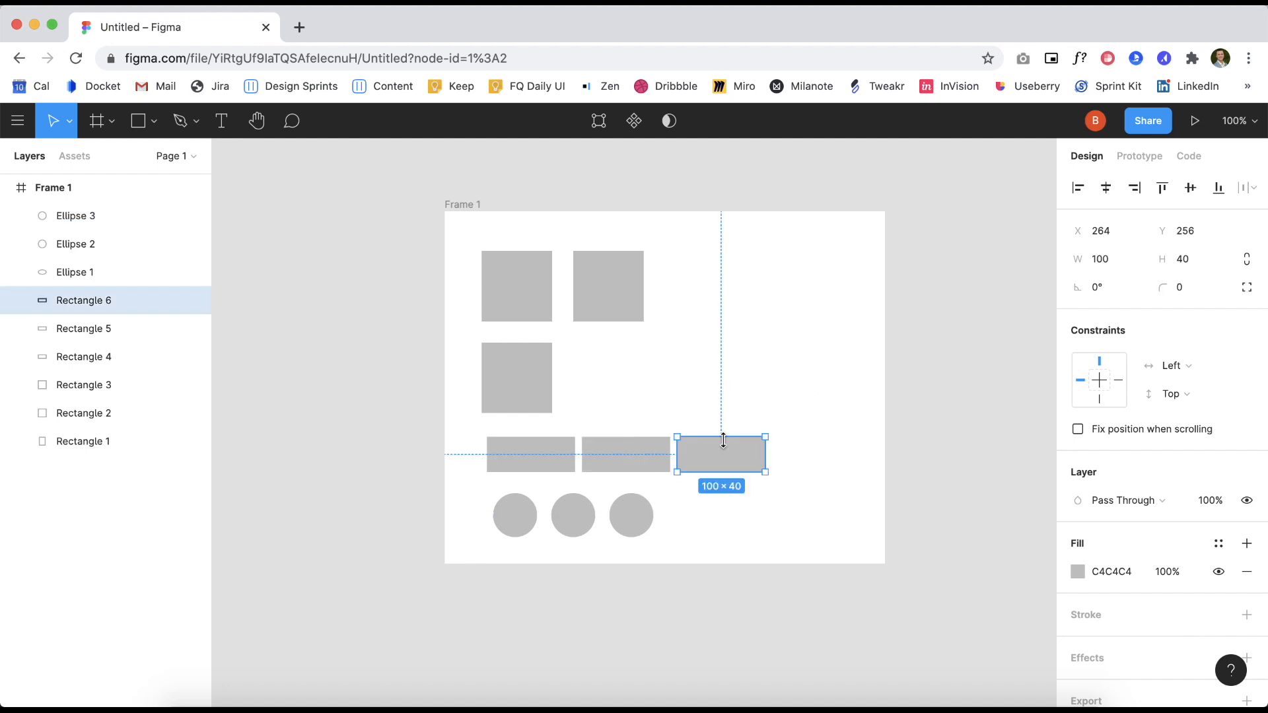
pyautogui.click(515, 378)
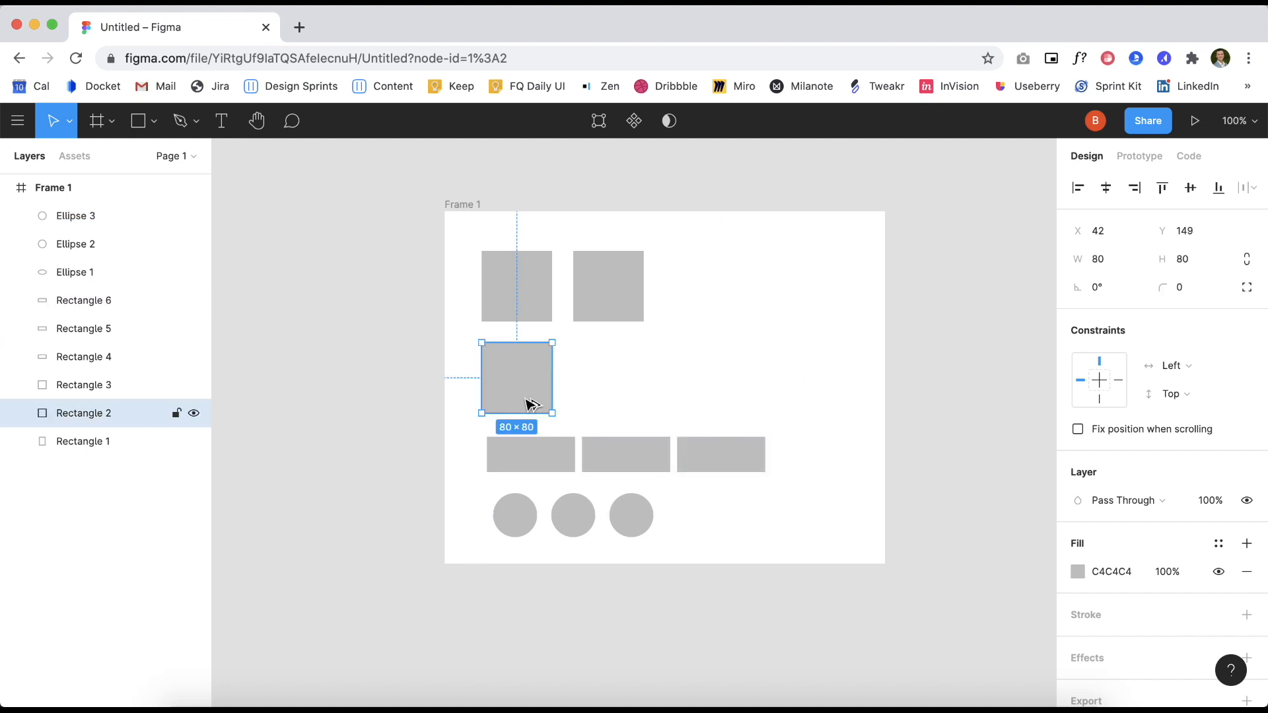
pyautogui.moveTo(704, 397)
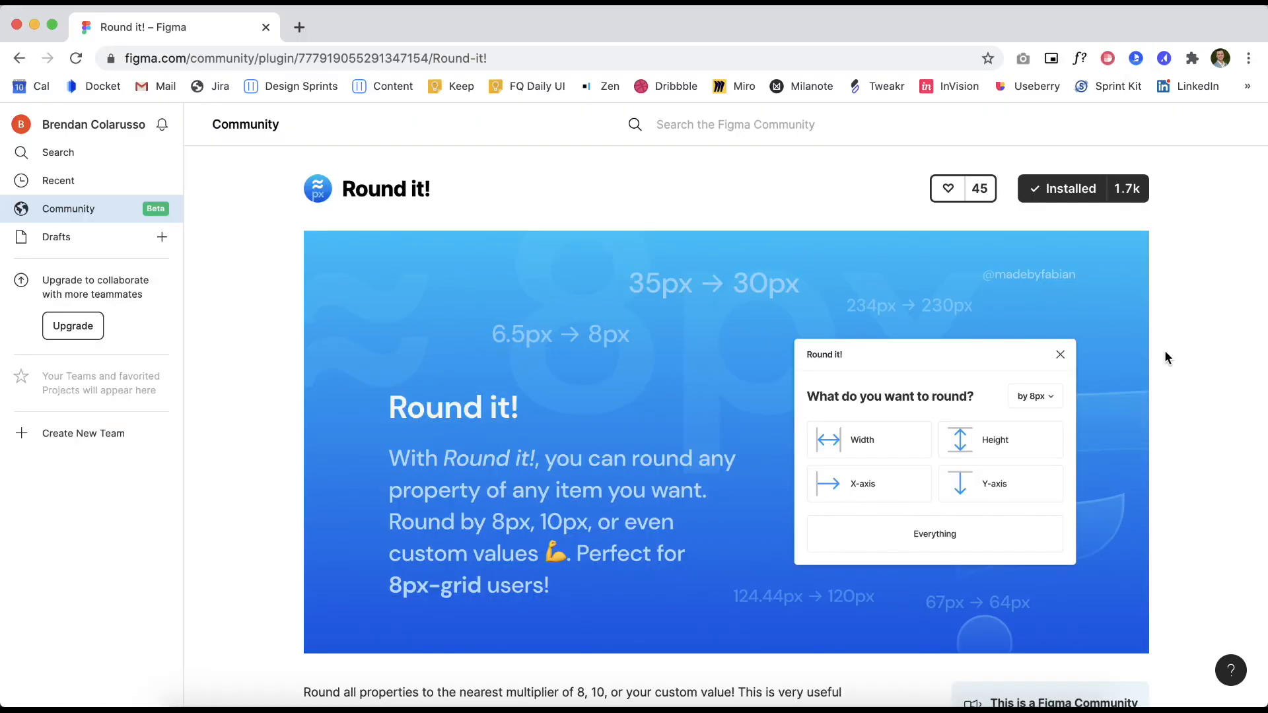
# Scroll through the Round it! plugin description about rounding to multiples of 8 or 10
pyautogui.scroll(-3)
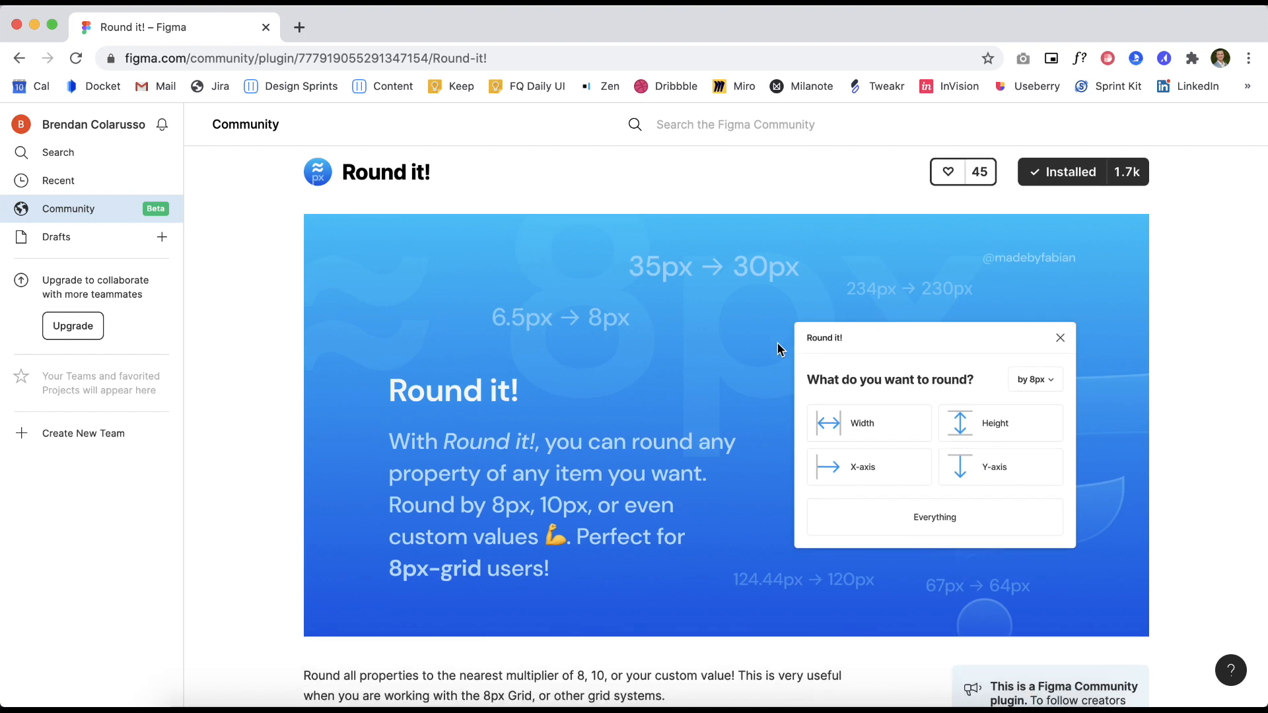
pyautogui.scroll(-3)
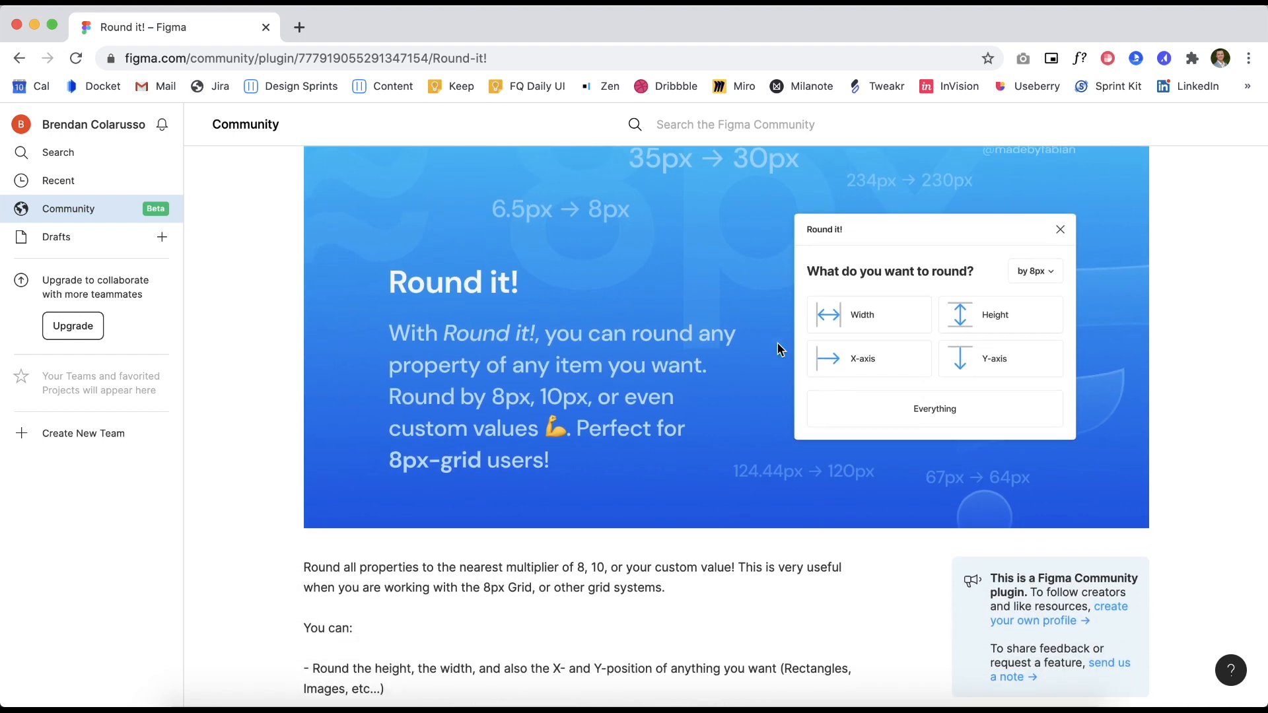
pyautogui.scroll(-3)
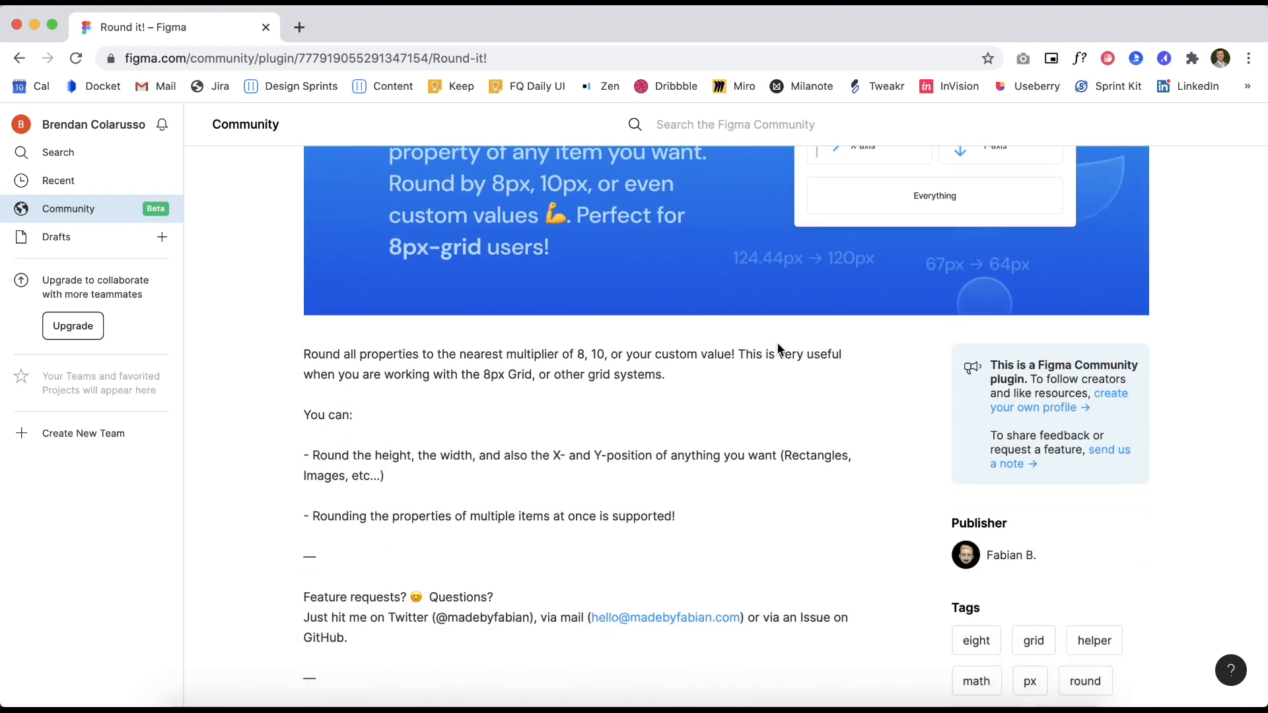
pyautogui.scroll(-3)
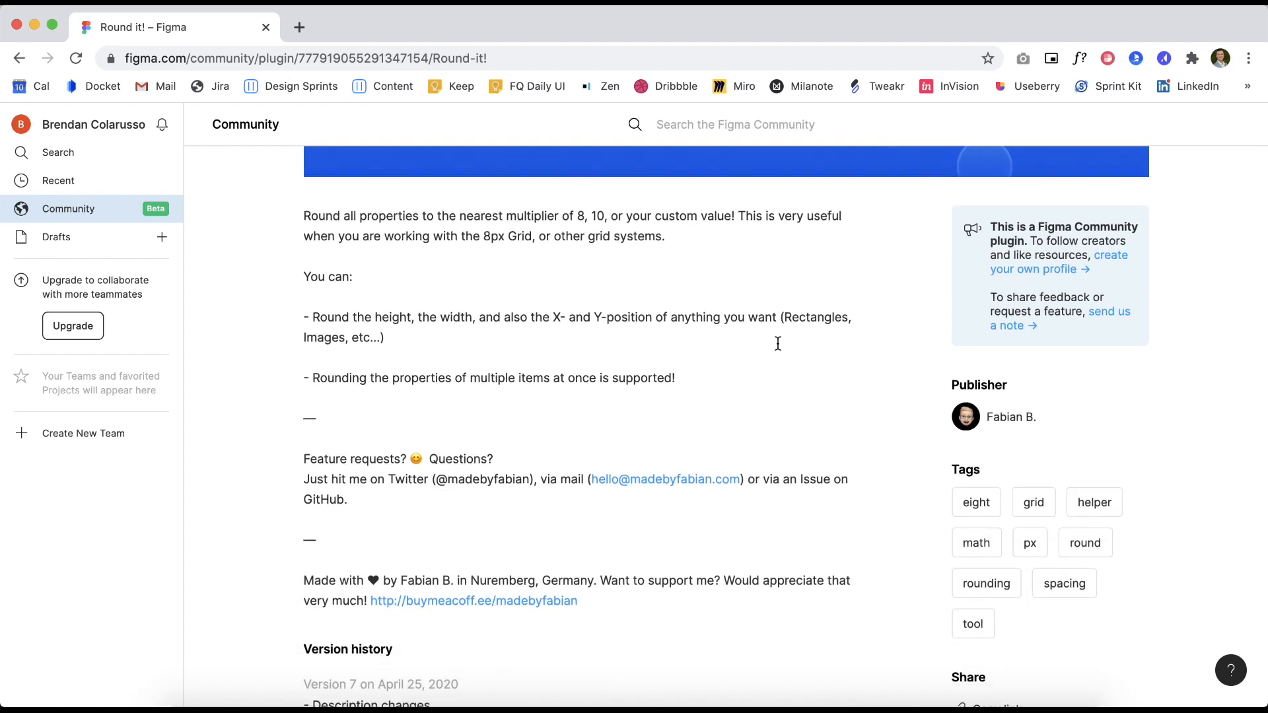
pyautogui.scroll(3)
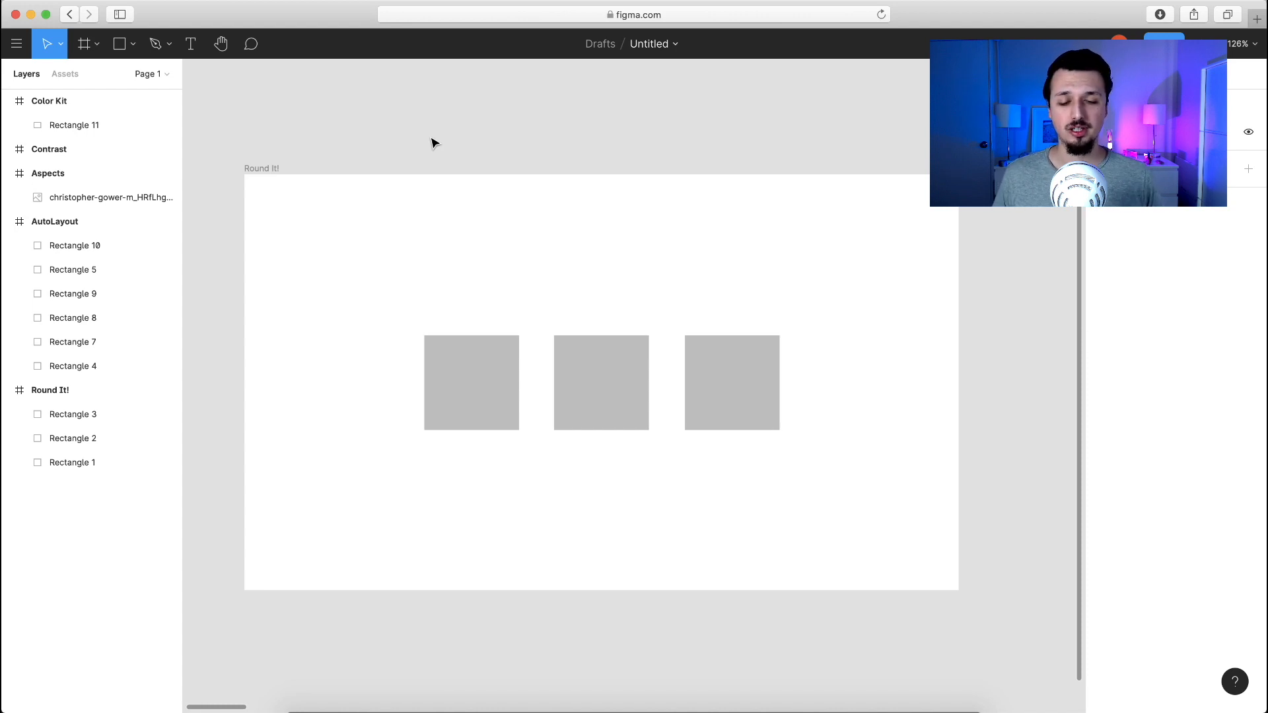
# Select the three Round It! squares and bring up the main menu for Plugins
pyautogui.click(470, 383)
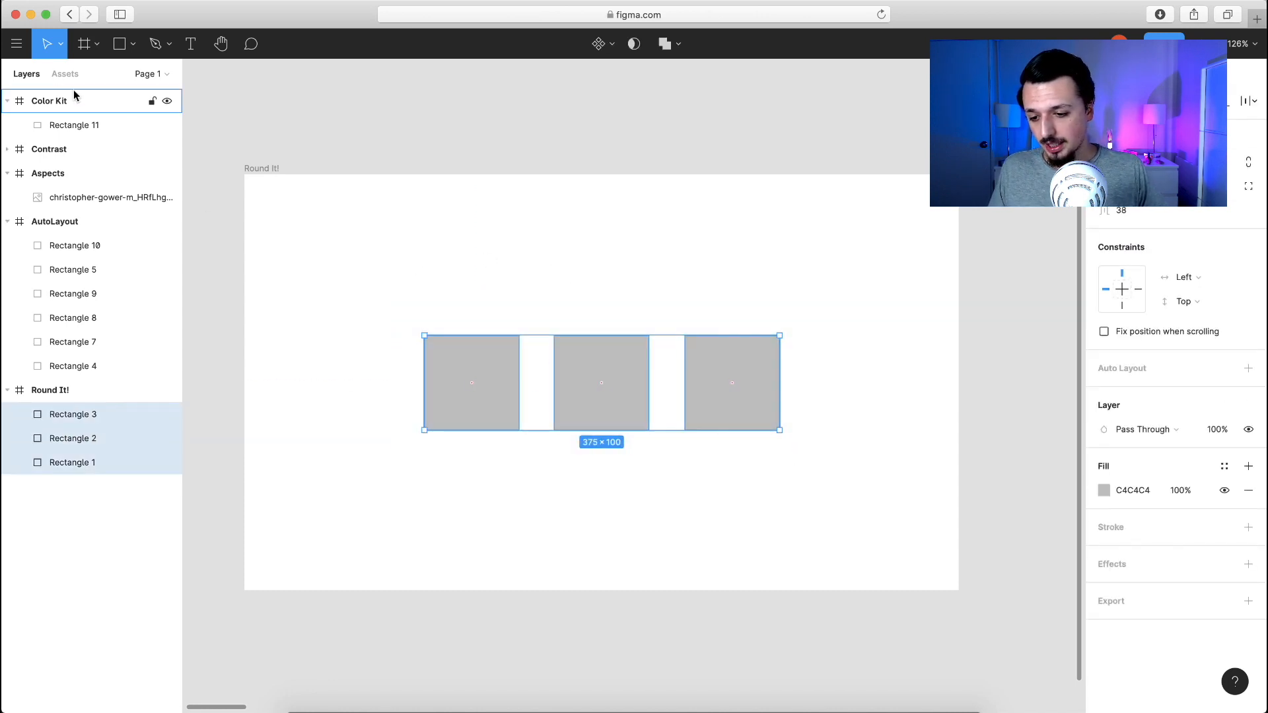
pyautogui.click(16, 44)
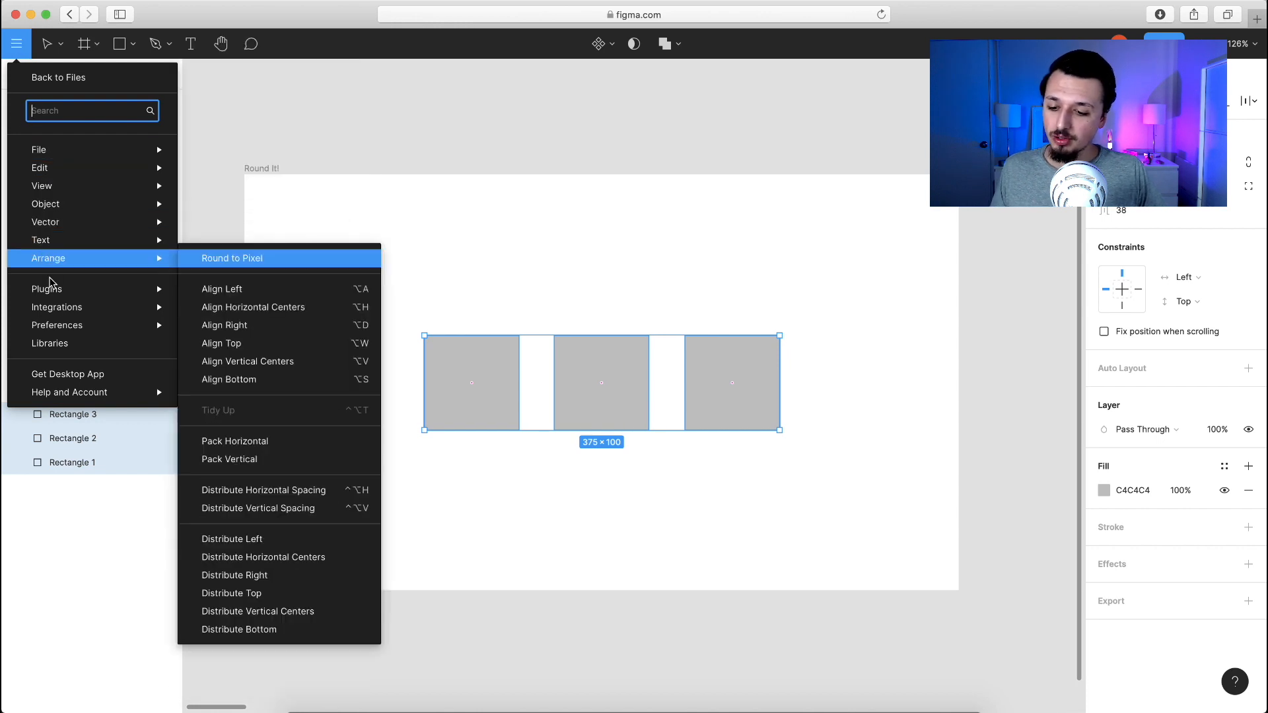
pyautogui.moveTo(47, 289)
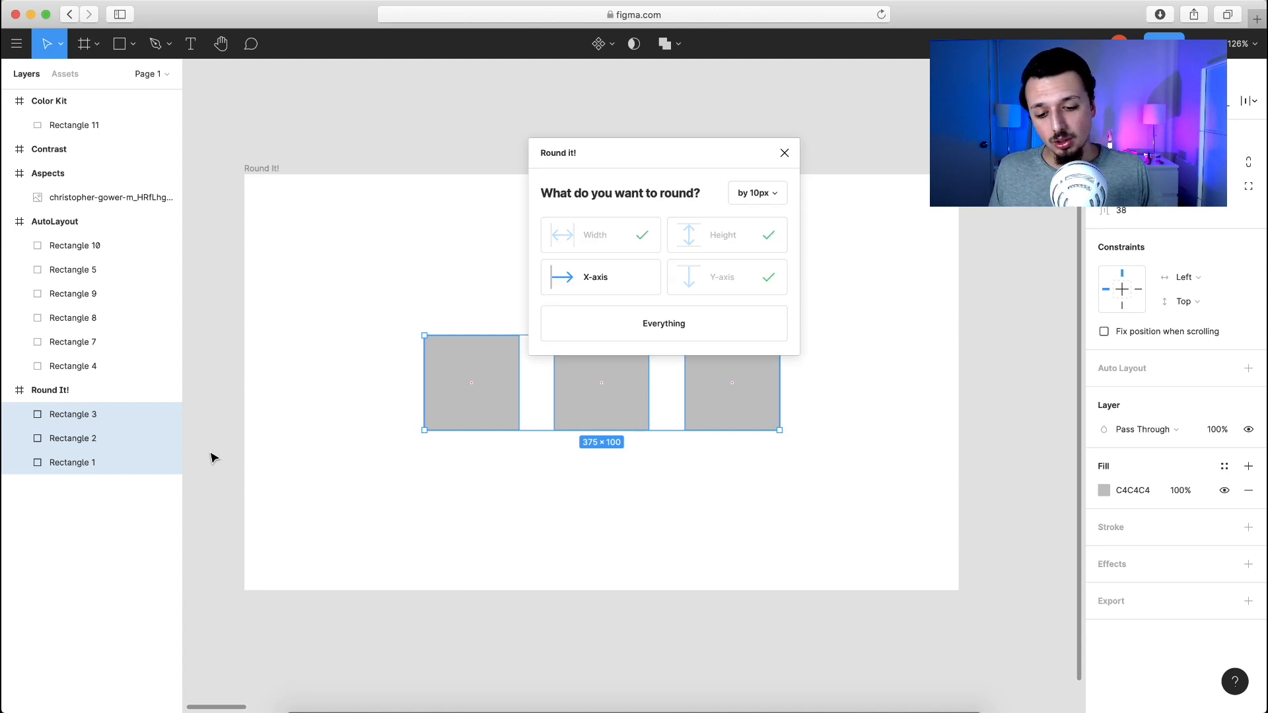
# Round every property of the squares by 10px in Round it!, giving 380 × 100, then dismiss the plugin
pyautogui.click(755, 193)
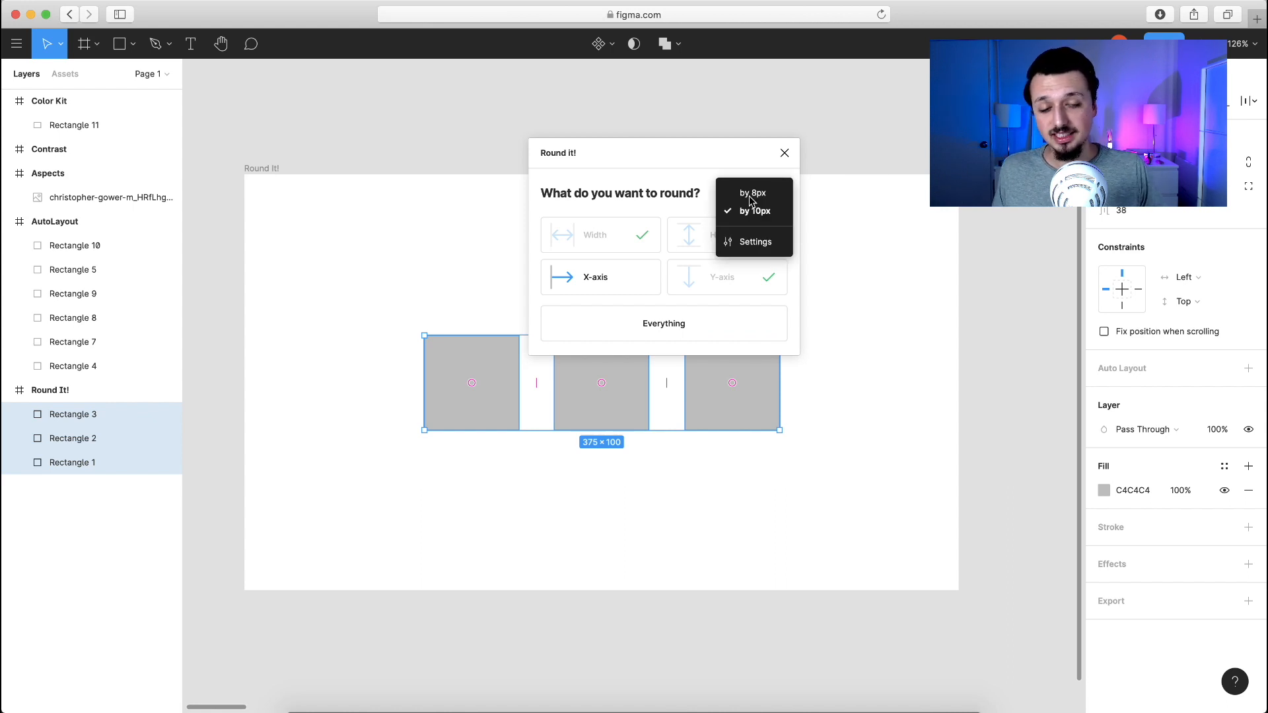
pyautogui.moveTo(753, 242)
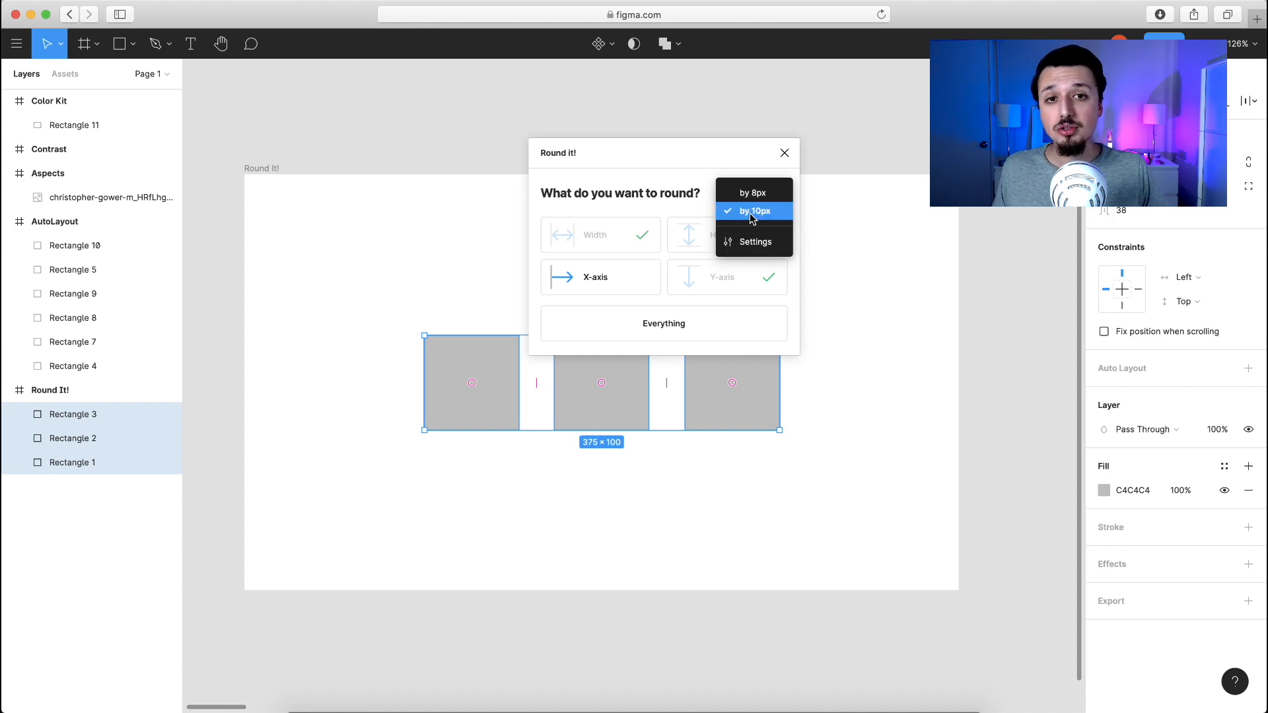
pyautogui.click(753, 211)
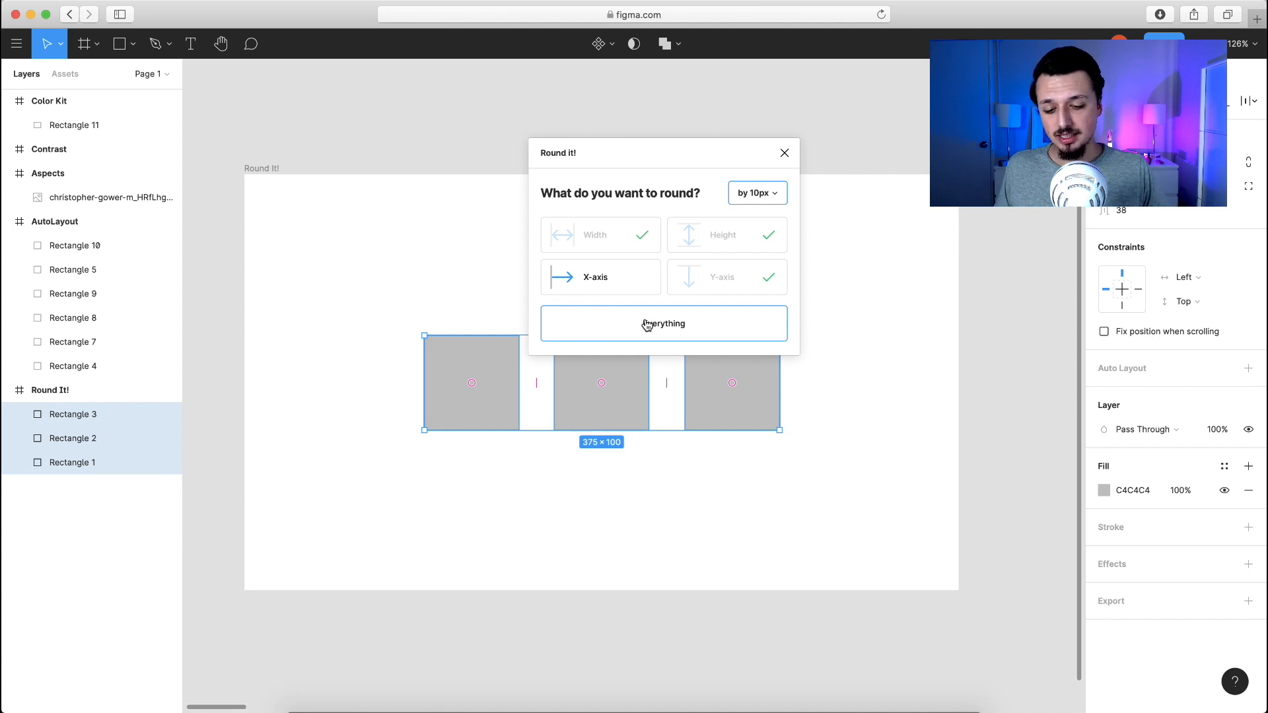
pyautogui.click(663, 324)
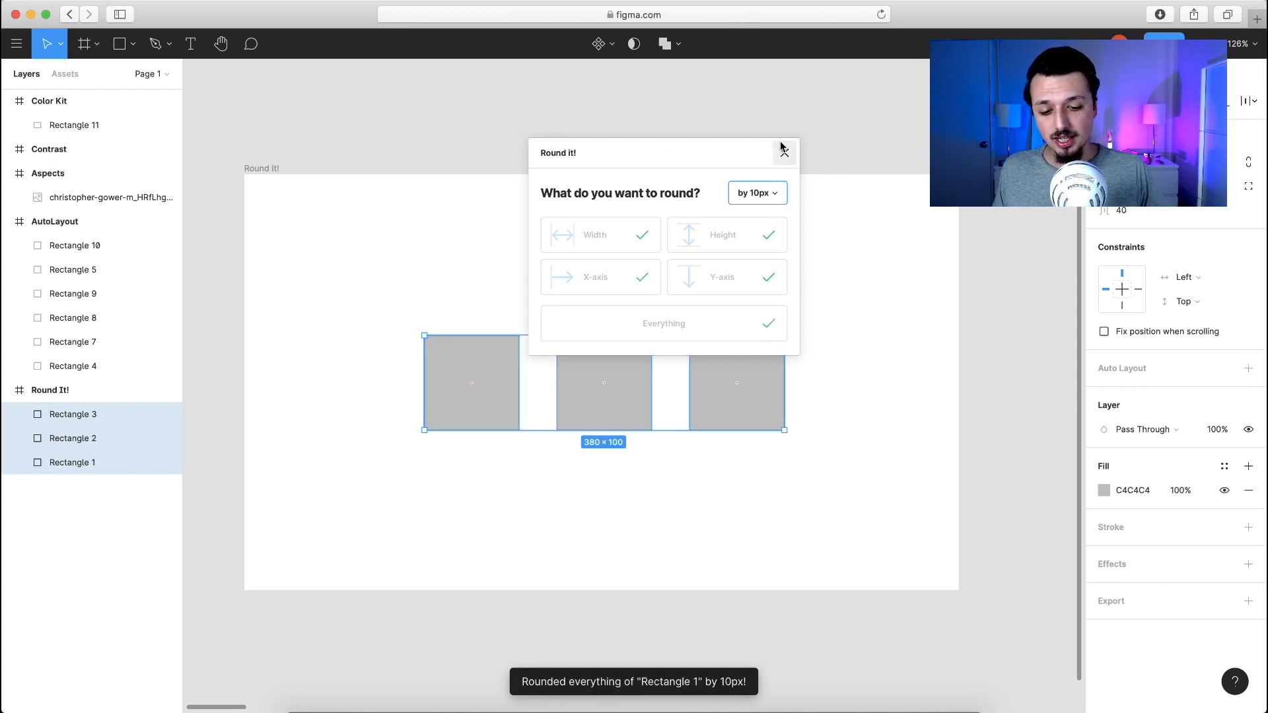
pyautogui.click(784, 152)
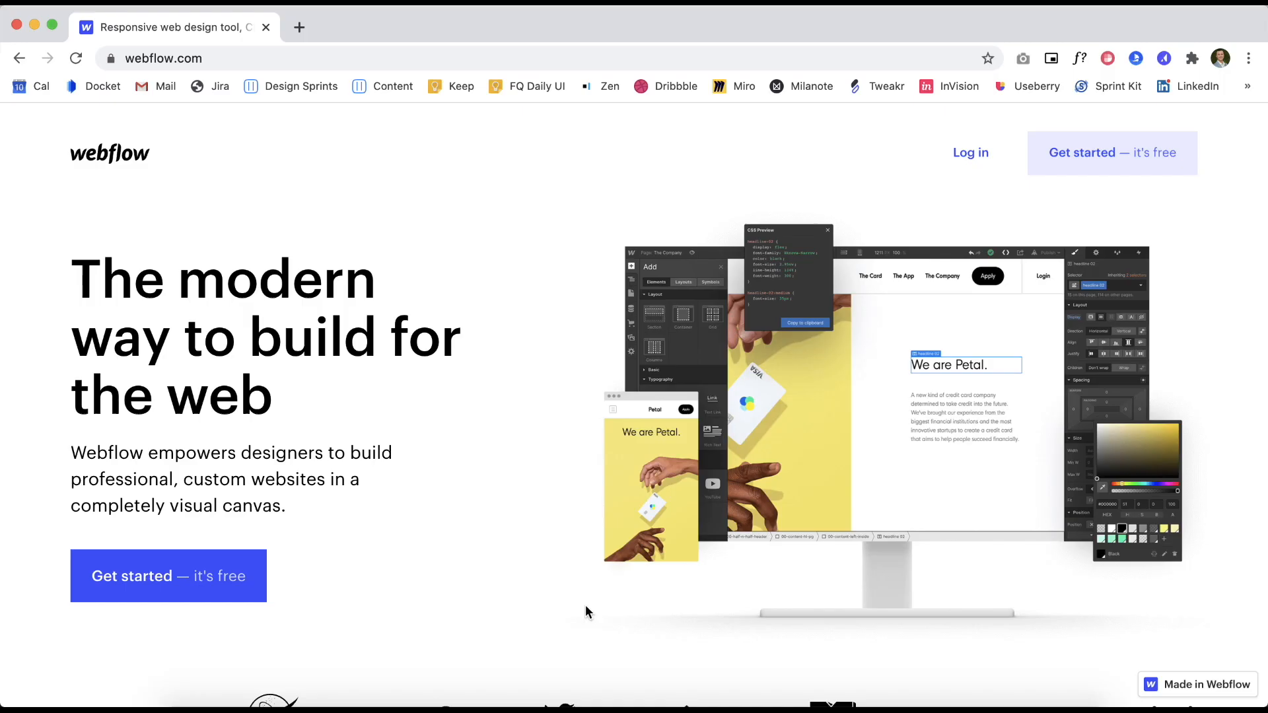
# Scroll down the Webflow homepage toward the visual flexbox builder
pyautogui.scroll(-3)
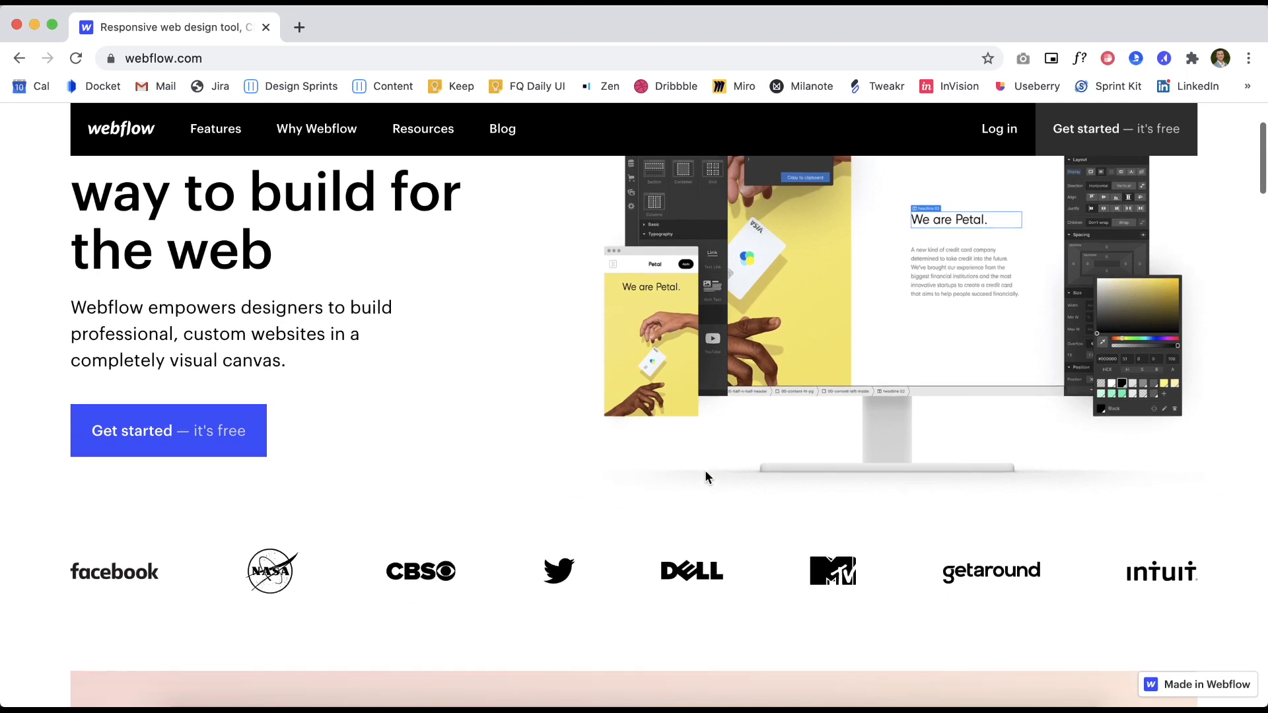
pyautogui.scroll(-3)
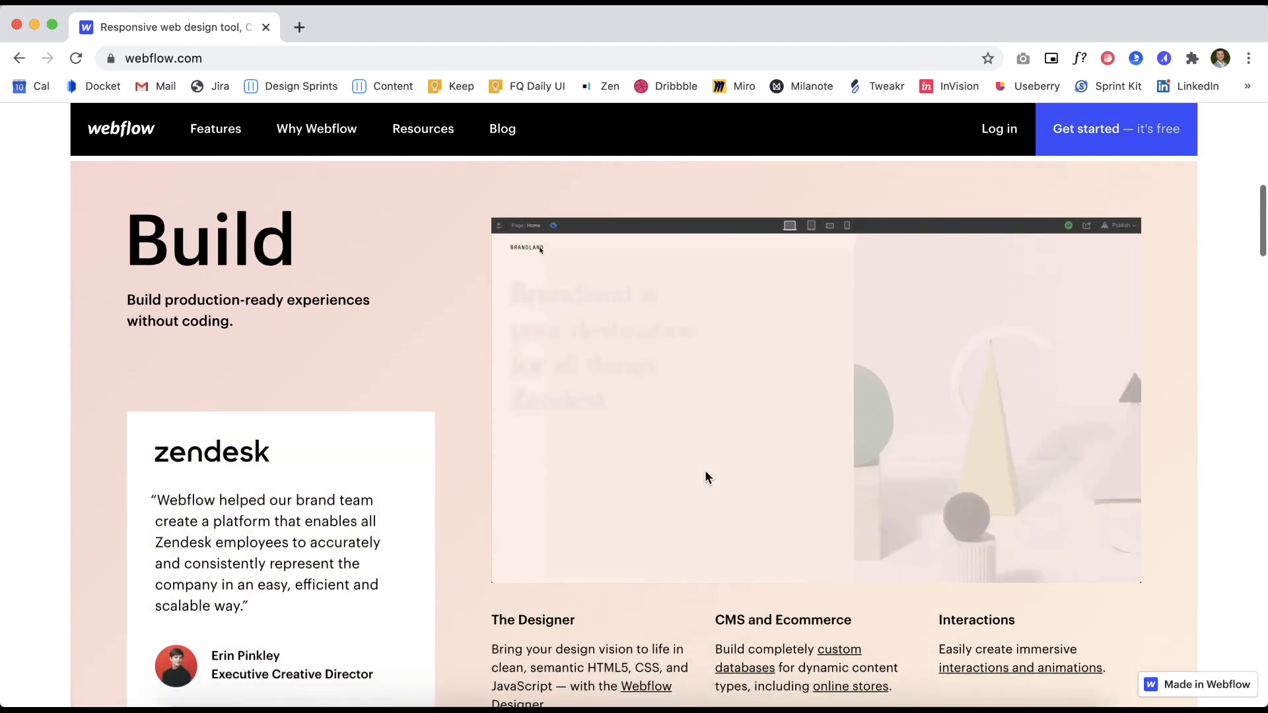
pyautogui.scroll(-3)
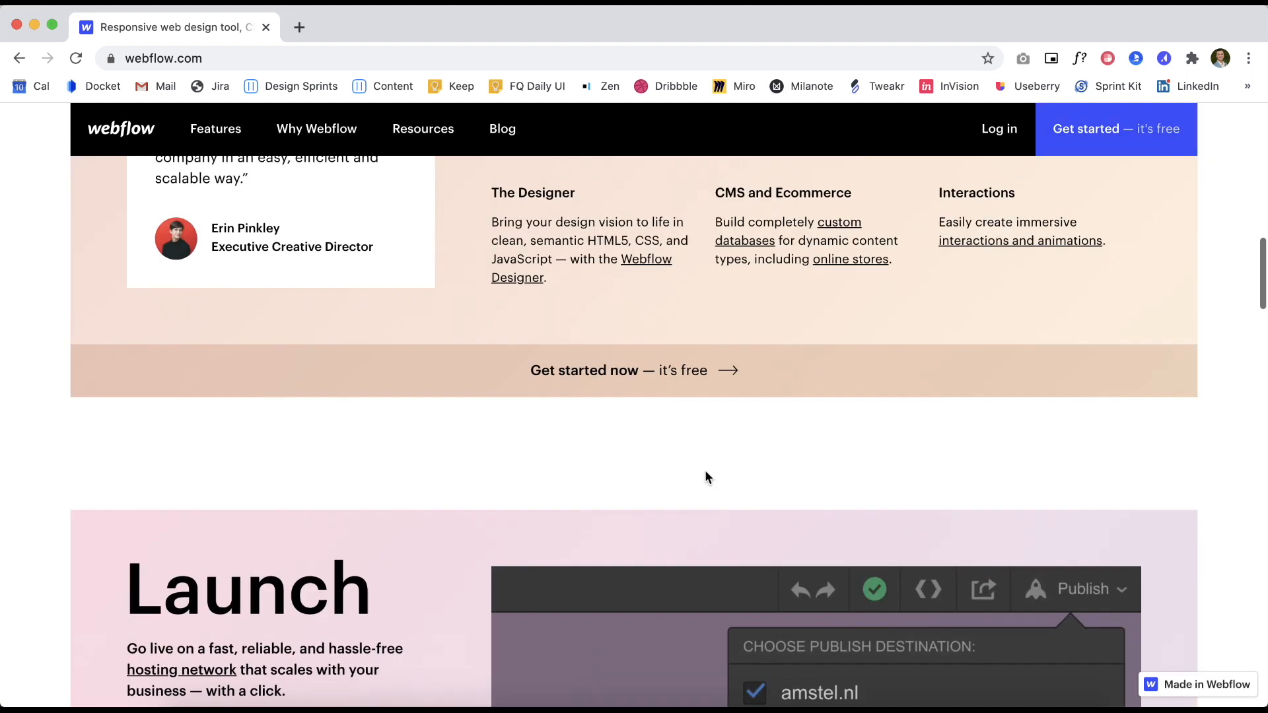
pyautogui.scroll(-3)
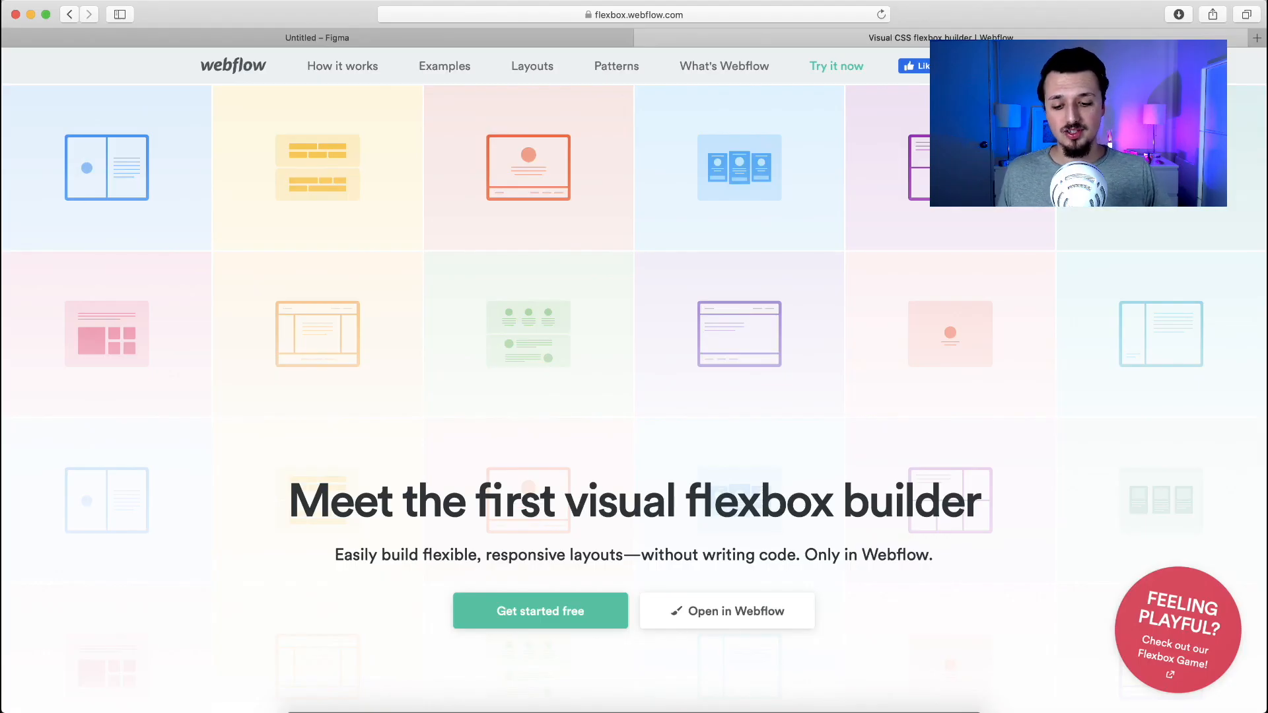
pyautogui.scroll(-3)
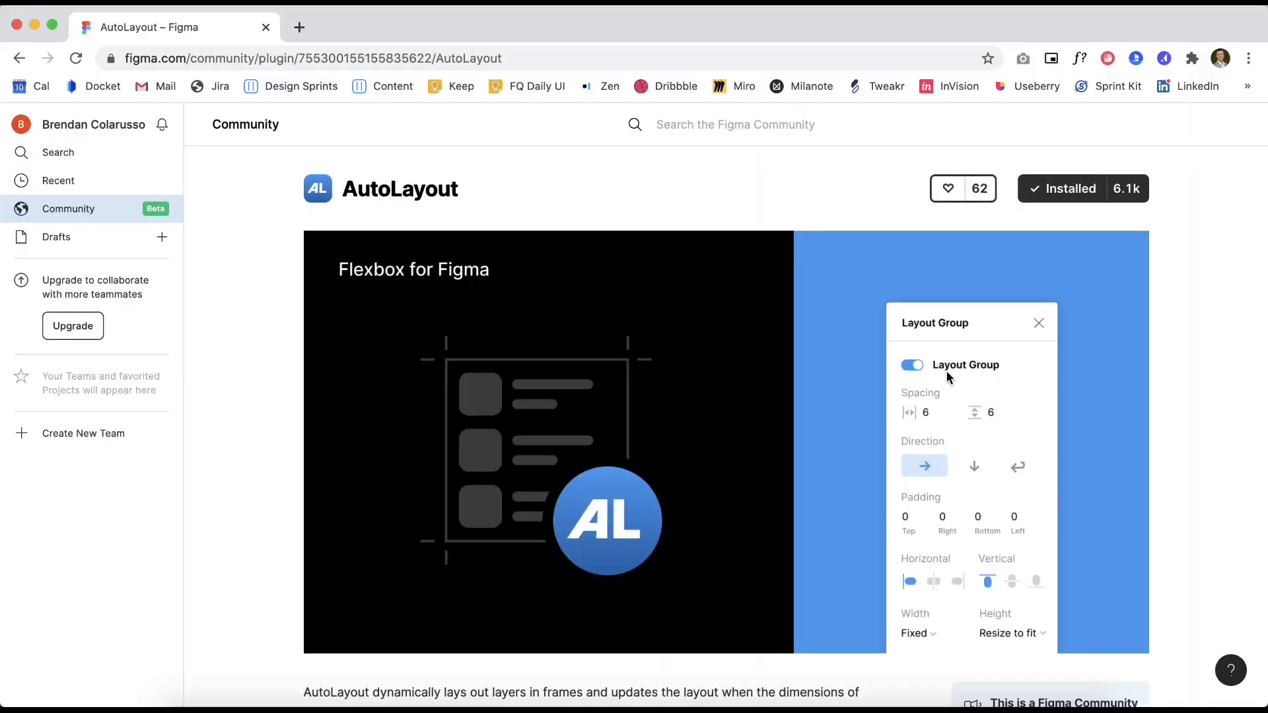
# Scroll through the AutoLayout plugin description of laying out layers in frames
pyautogui.scroll(-3)
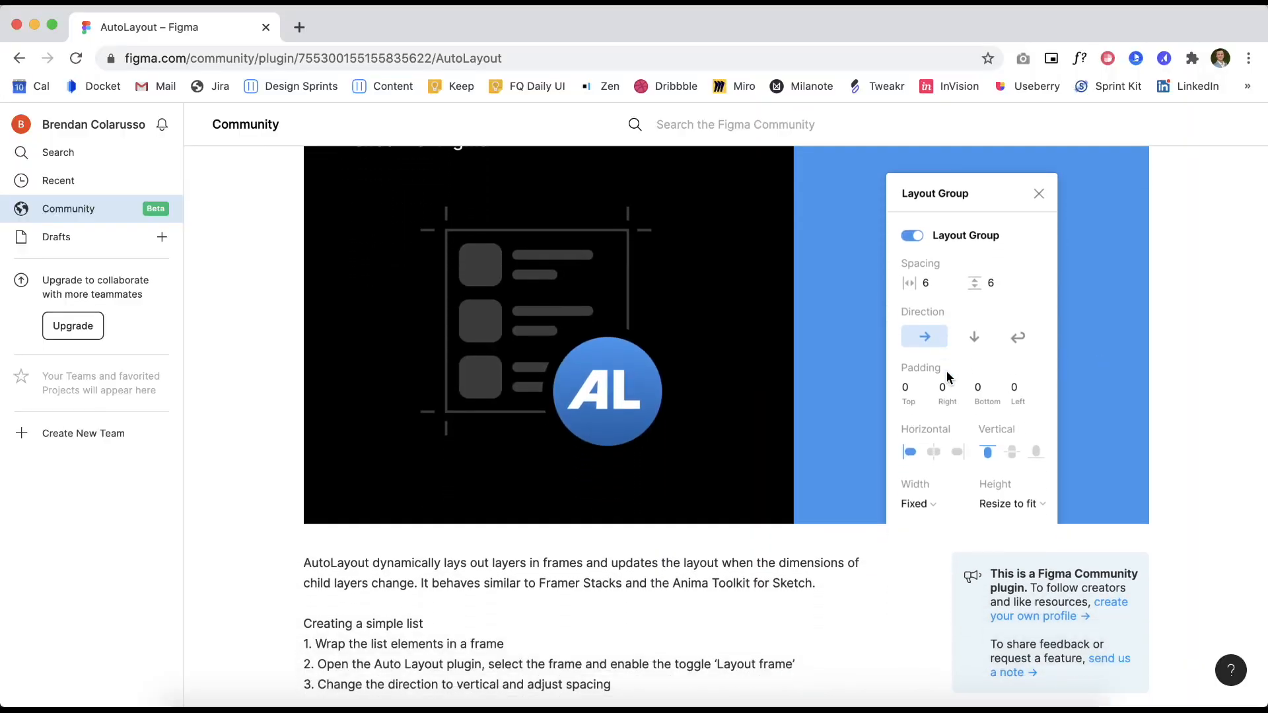
pyautogui.scroll(-3)
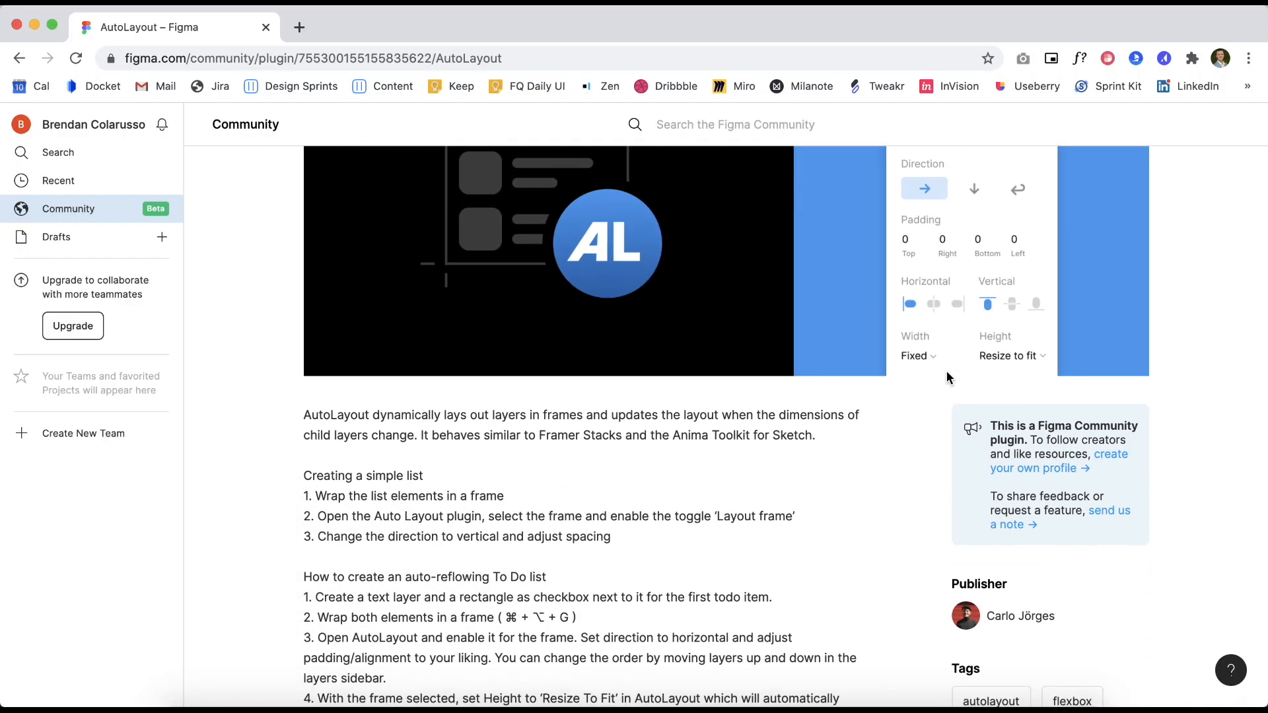
pyautogui.scroll(-3)
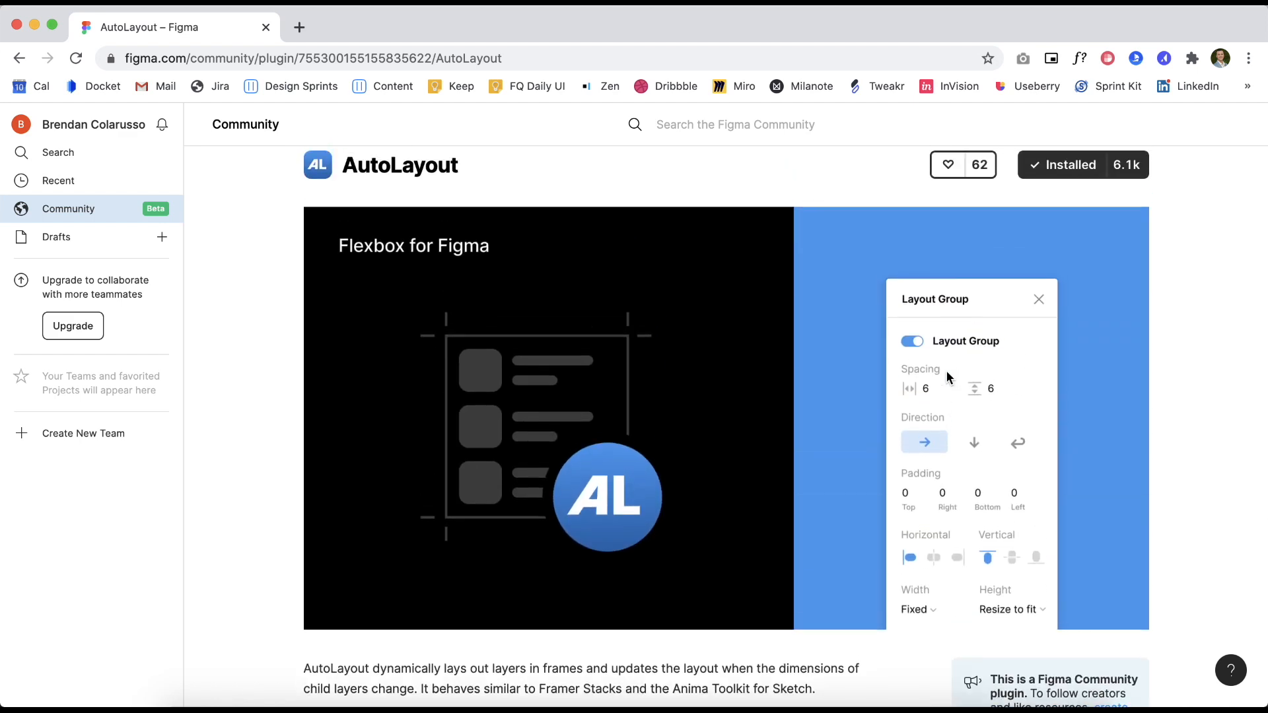
pyautogui.scroll(-3)
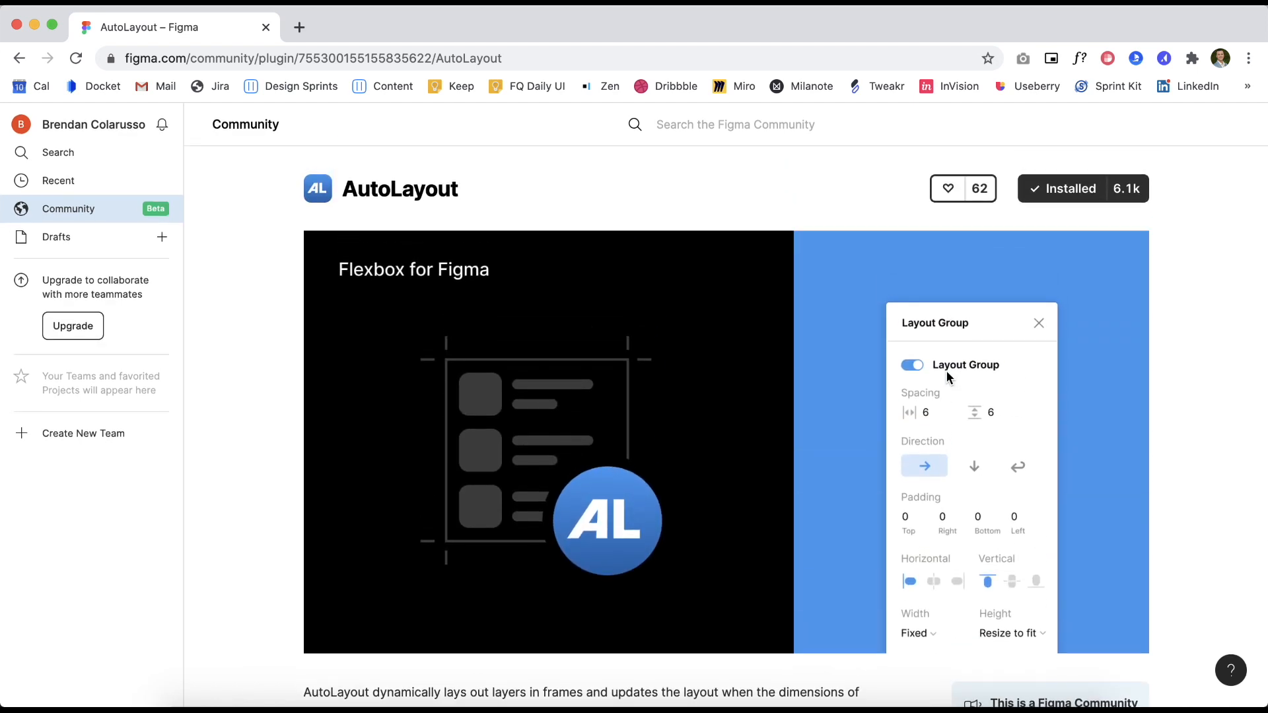
pyautogui.scroll(-3)
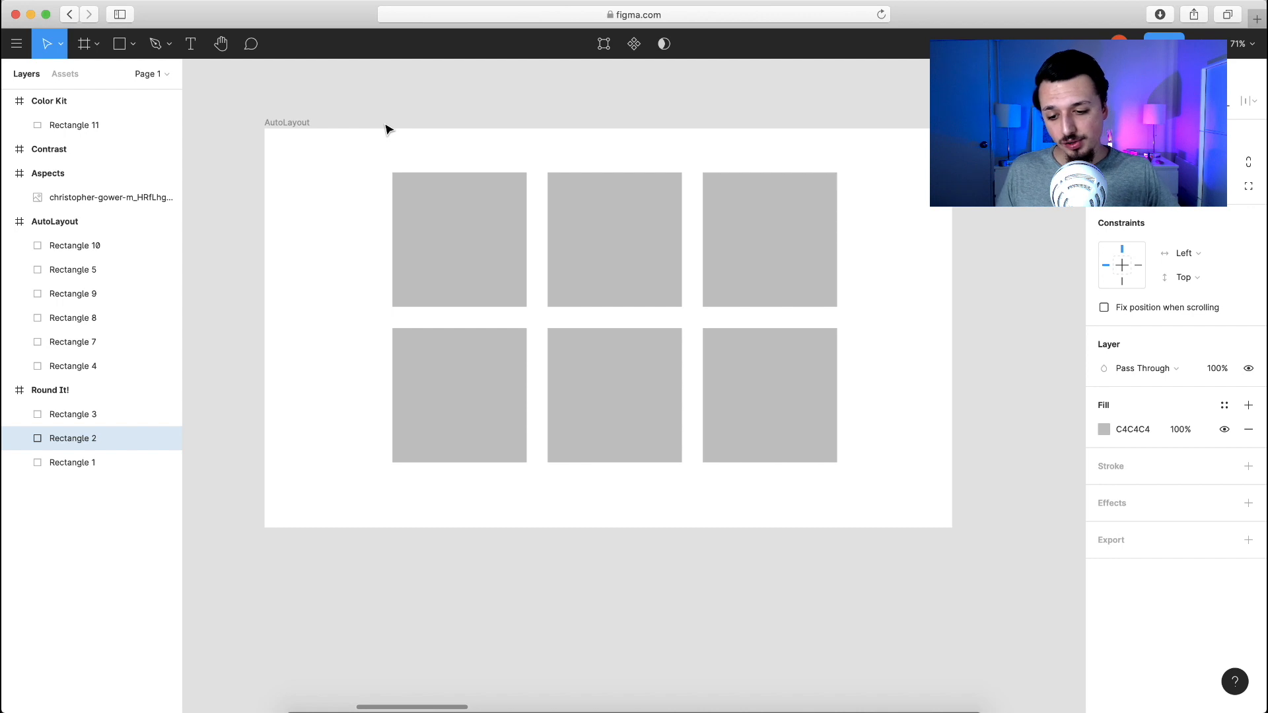
# Select the AutoLayout frame to run the AutoLayout plugin with wrap and 8 px spacing
pyautogui.click(16, 44)
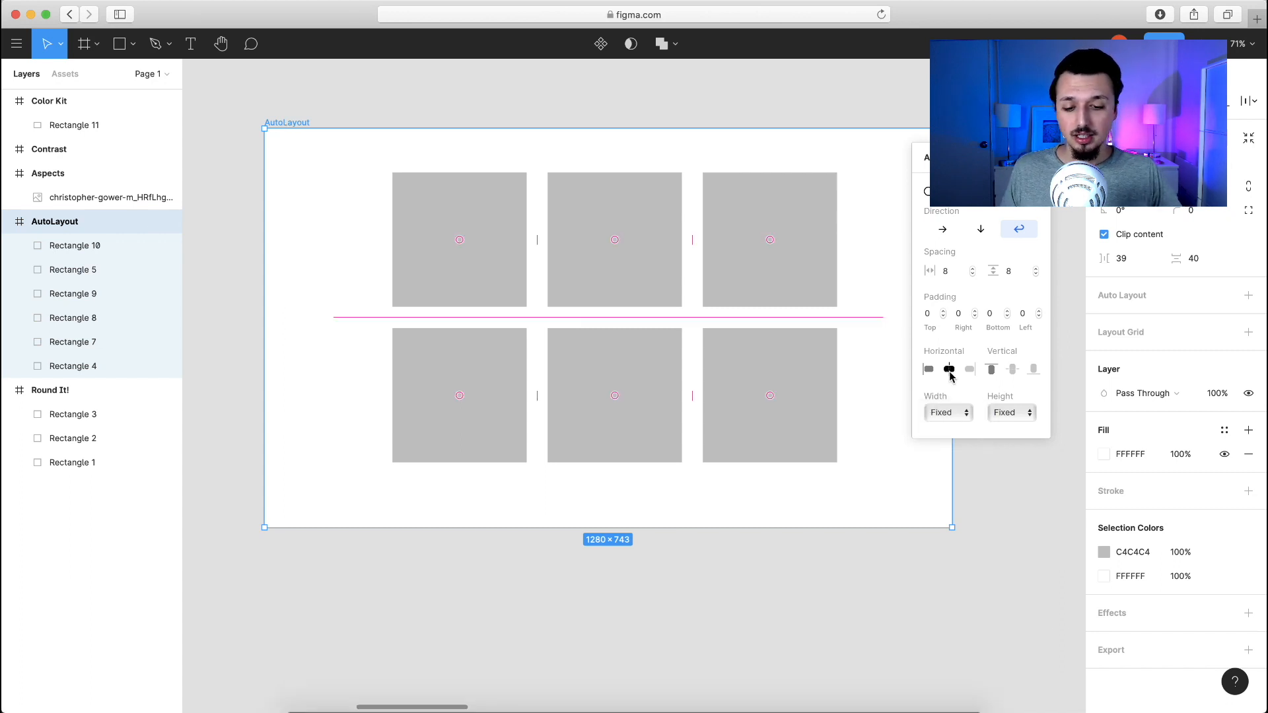
# Set the AutoLayout frame direction to vertical so its squares stack in one column
pyautogui.click(942, 228)
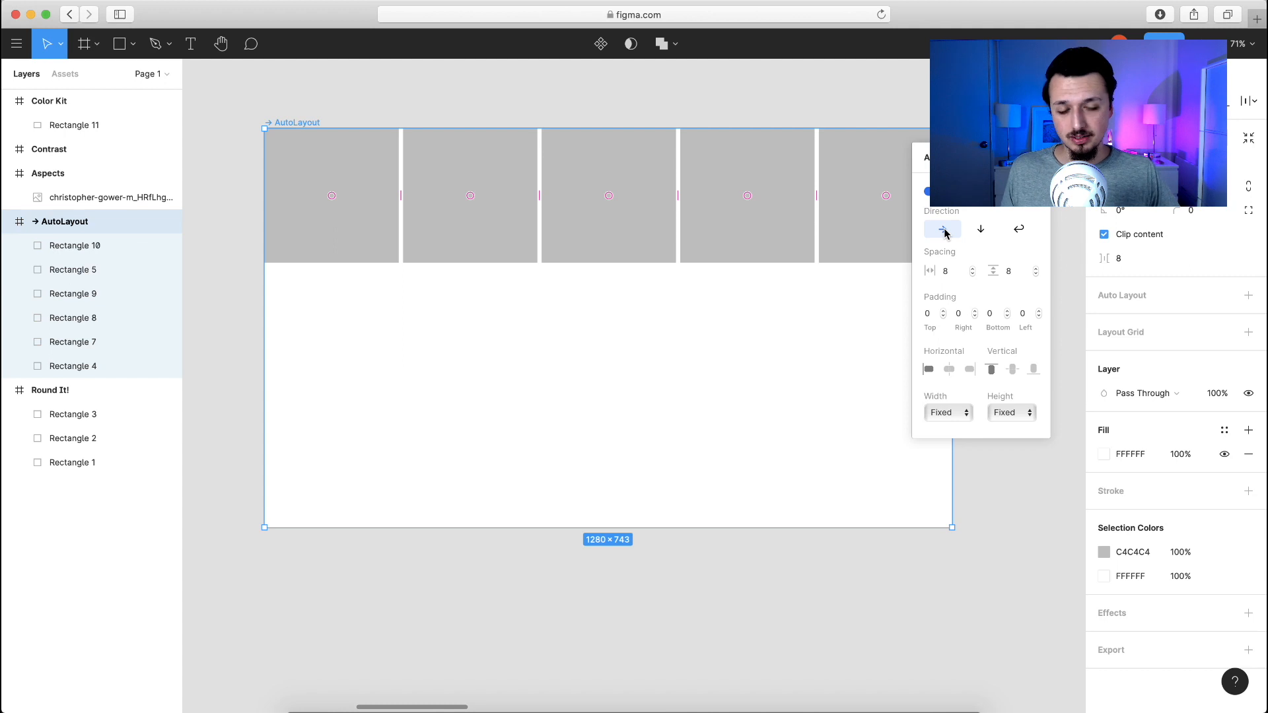
pyautogui.click(980, 228)
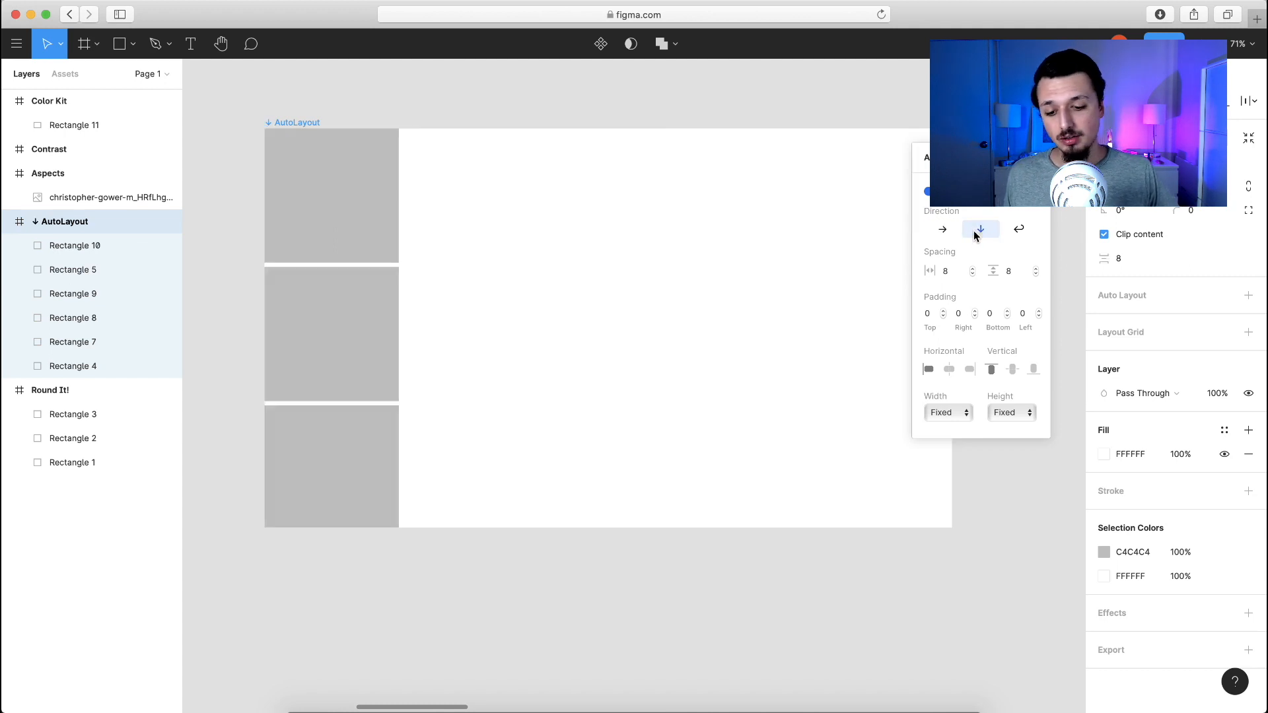
pyautogui.click(1019, 230)
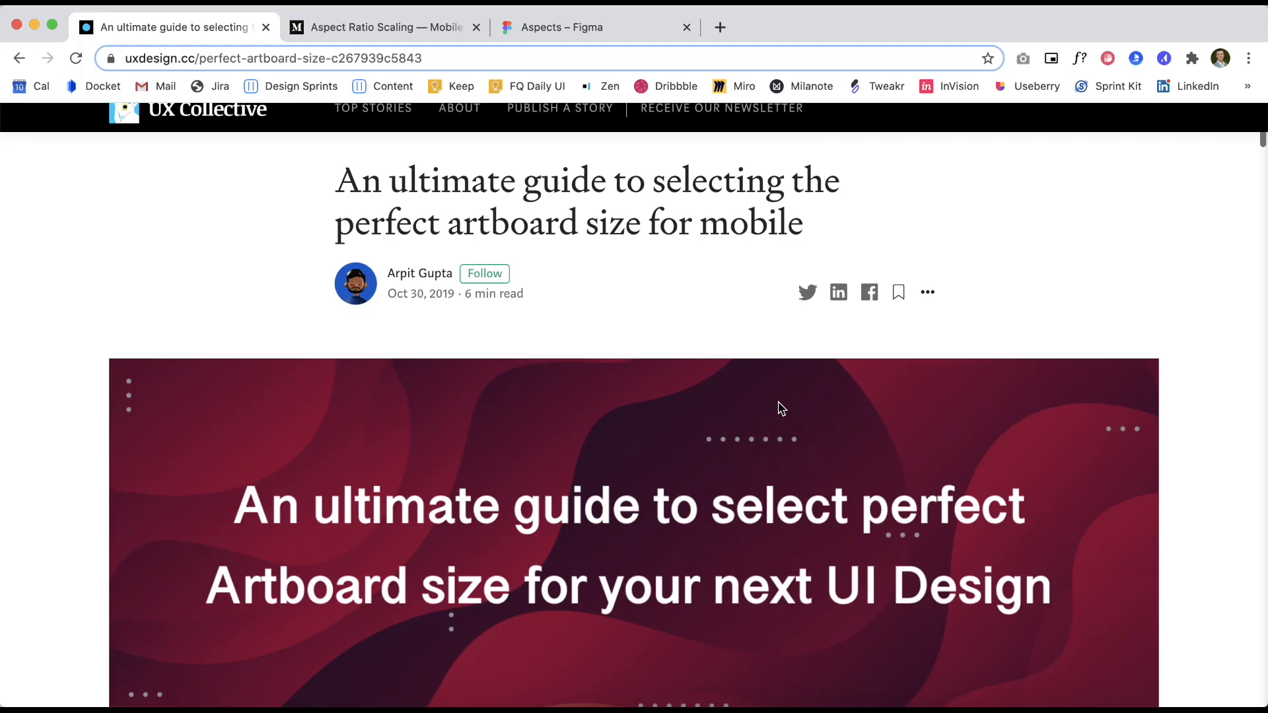
# Scroll through the uxdesign.cc artboard-size article
pyautogui.scroll(-3)
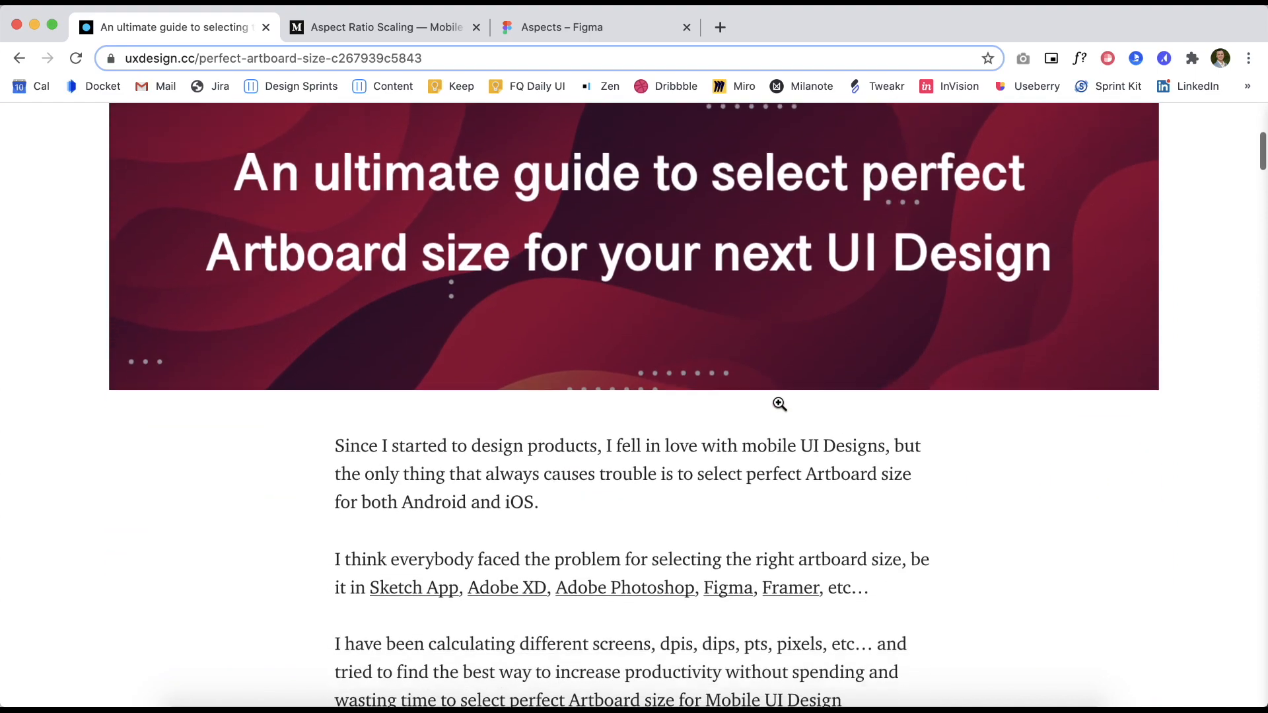
pyautogui.scroll(-3)
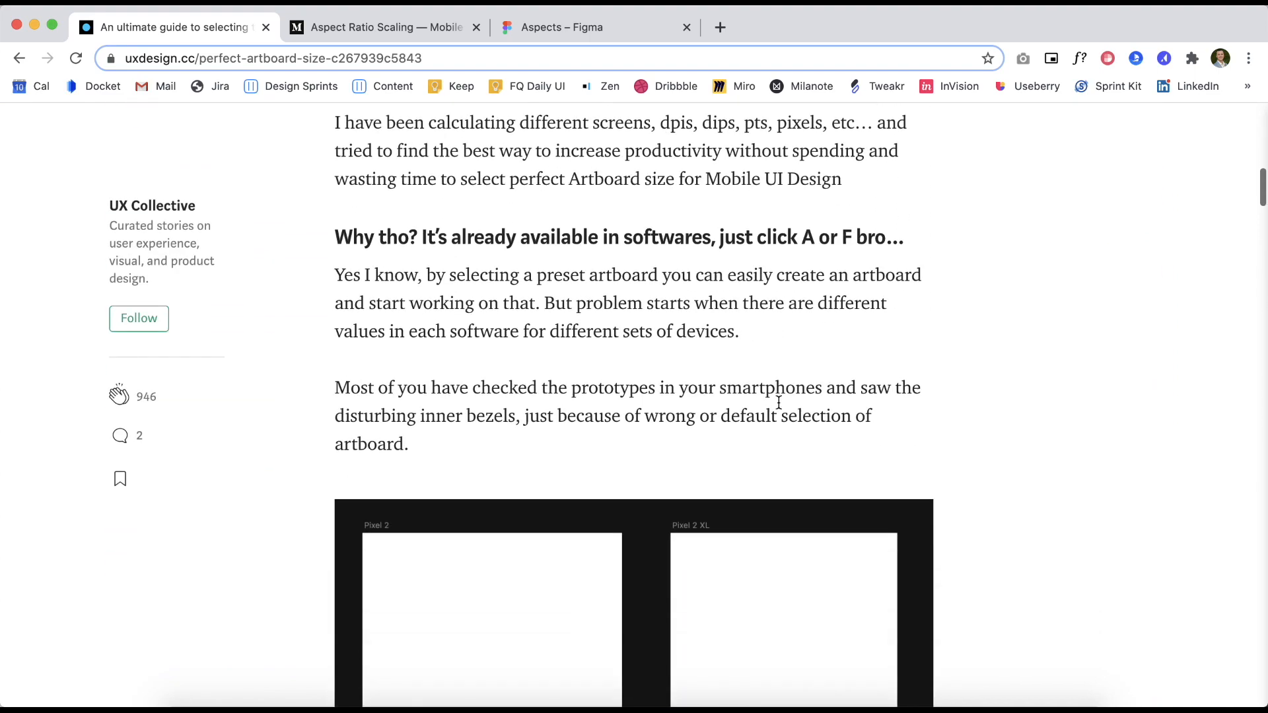
pyautogui.scroll(-3)
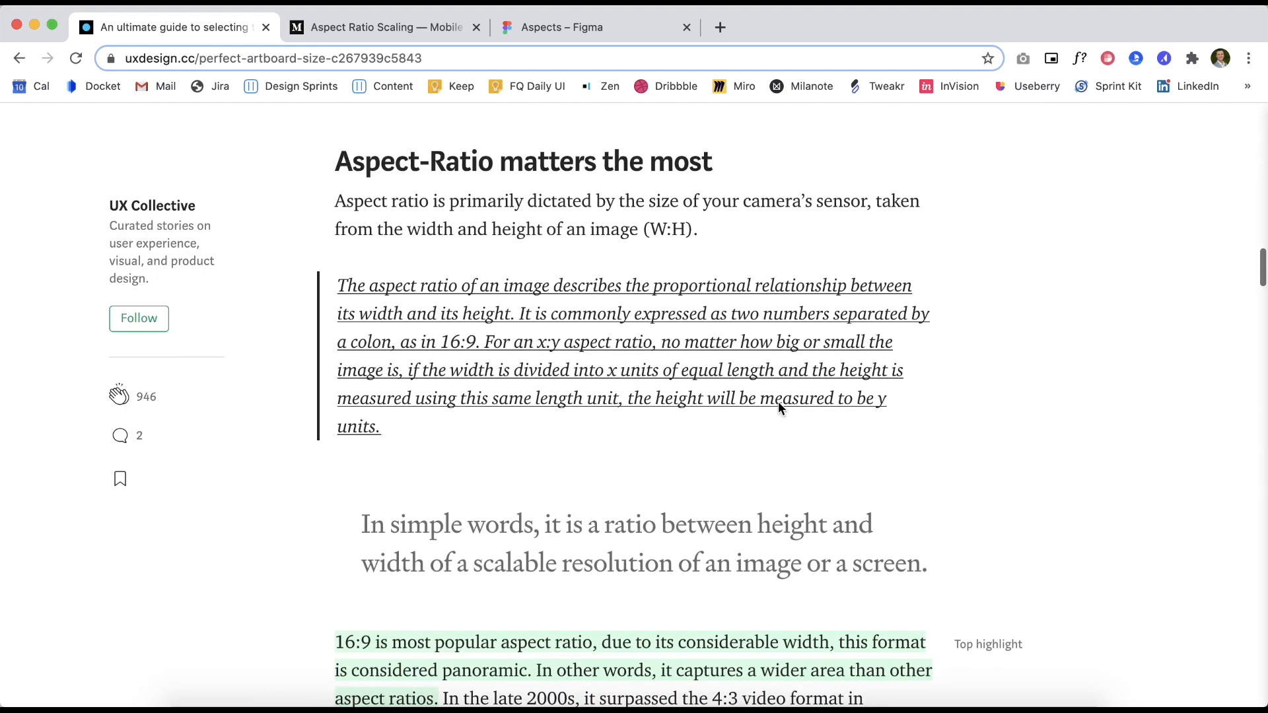
pyautogui.scroll(-3)
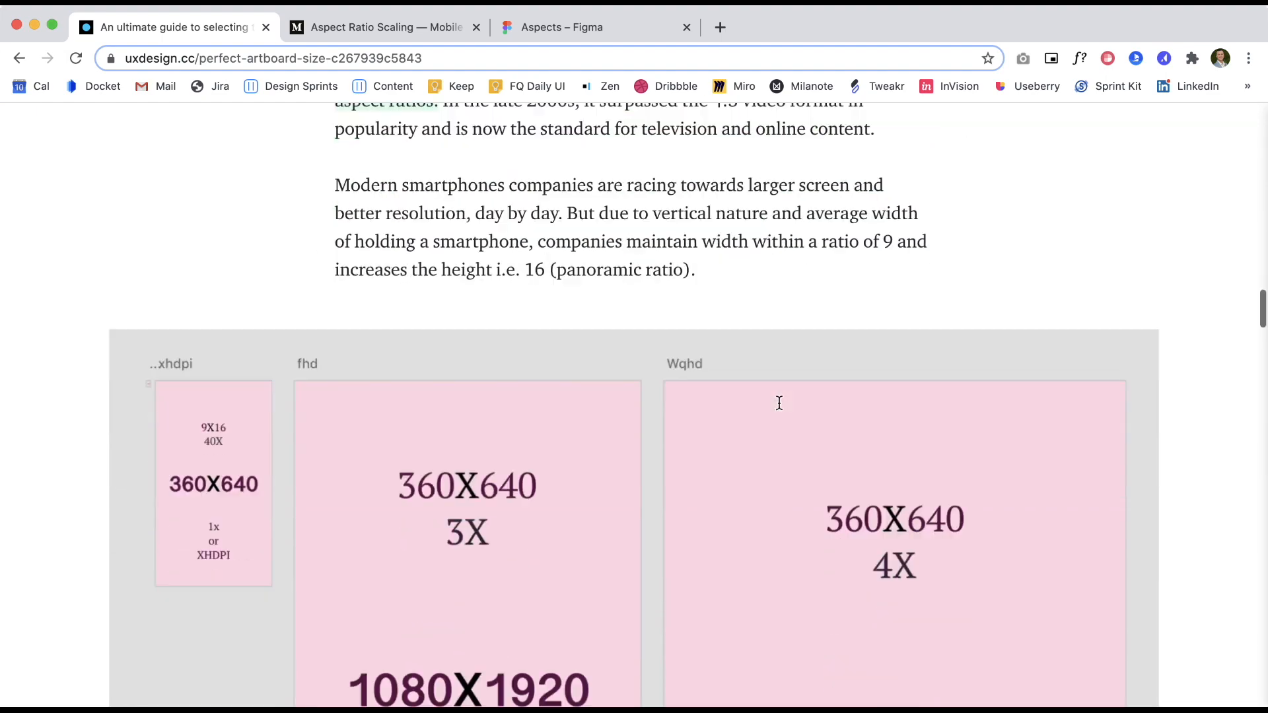
pyautogui.scroll(-3)
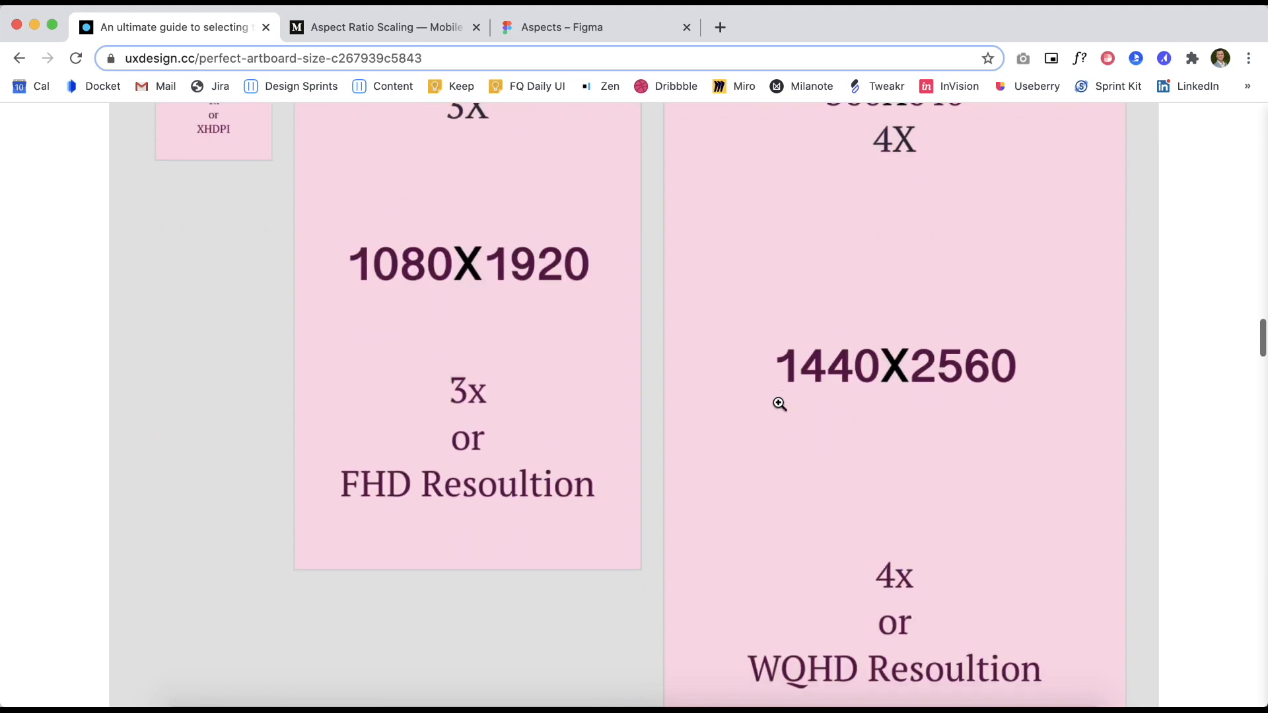
pyautogui.scroll(-3)
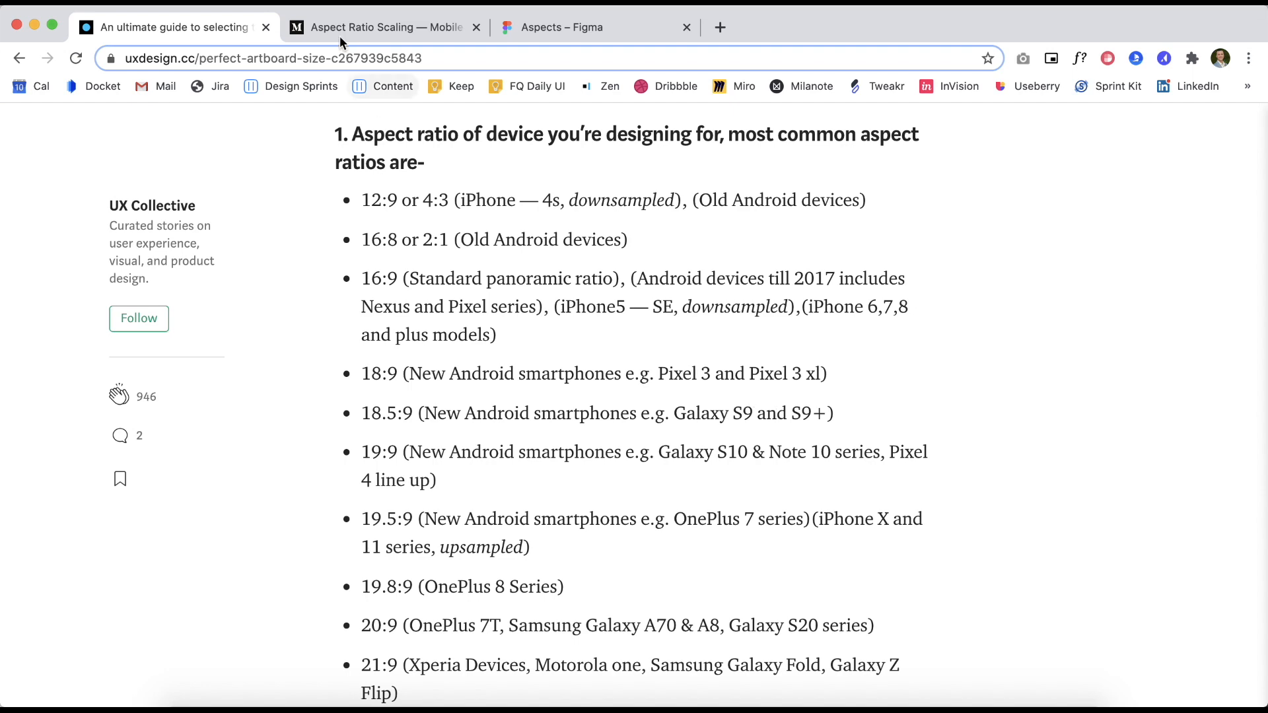
# Switch to the Aspect Ratio Scaling article and scroll its 16:9 safe-area diagrams
pyautogui.click(381, 26)
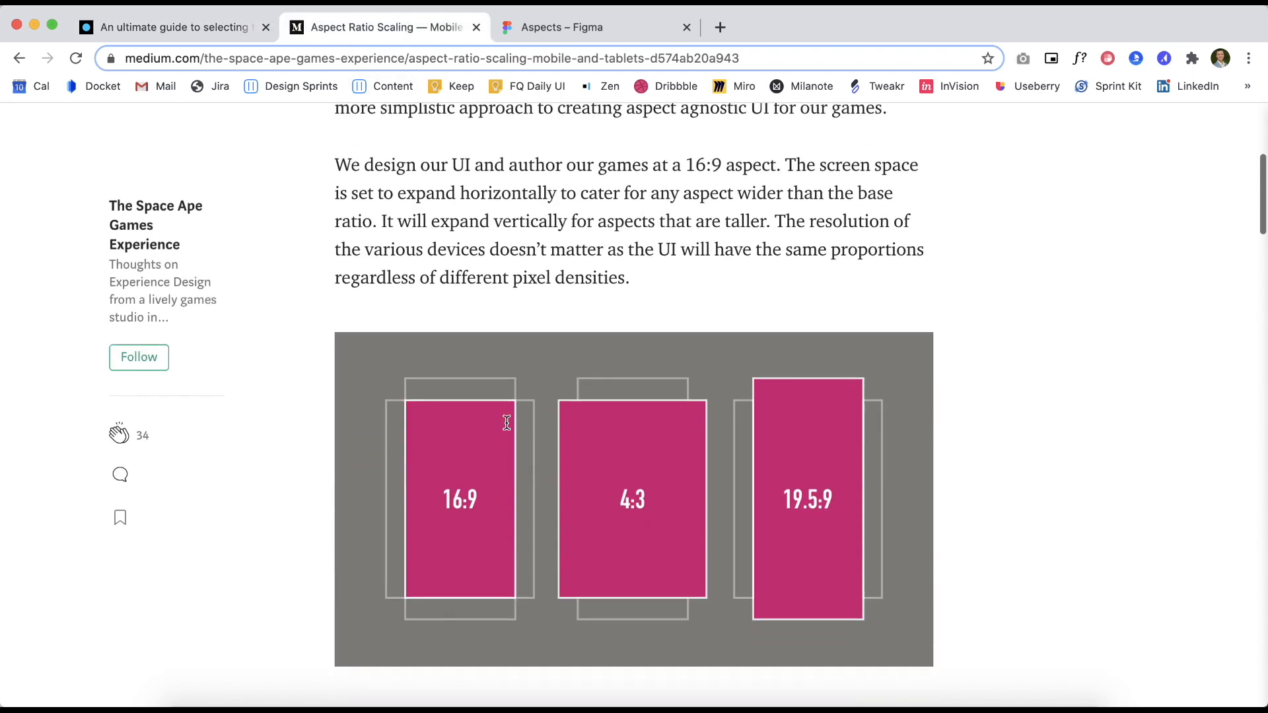
pyautogui.scroll(-3)
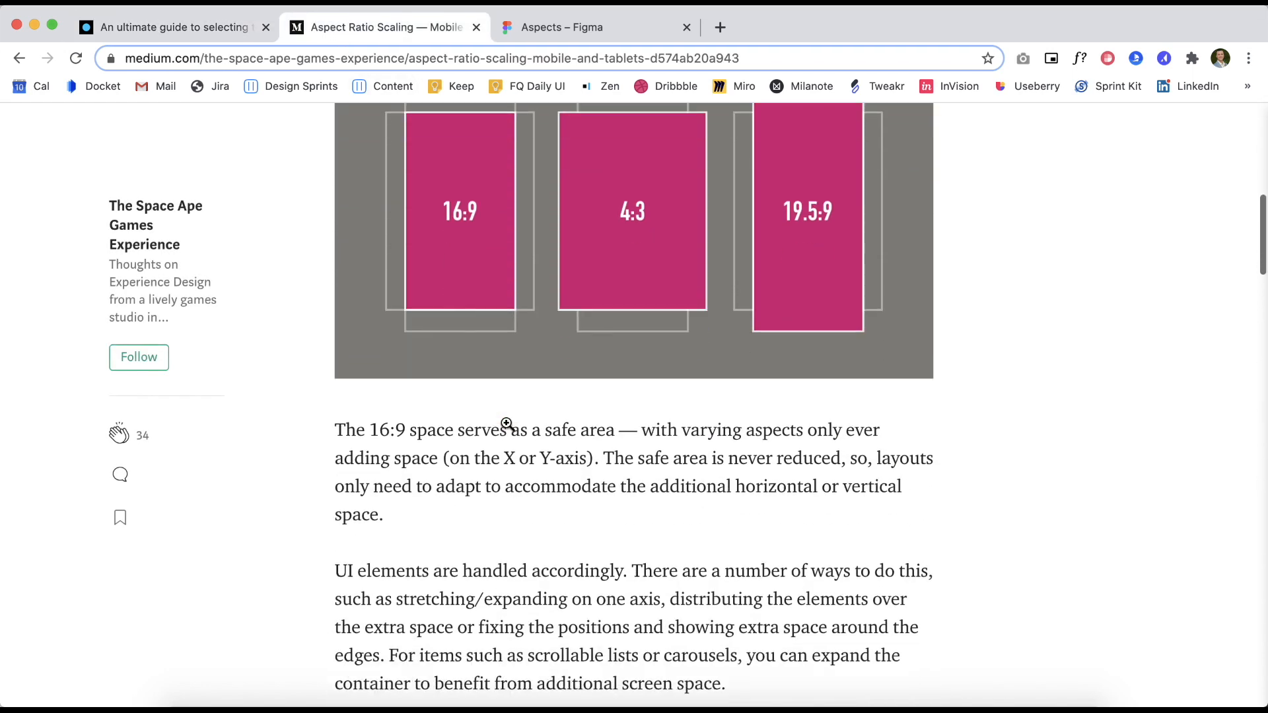
pyautogui.scroll(-3)
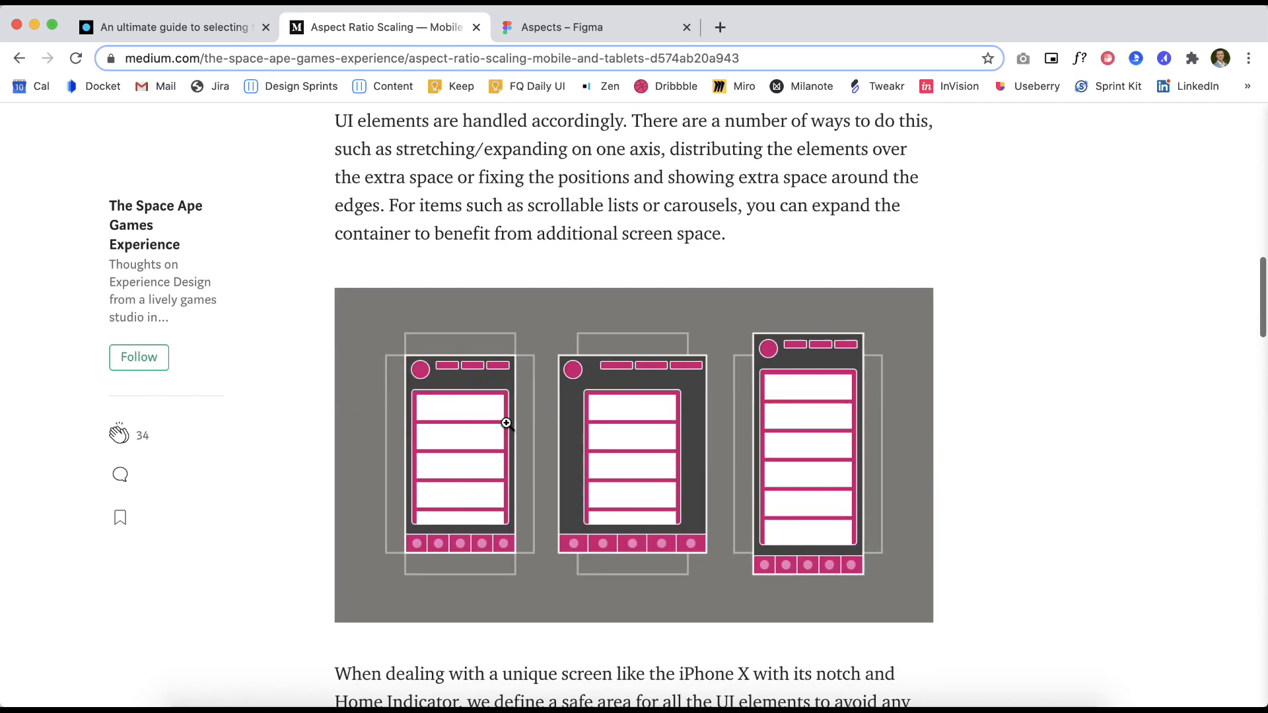
pyautogui.moveTo(574, 120)
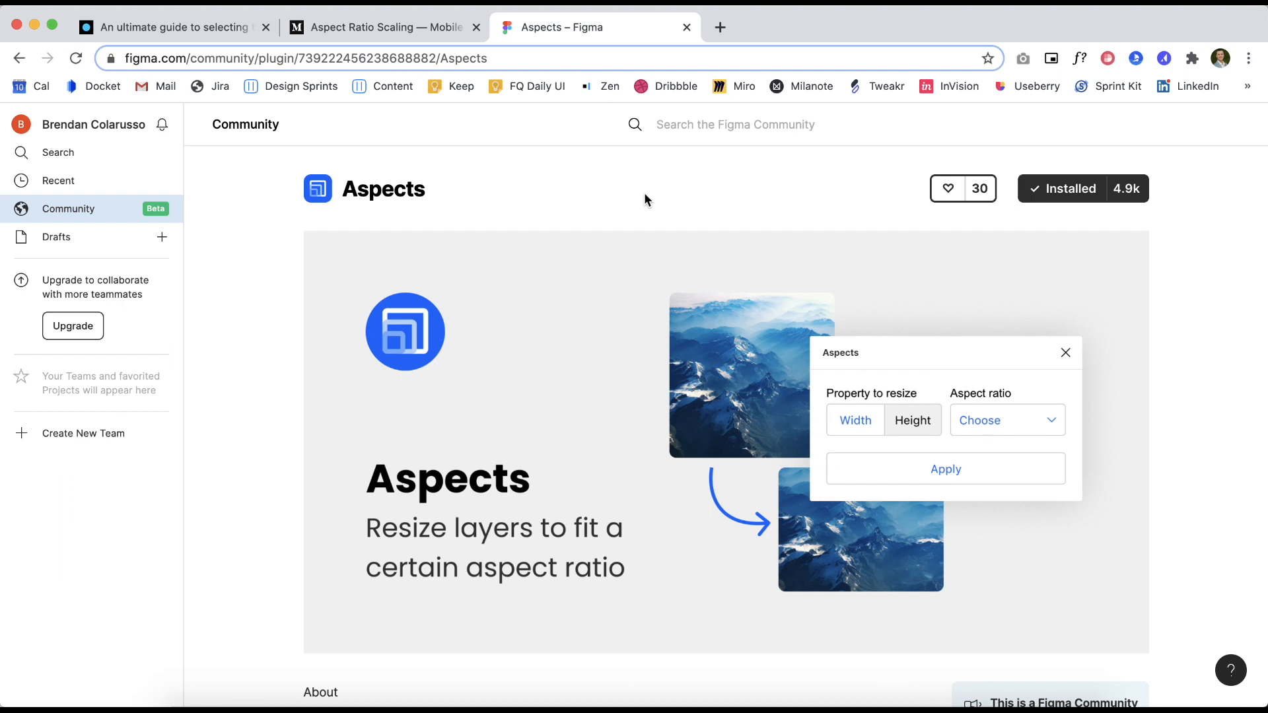
# Scroll down the Aspects plugin page to its About and Usage section
pyautogui.scroll(-3)
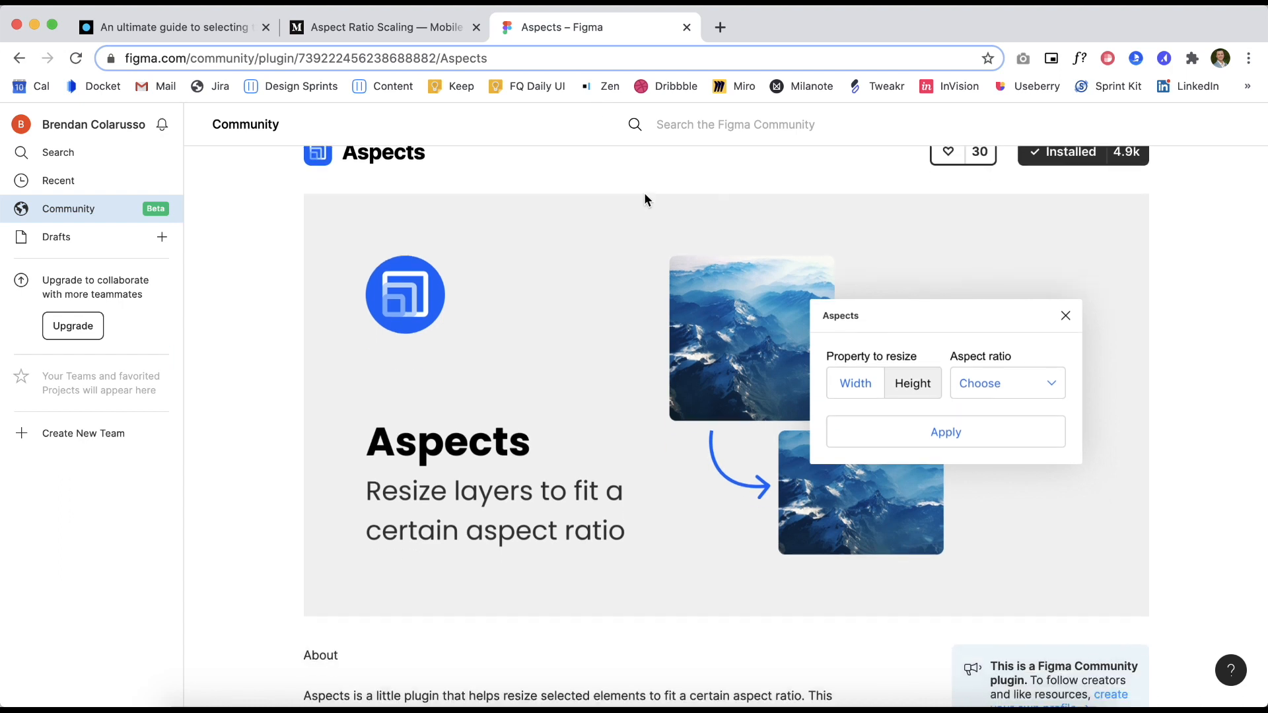
pyautogui.scroll(-3)
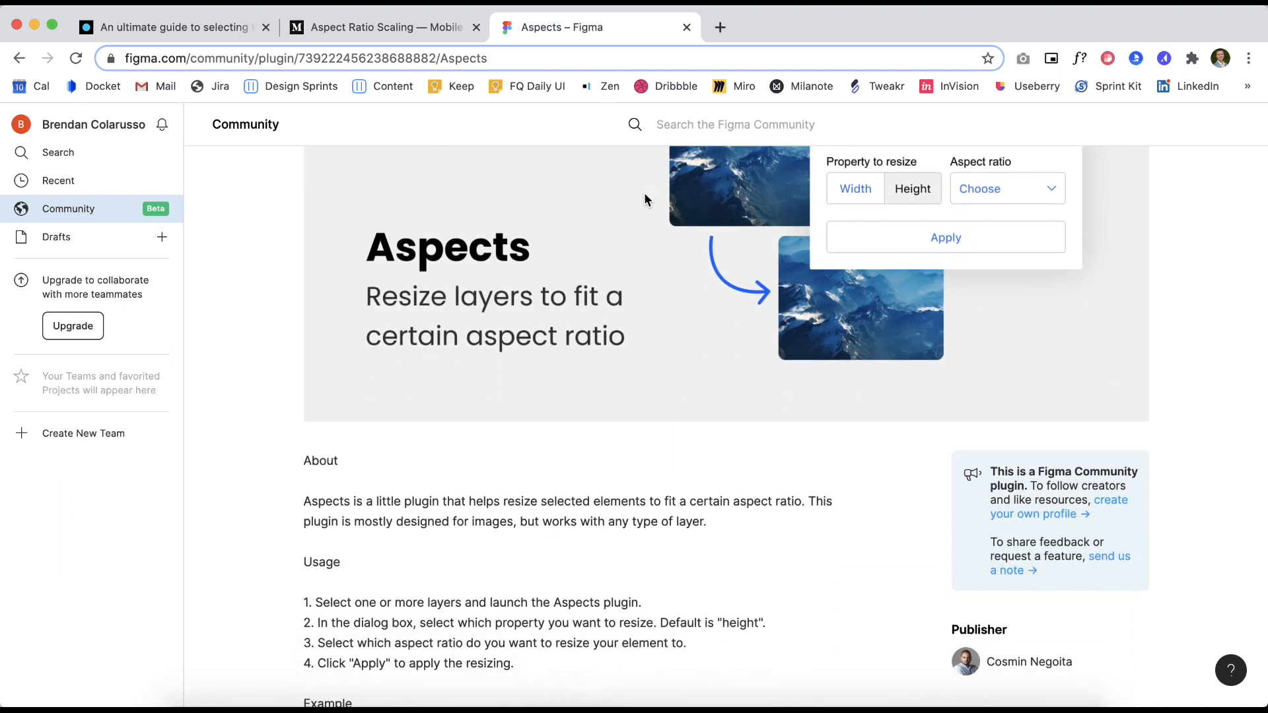
pyautogui.scroll(-3)
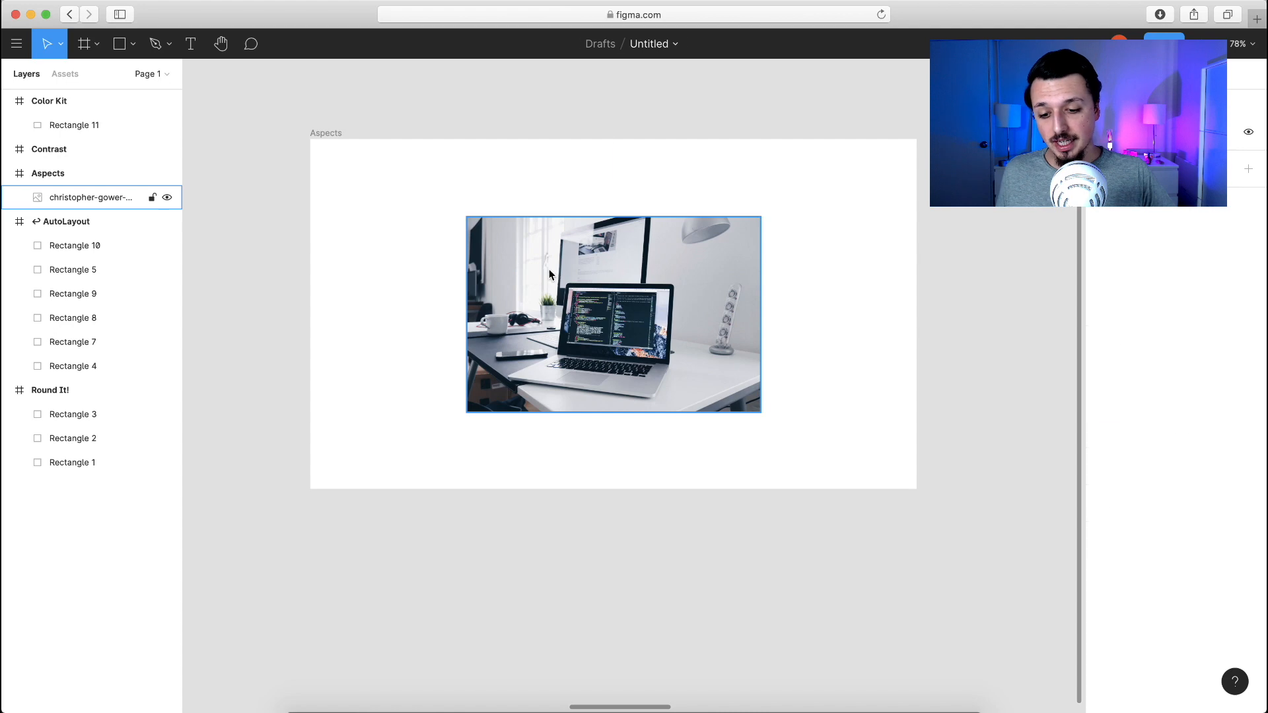
# Resize the laptop photo to 16:9 with the Aspects plugin, giving 500 × 281
pyautogui.click(16, 43)
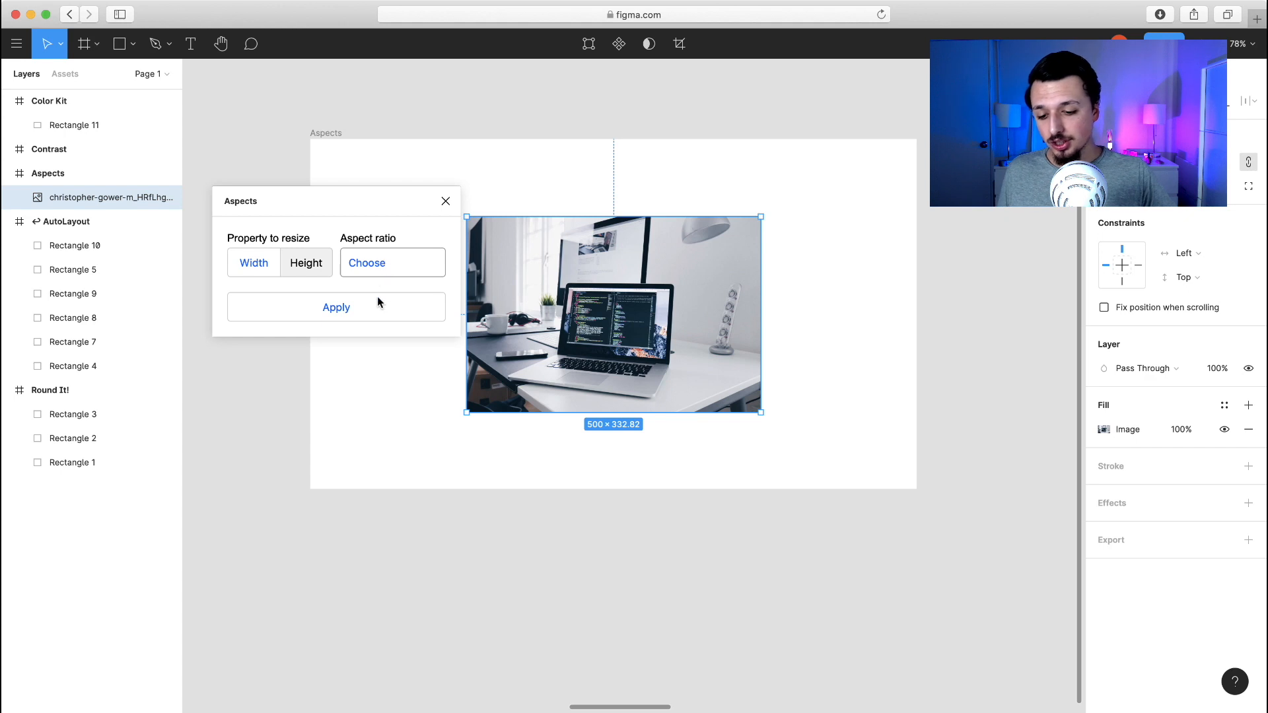
pyautogui.click(391, 261)
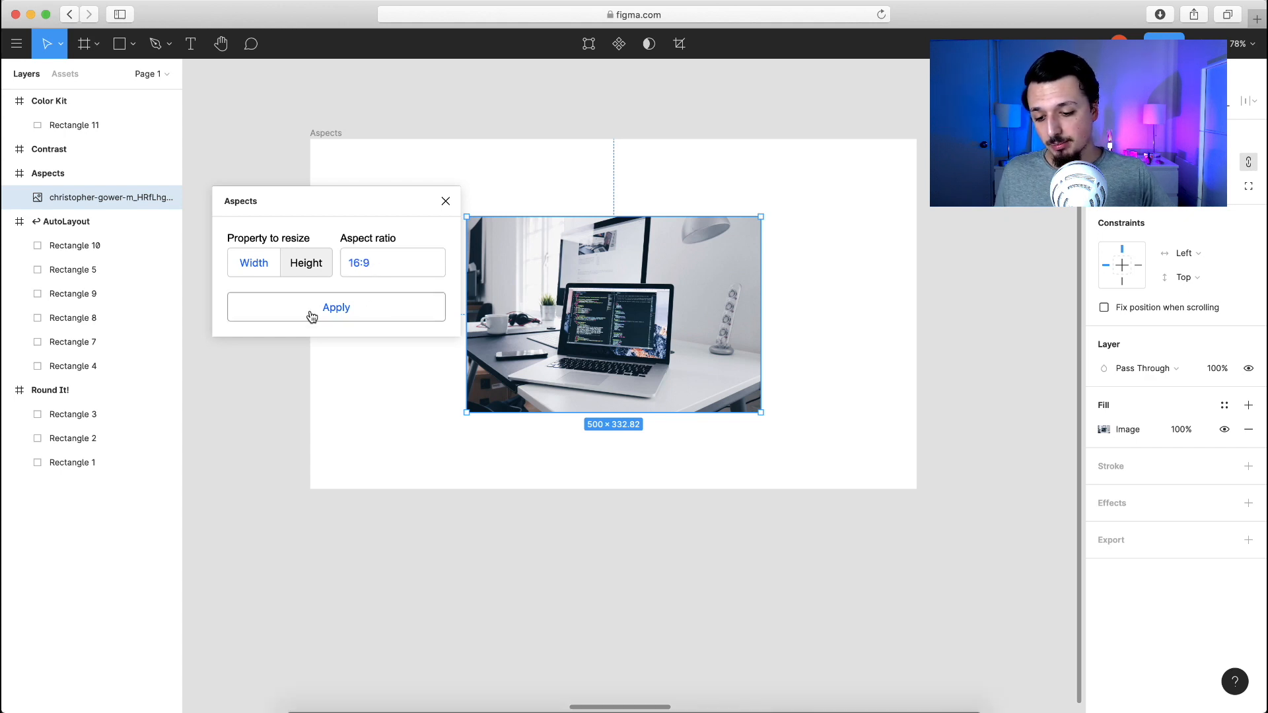
pyautogui.click(336, 308)
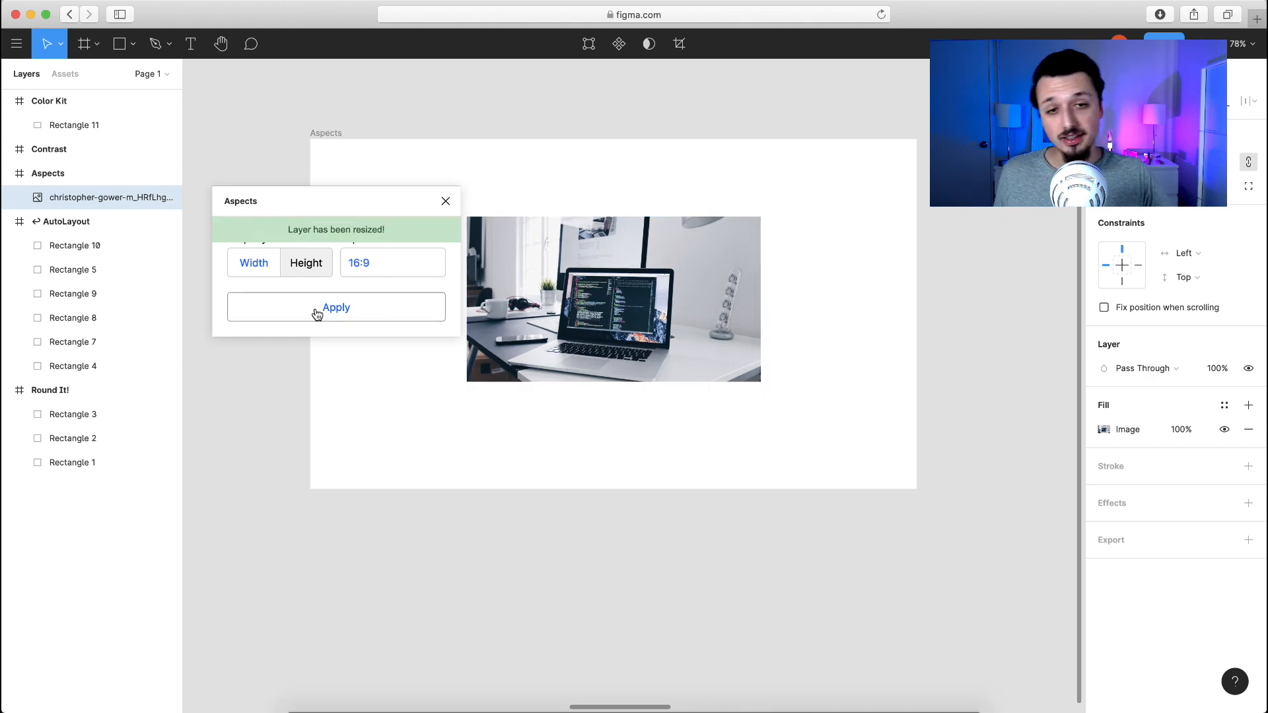
# Try the 4:3 aspect ratio on the photo in Aspects
pyautogui.click(335, 308)
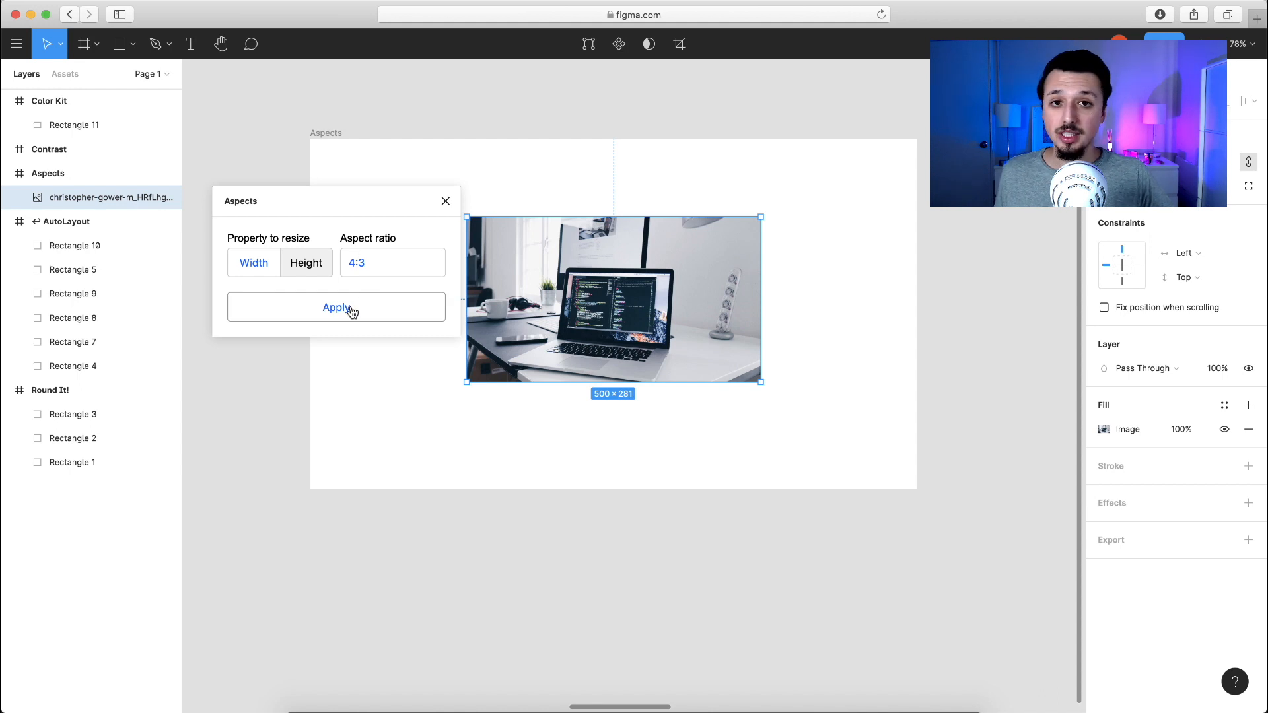
pyautogui.click(336, 308)
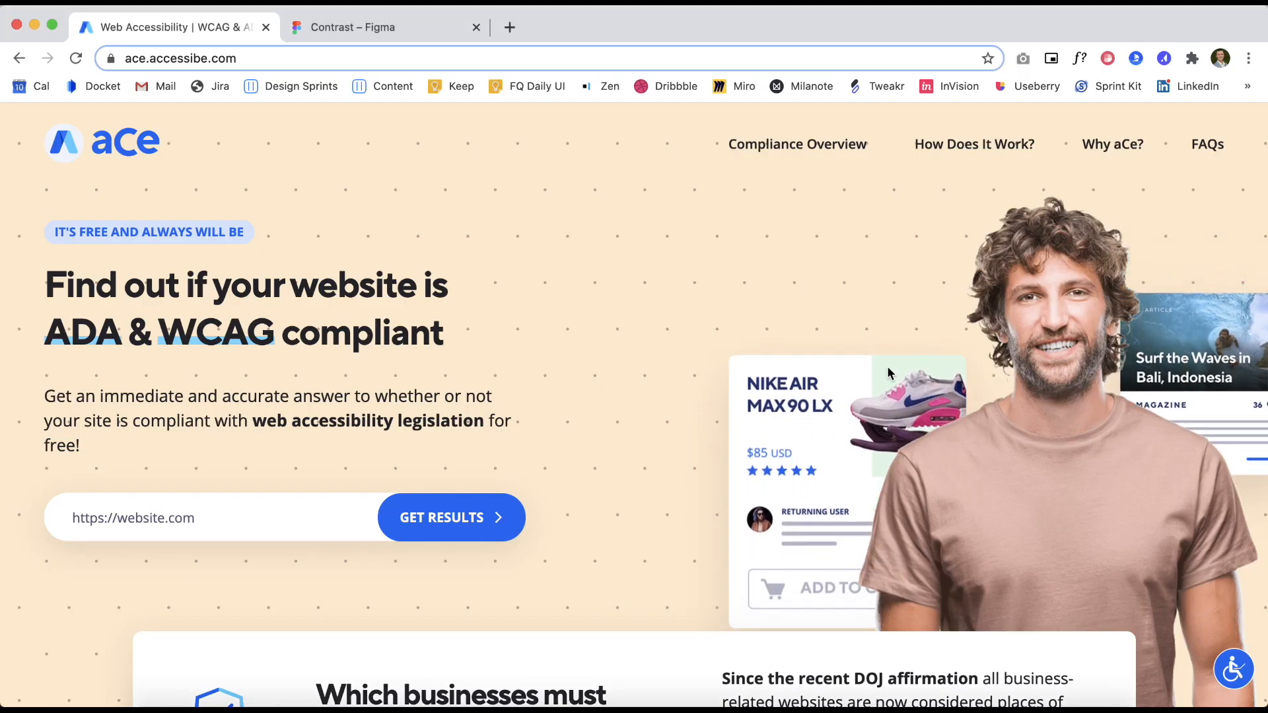
# Scroll through the aCe accessibility checker homepage sections, then switch to the Contrast plugin page
pyautogui.scroll(-3)
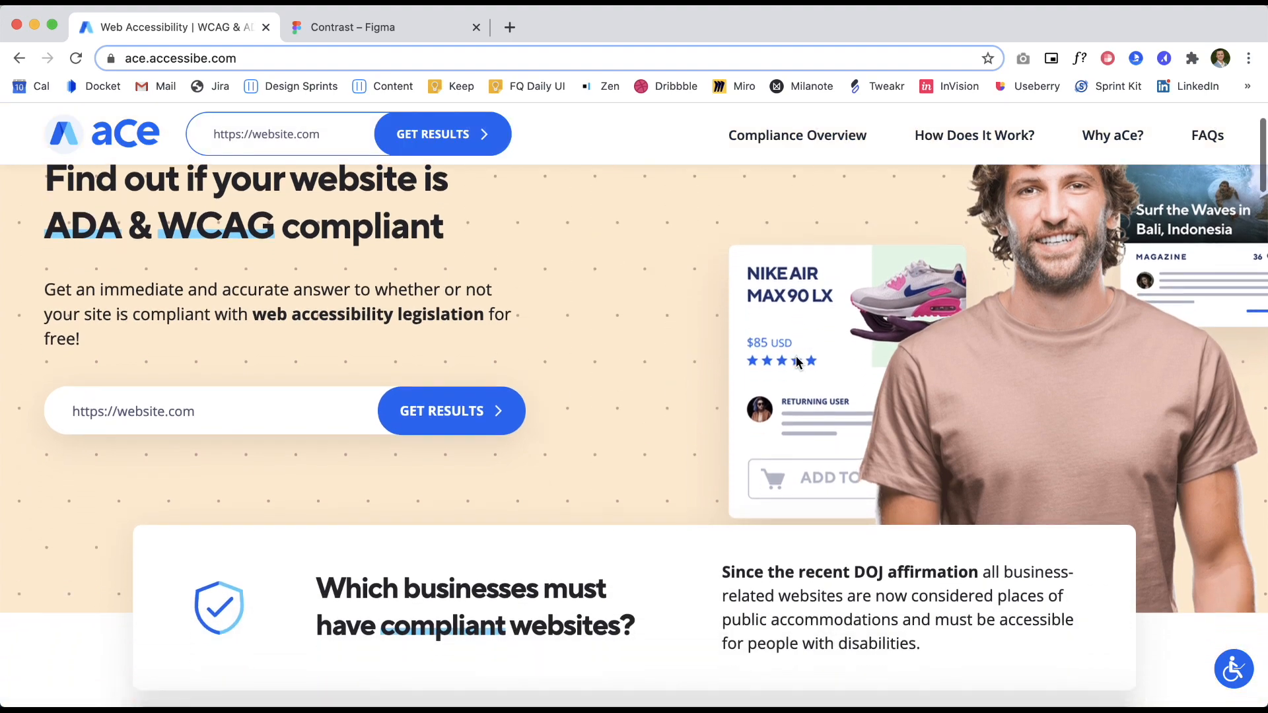
pyautogui.scroll(-3)
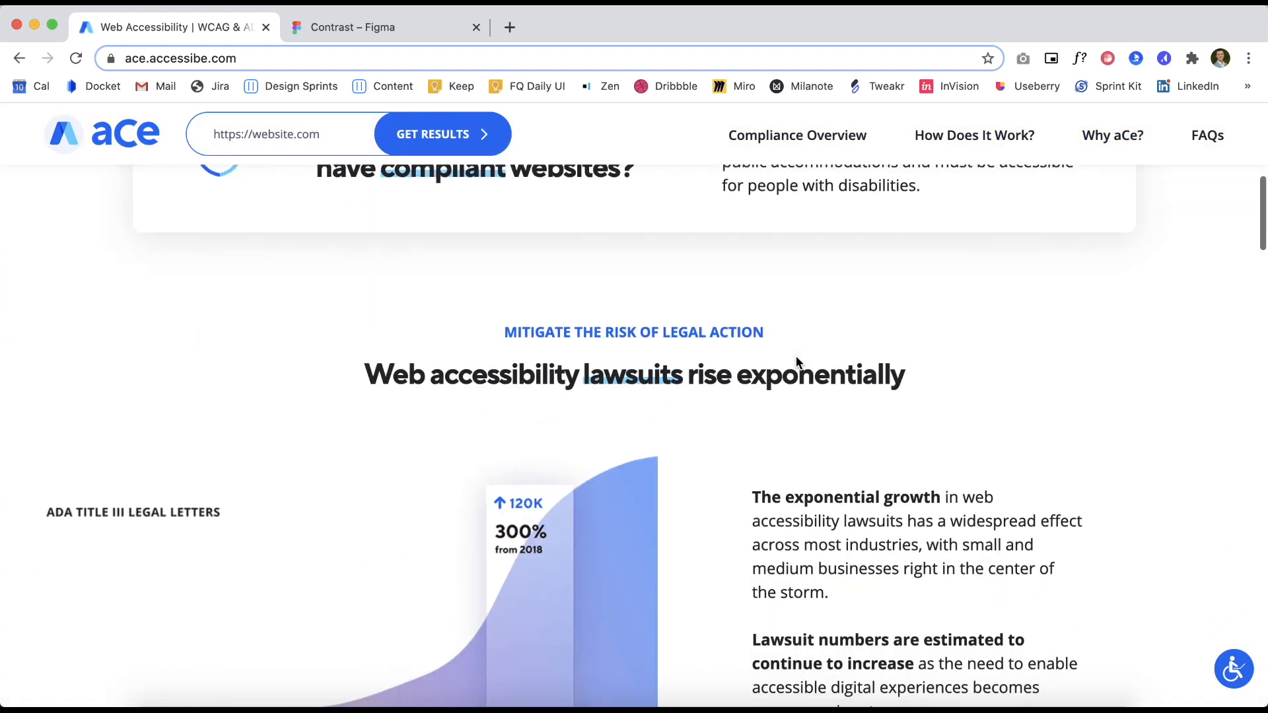
pyautogui.scroll(-3)
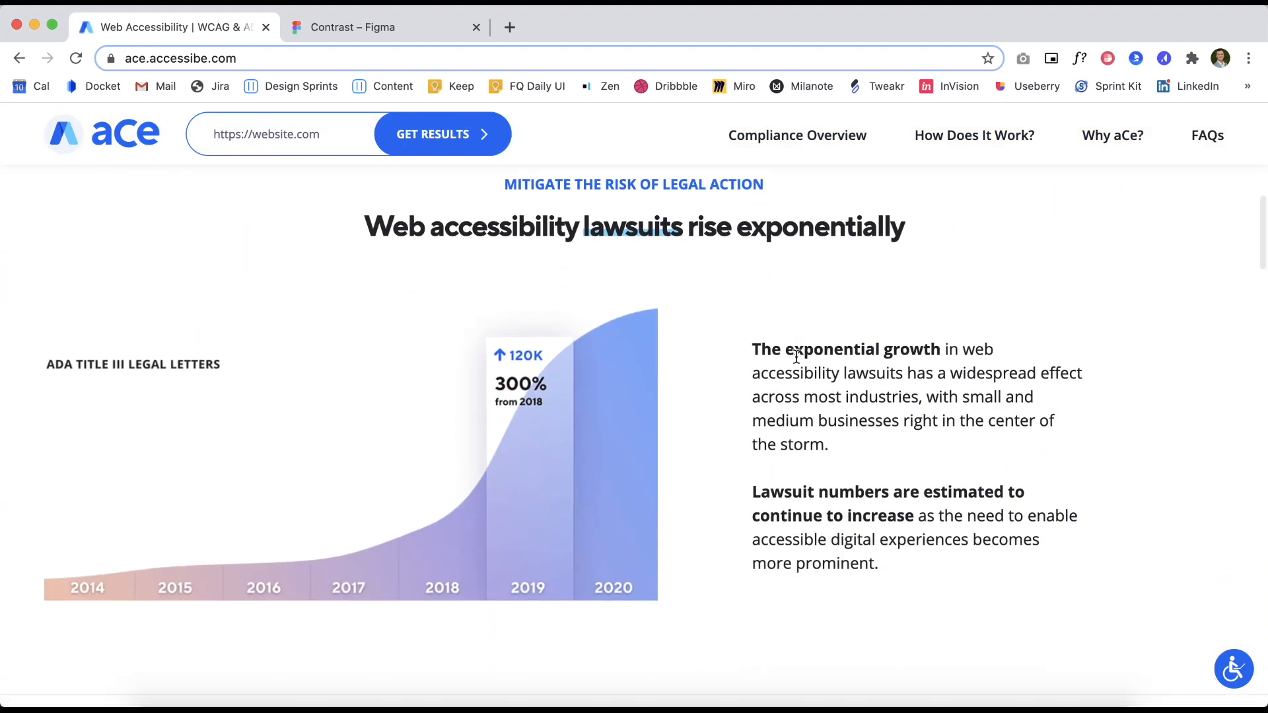
pyautogui.scroll(-3)
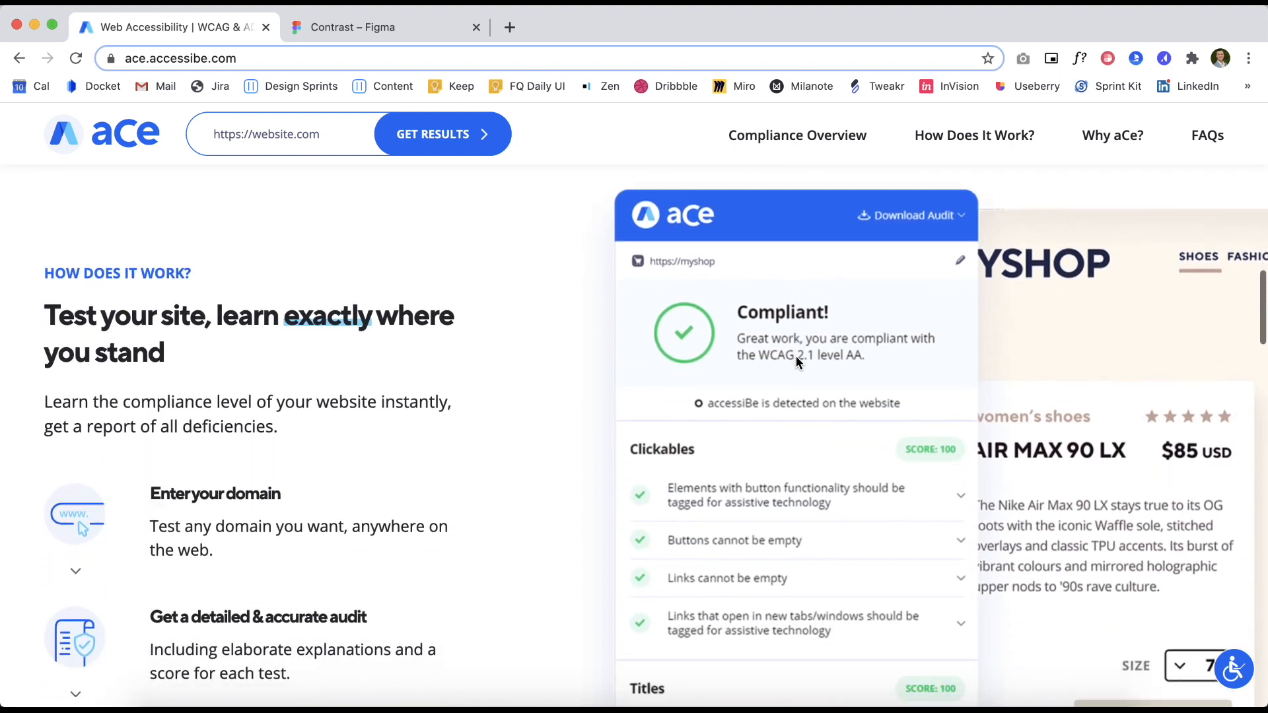
pyautogui.scroll(-3)
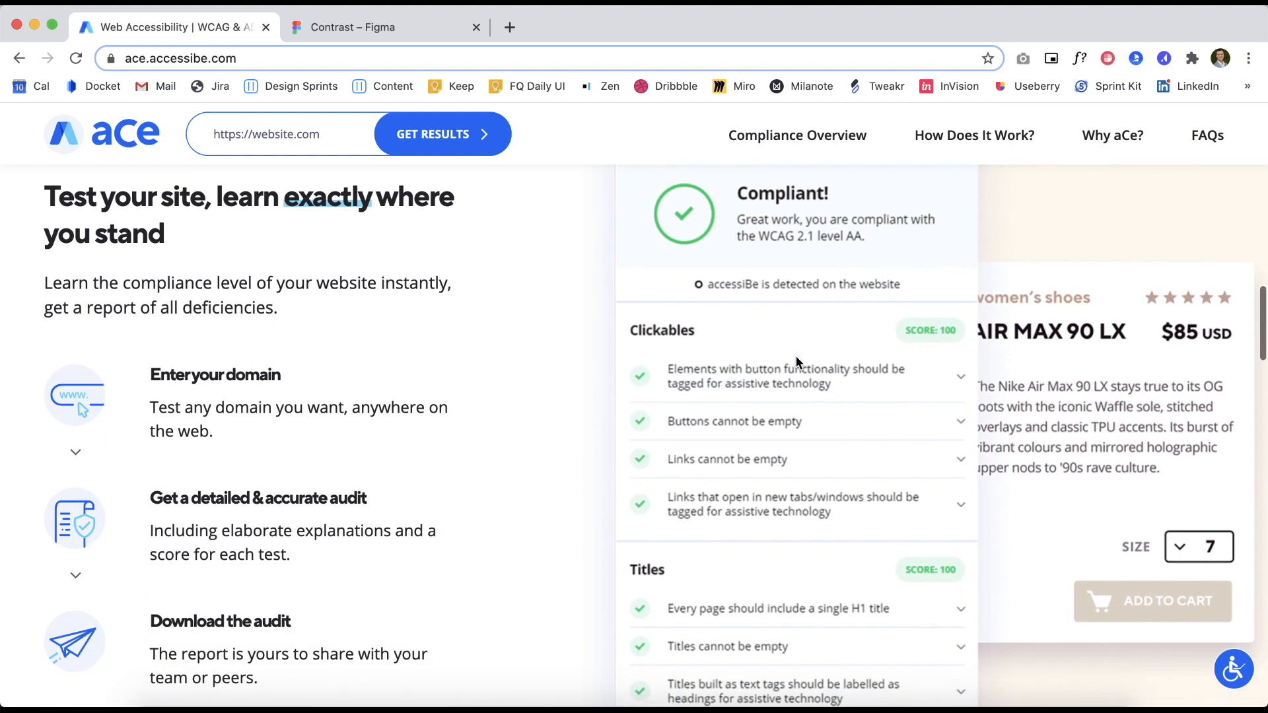
pyautogui.scroll(-3)
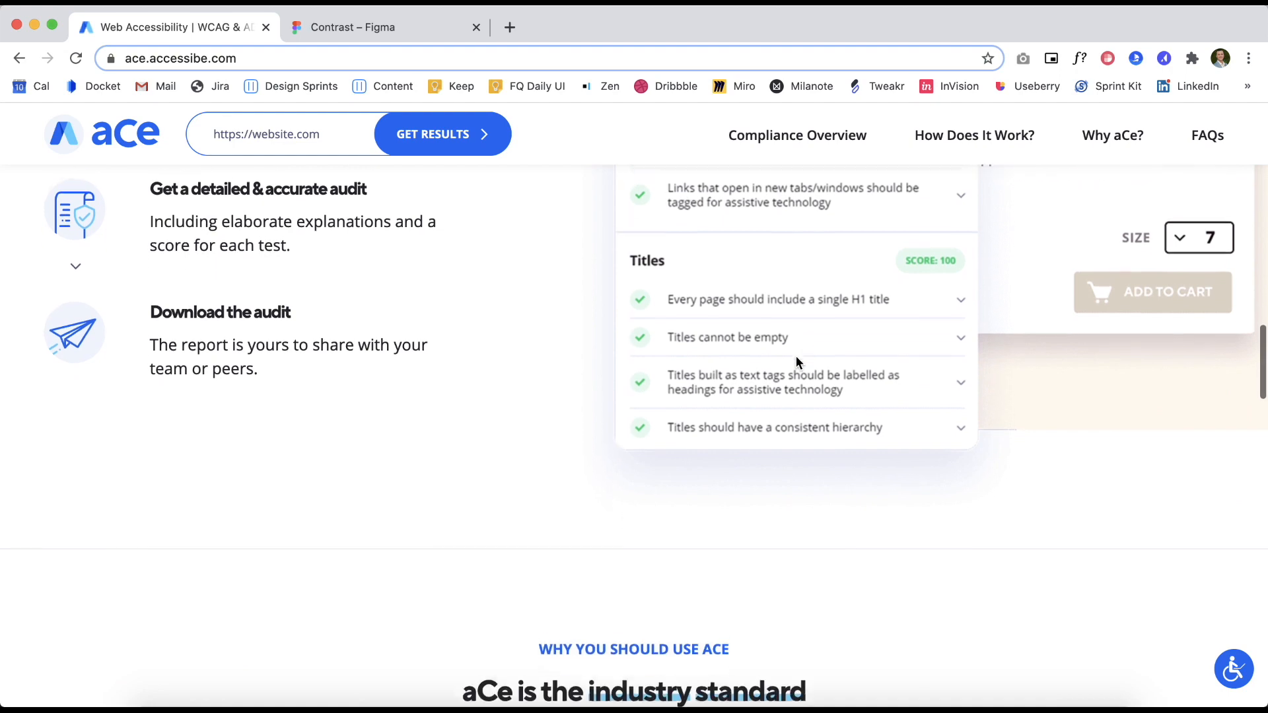
pyautogui.scroll(-3)
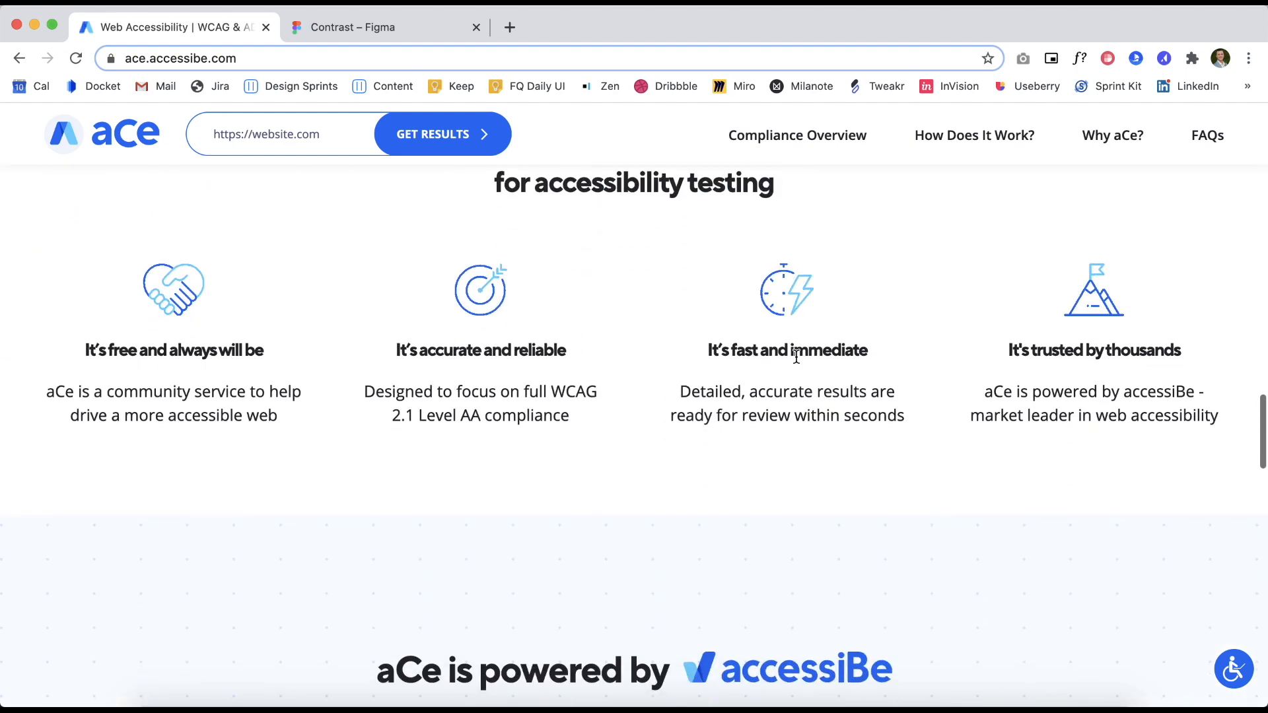
pyautogui.scroll(-3)
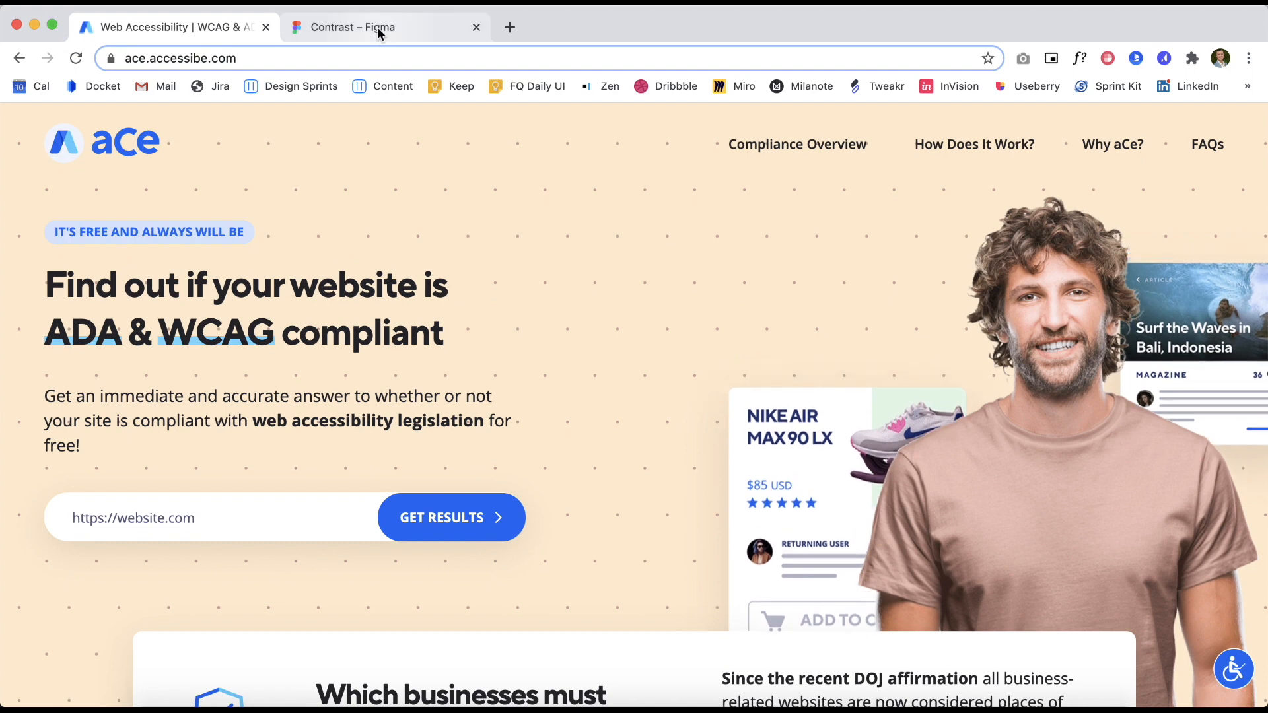
pyautogui.click(355, 26)
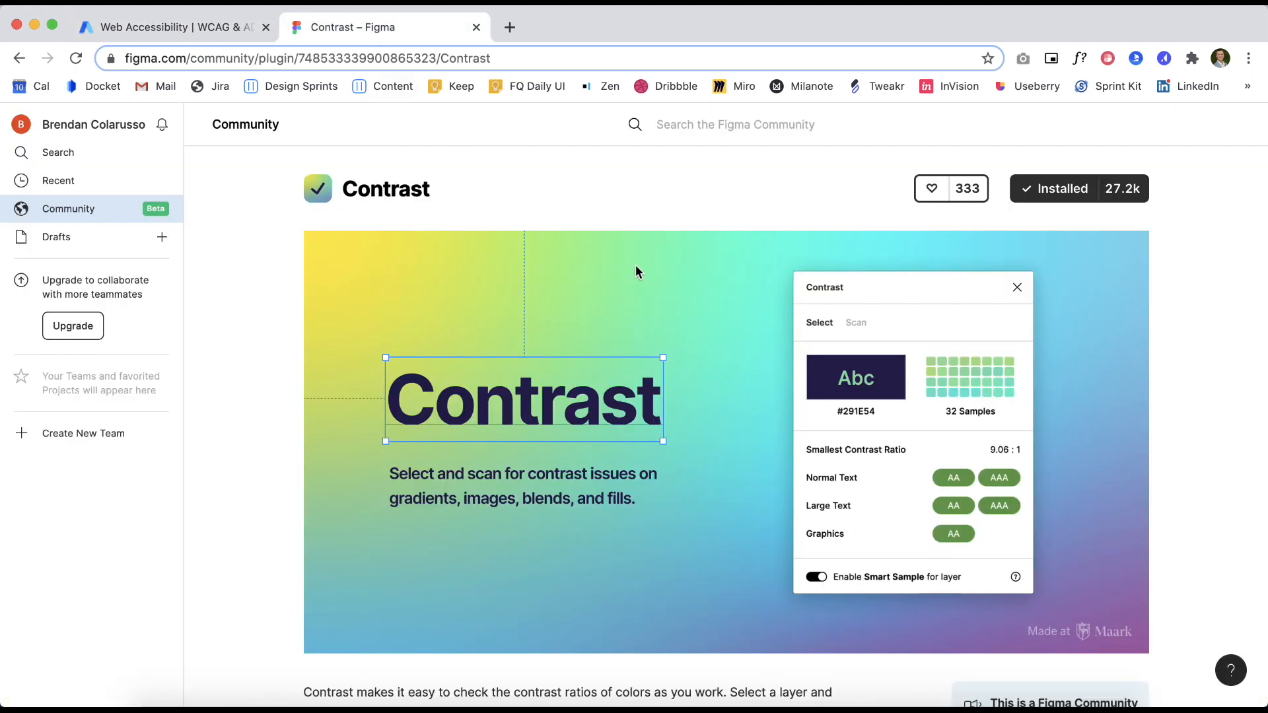
# Scroll down the Contrast plugin's Community page to read its gradient, image and fill checks
pyautogui.scroll(-3)
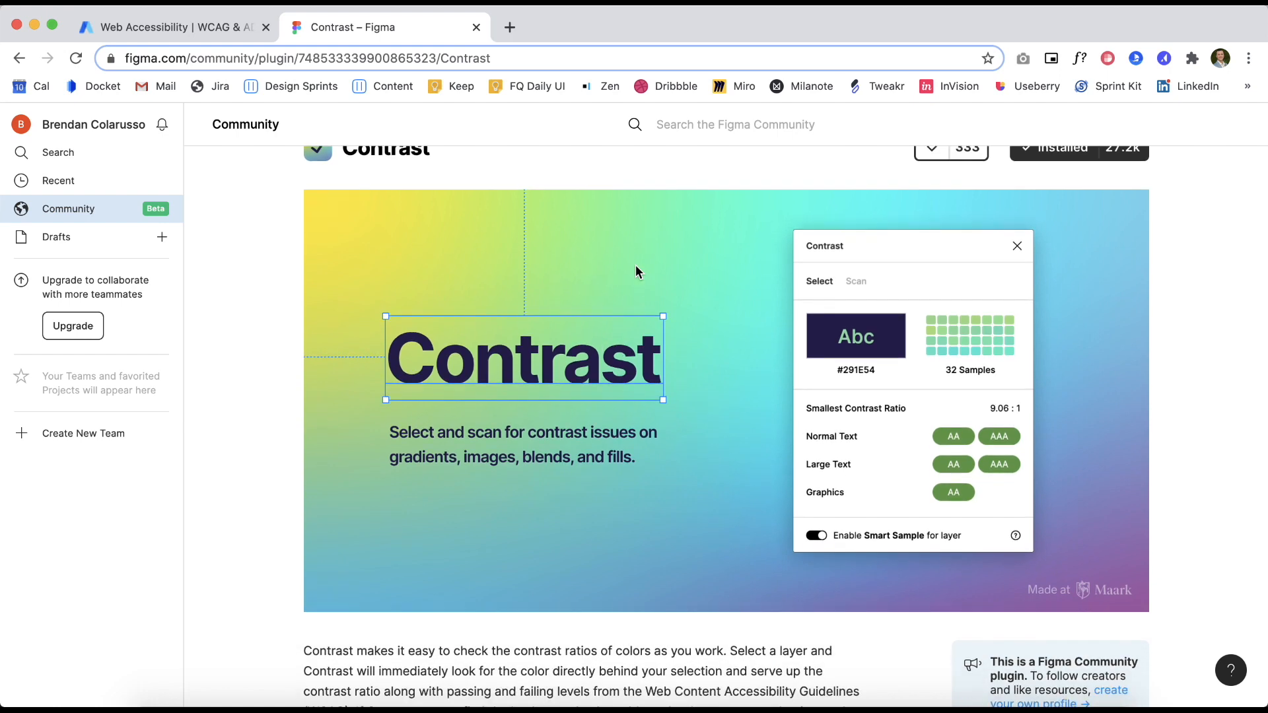
pyautogui.scroll(-3)
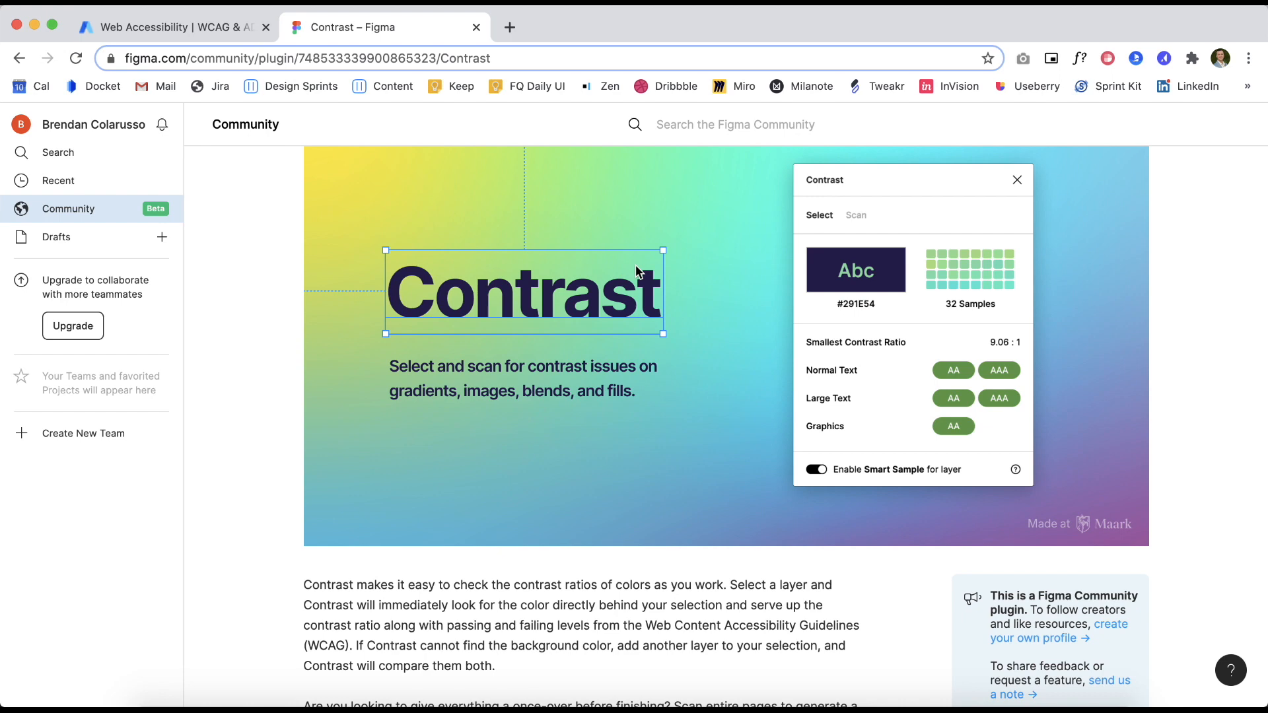
pyautogui.scroll(-3)
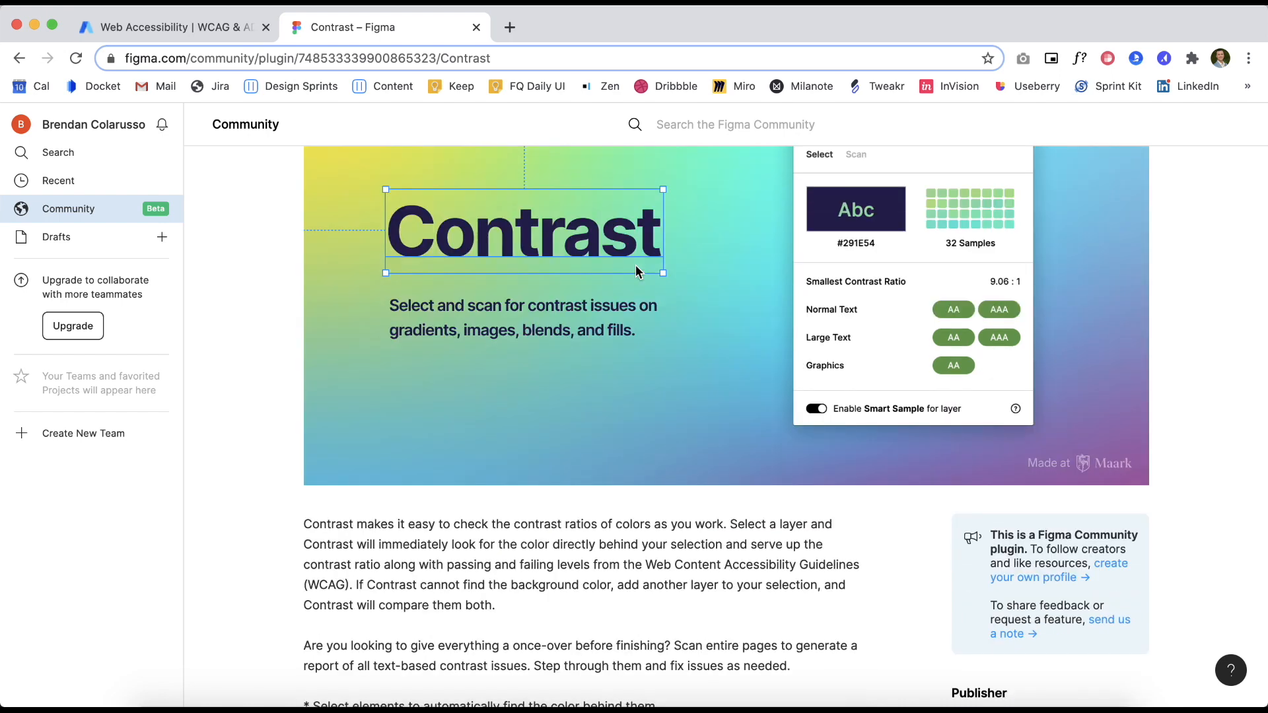
pyautogui.scroll(-3)
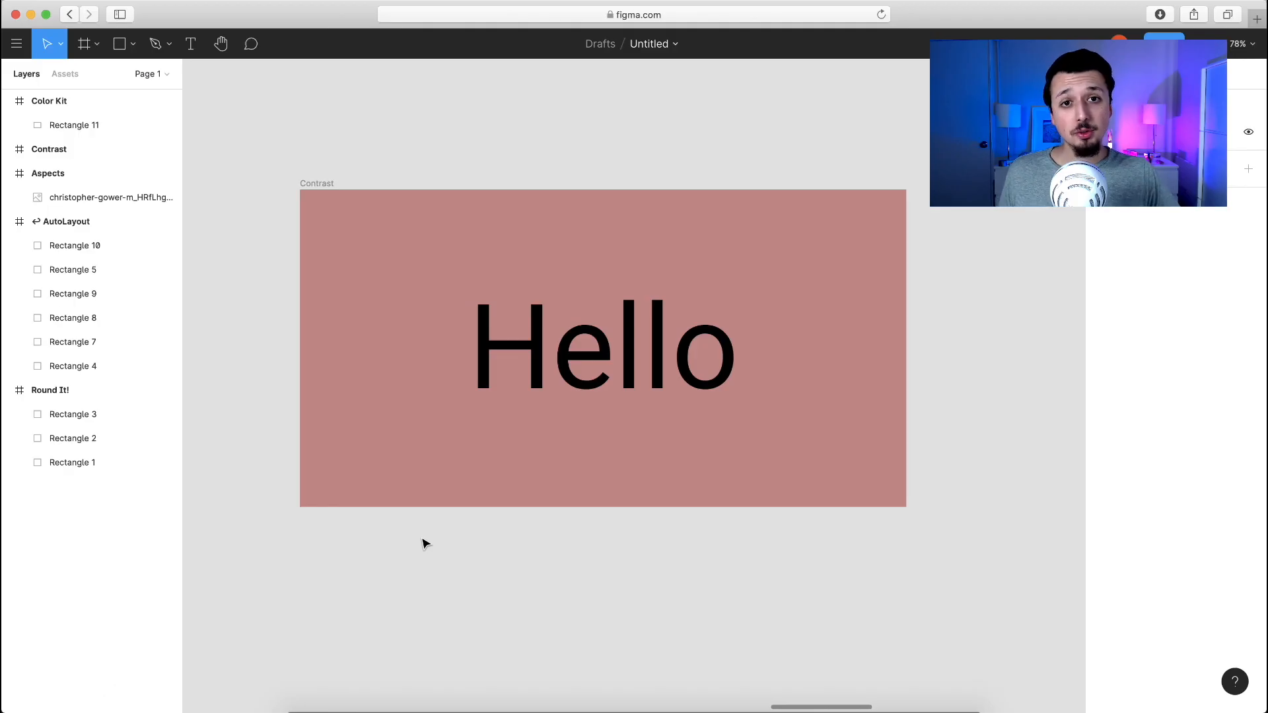
pyautogui.moveTo(362, 236)
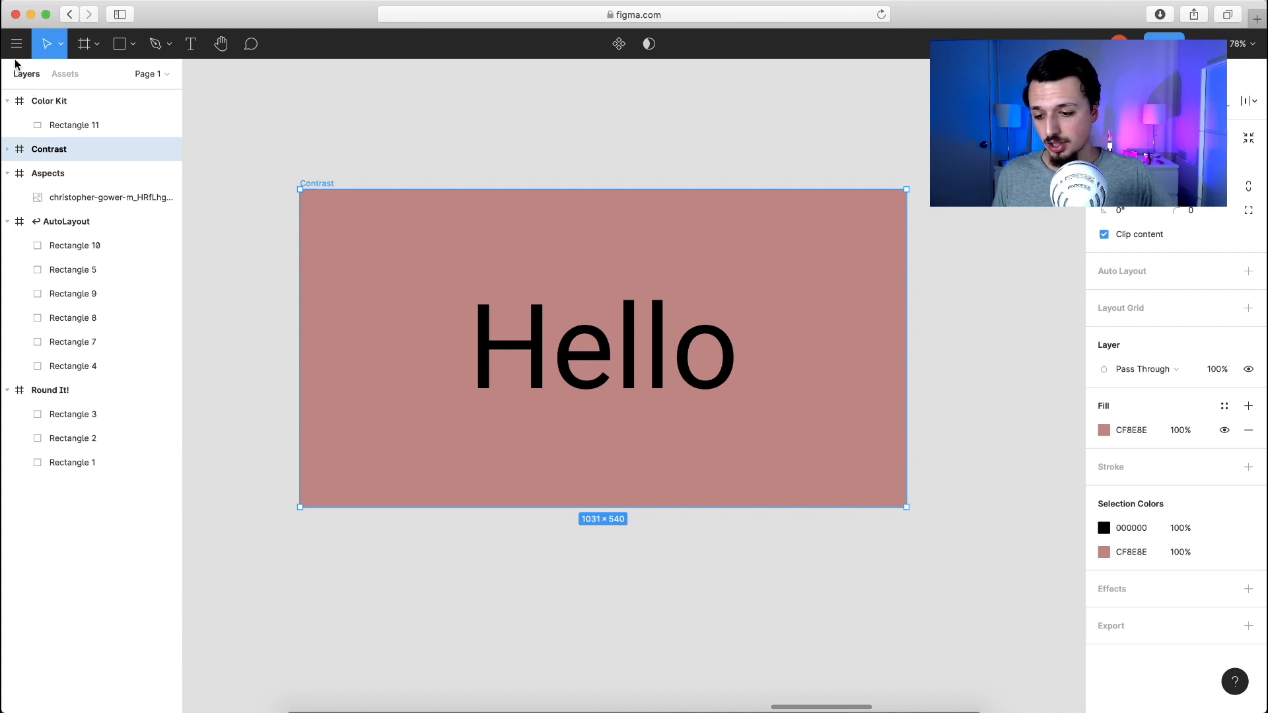
# Run the Contrast plugin on the Hello frame, getting a 16.67:1 ratio passing AA and AAA
pyautogui.click(16, 44)
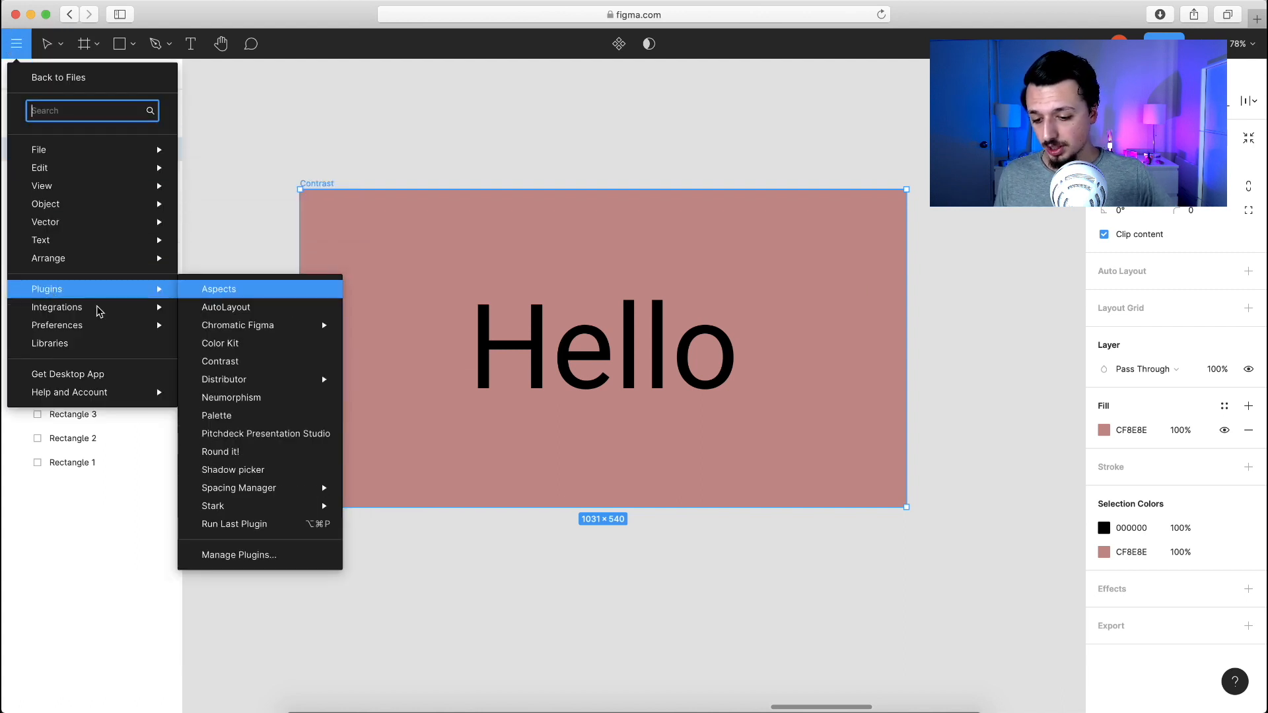
pyautogui.click(221, 362)
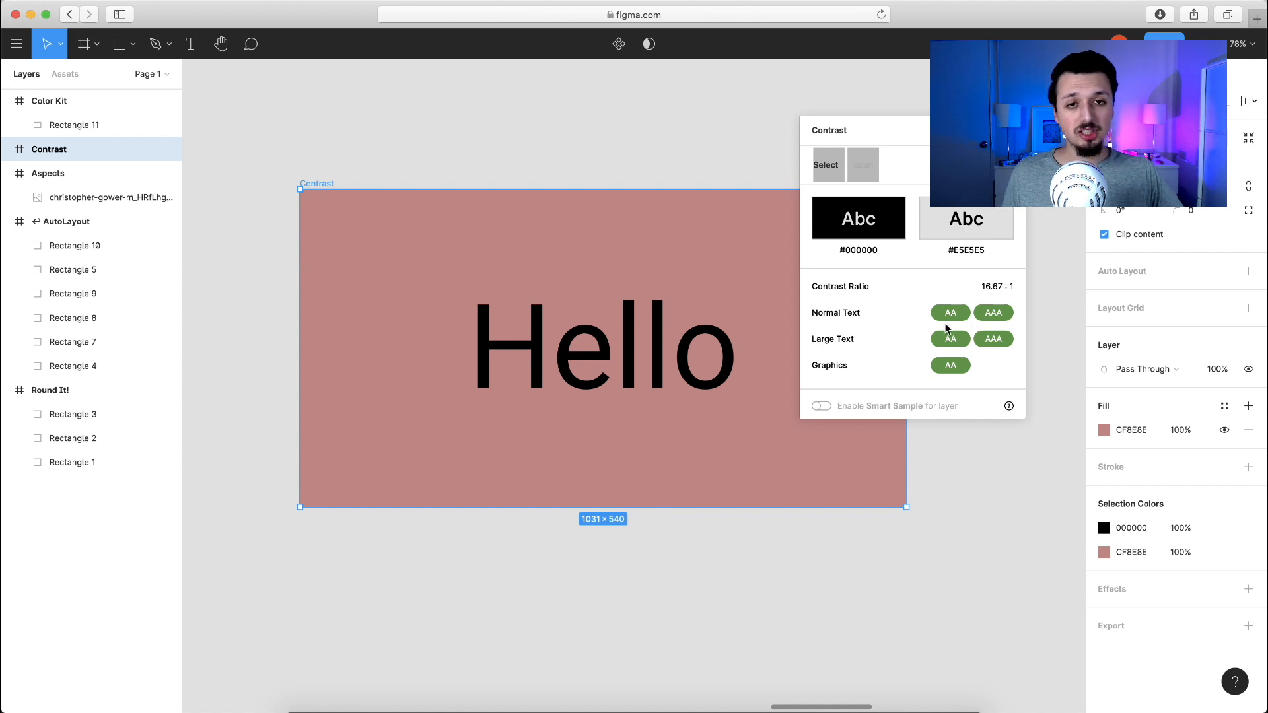
pyautogui.moveTo(982, 290)
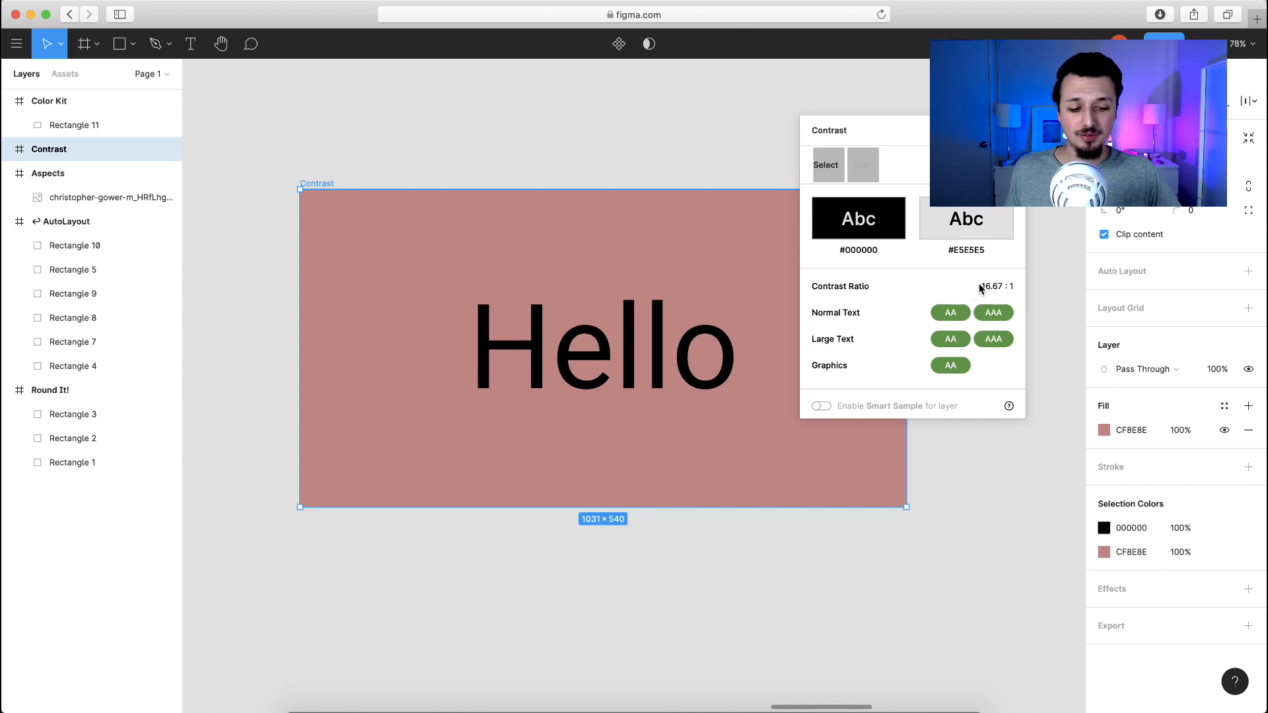
pyautogui.moveTo(894, 332)
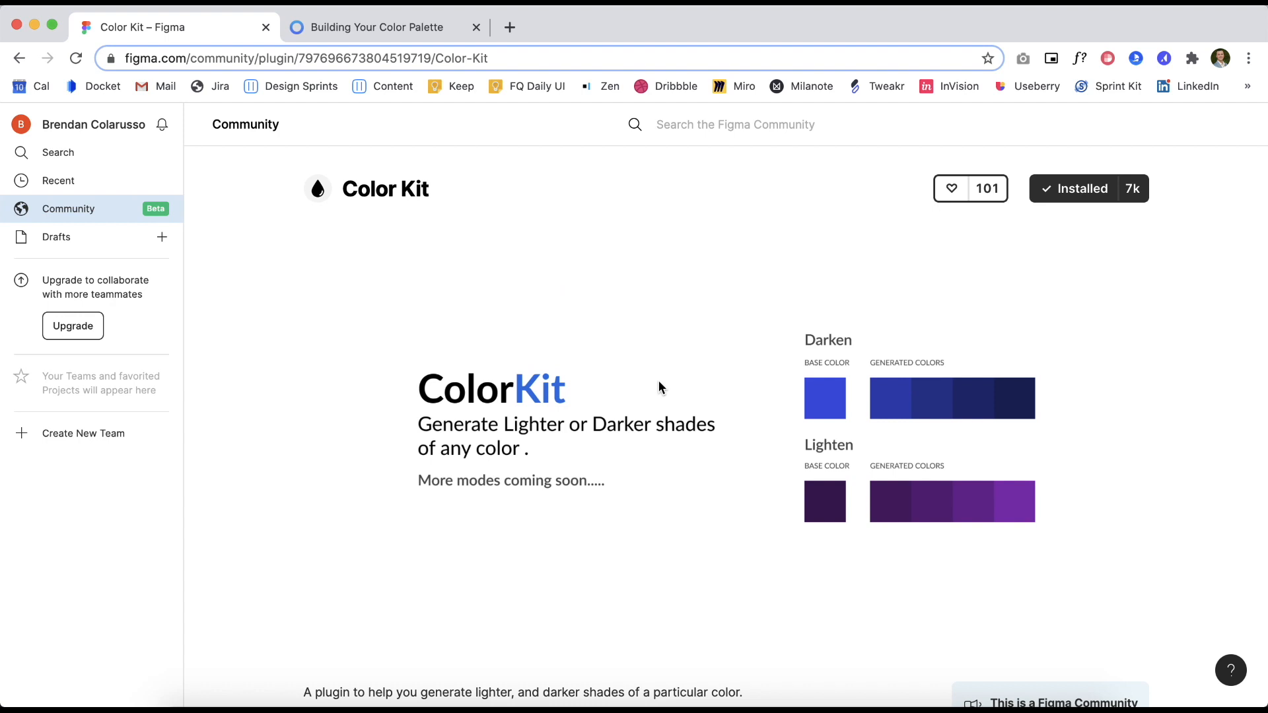
# Browse the Building Your Color Palette article through its greys, primary shades and accent colours
pyautogui.click(367, 26)
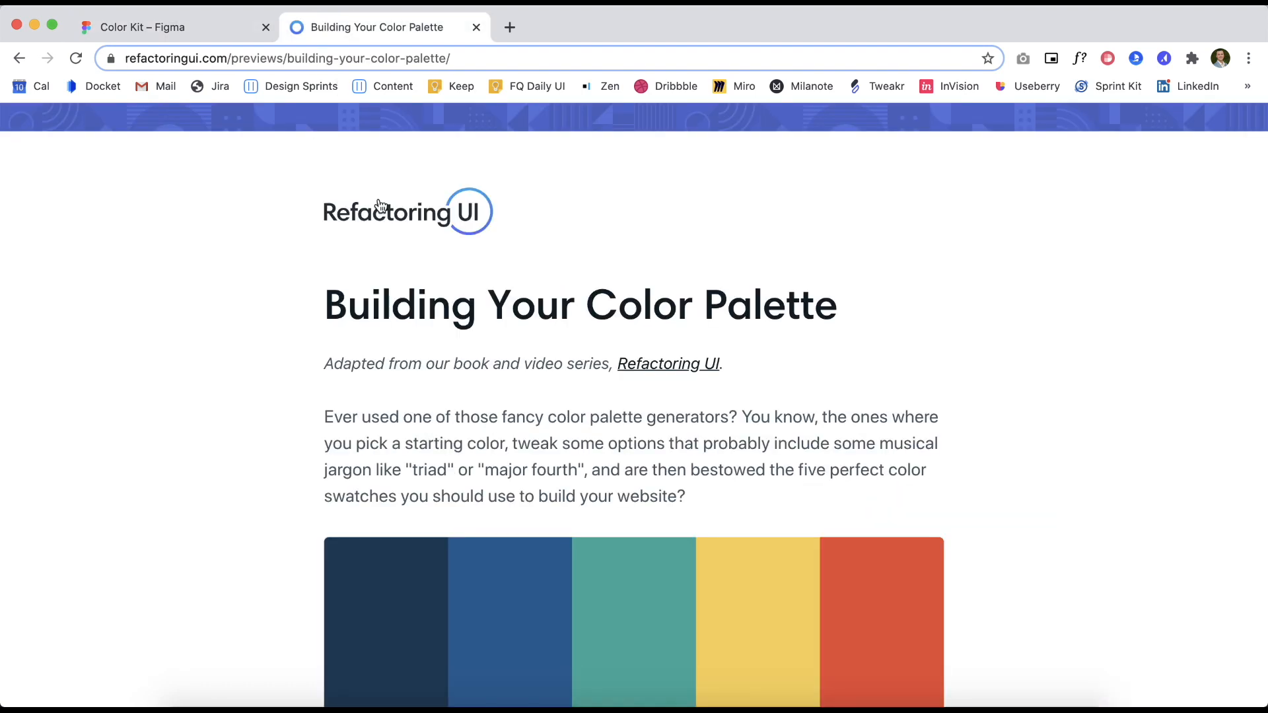
pyautogui.scroll(-3)
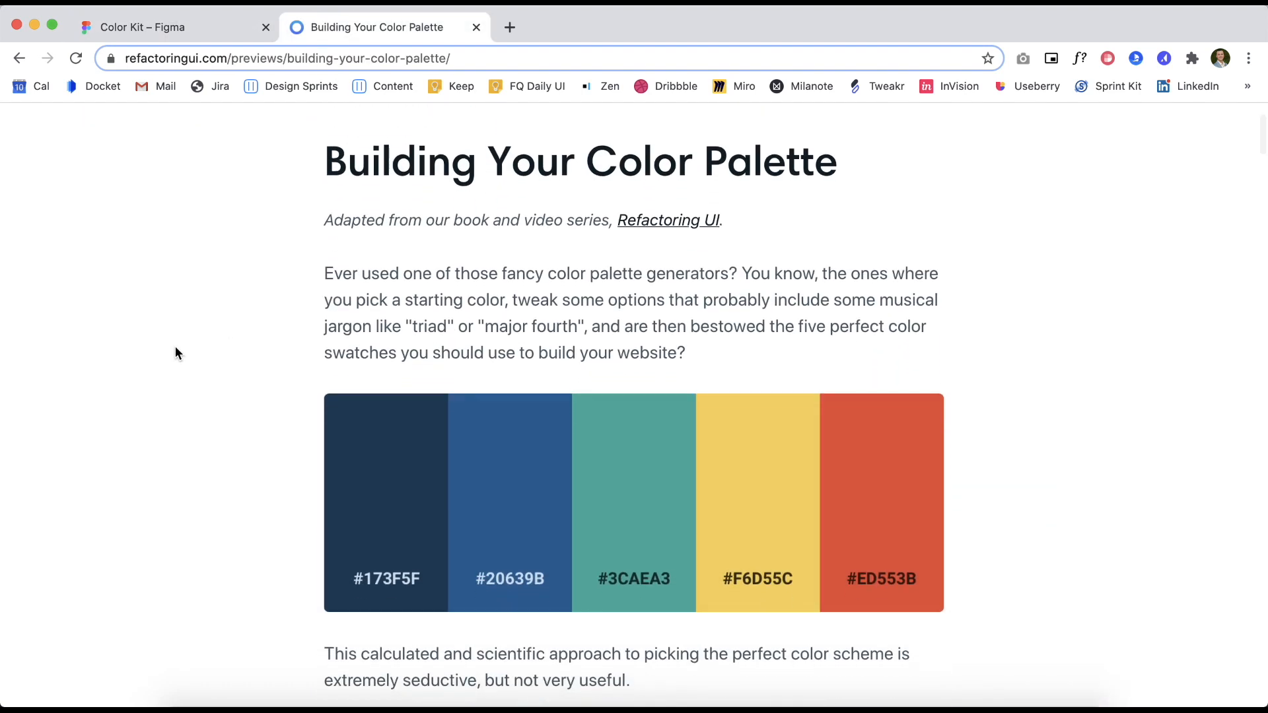
pyautogui.scroll(-3)
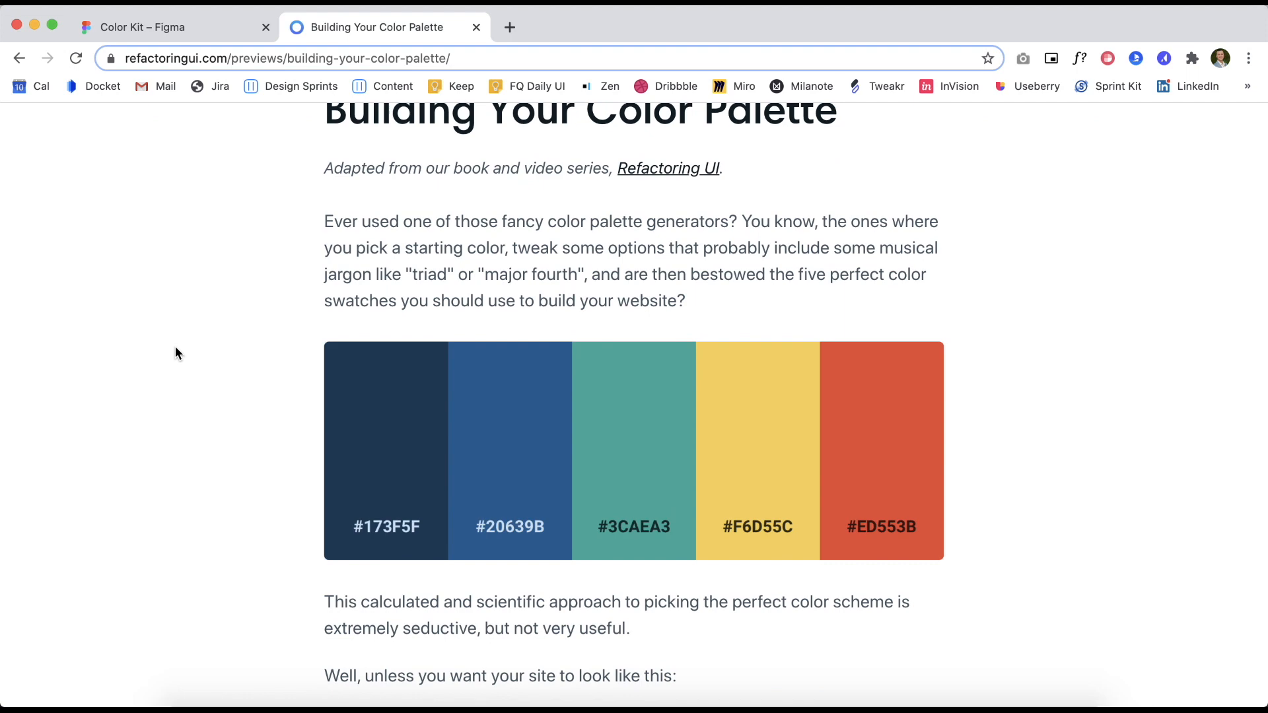
pyautogui.scroll(-3)
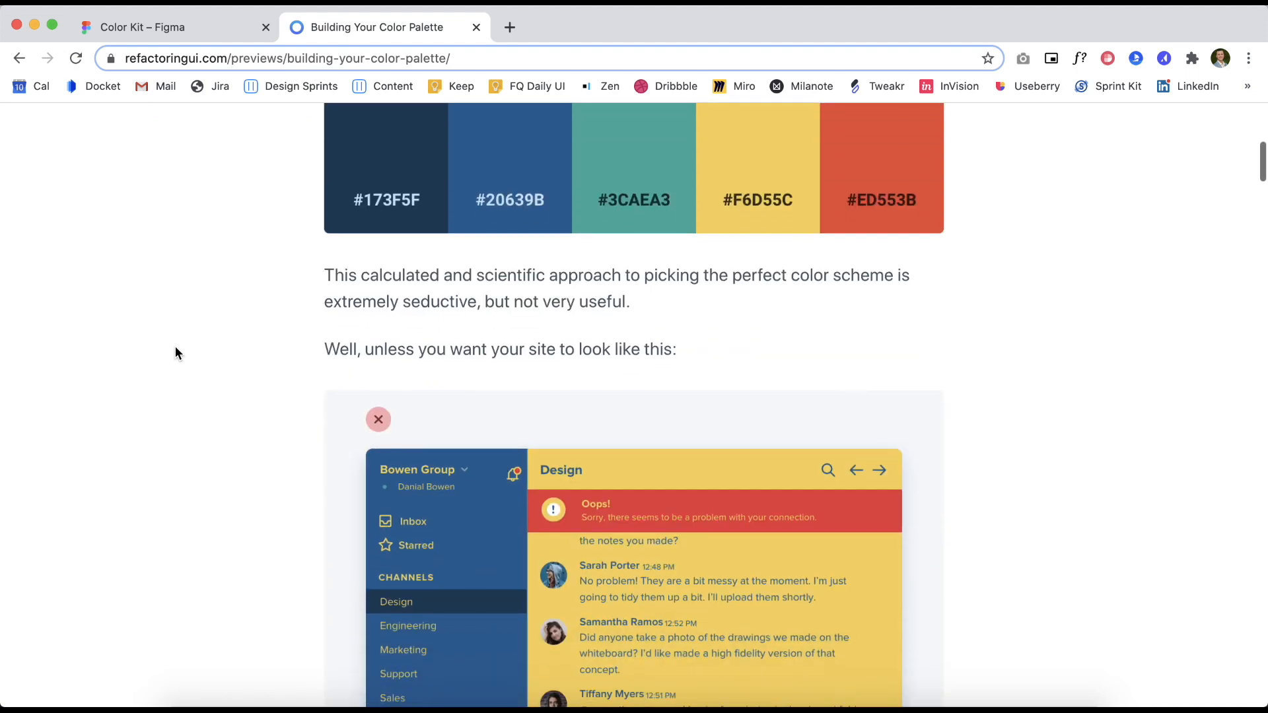
pyautogui.scroll(-3)
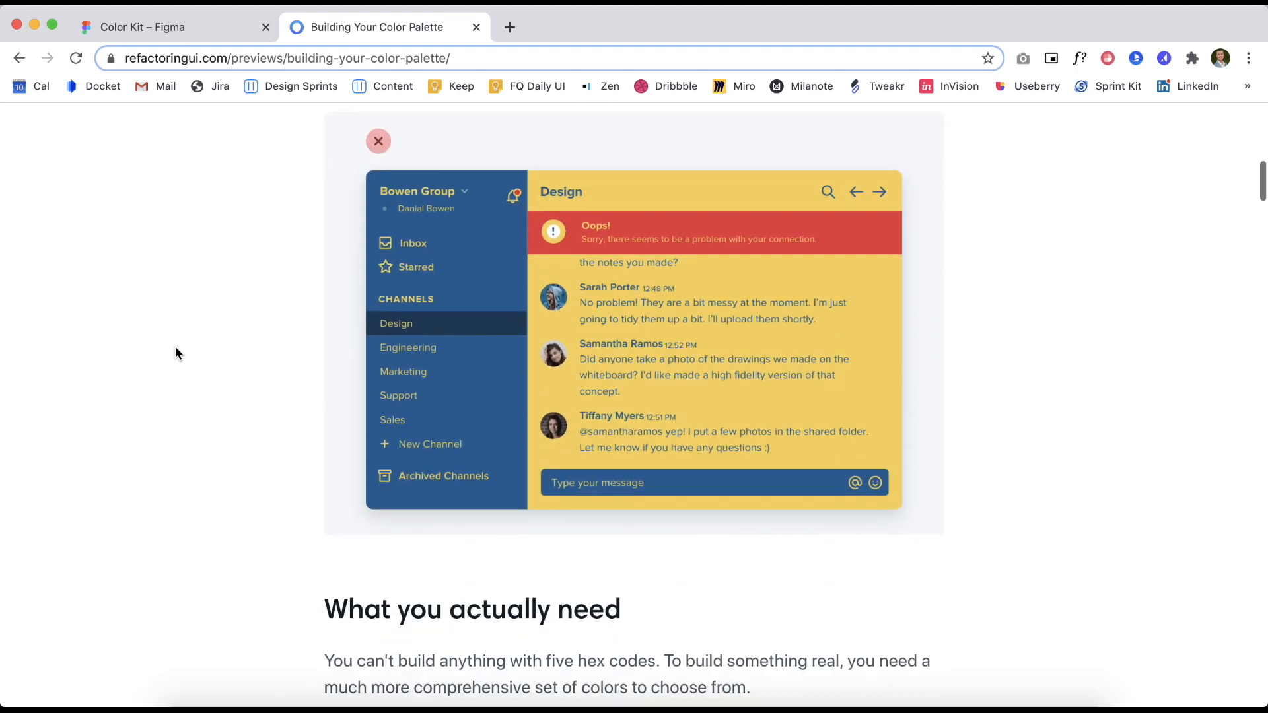
pyautogui.scroll(-3)
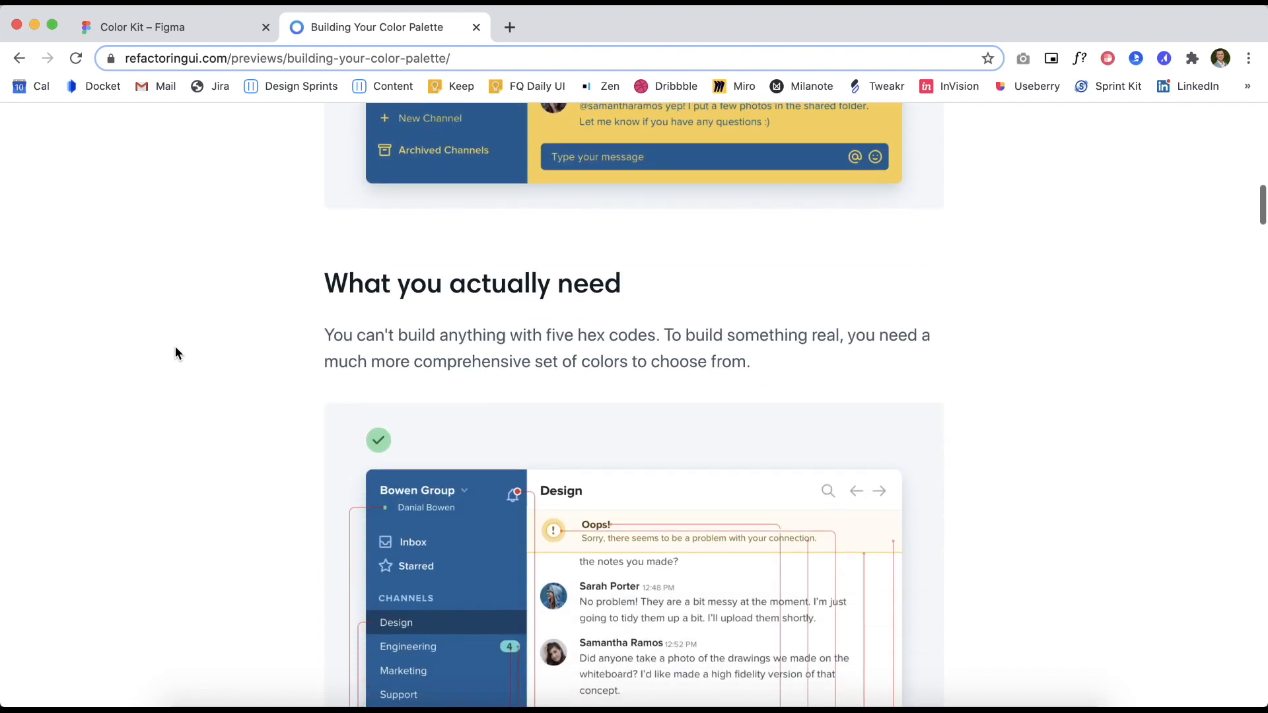
pyautogui.scroll(-3)
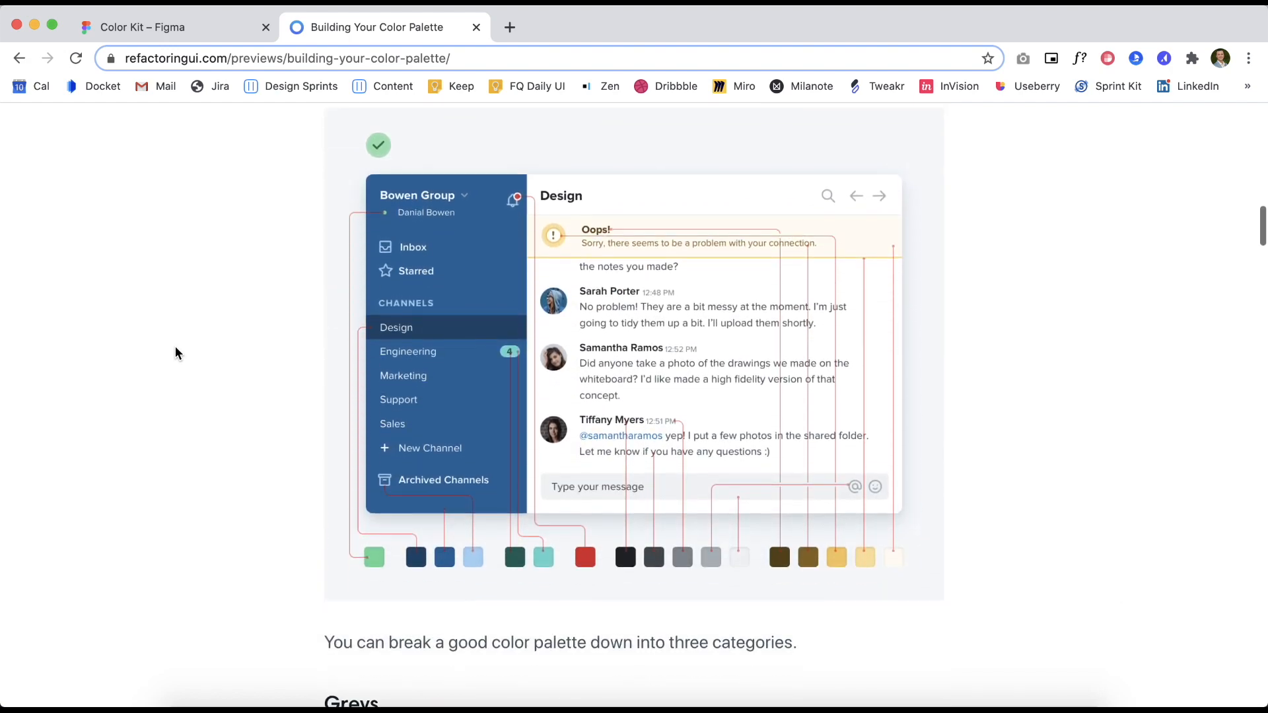
pyautogui.scroll(-3)
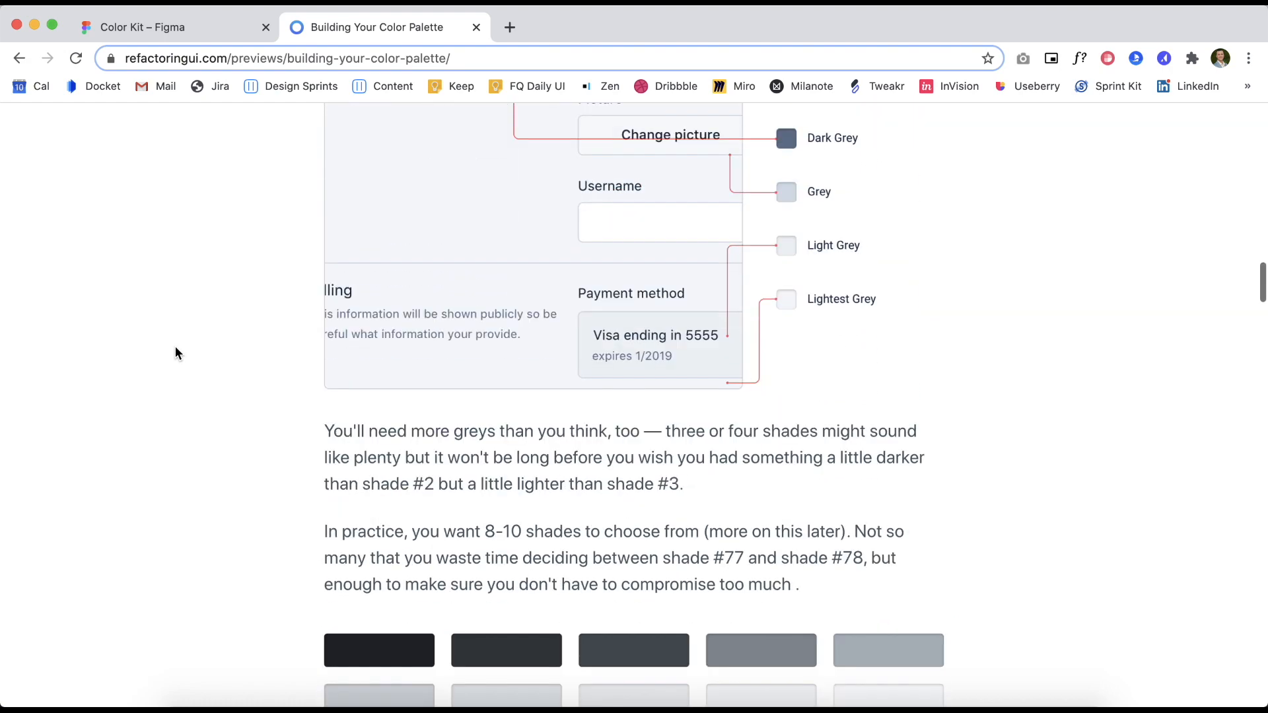
pyautogui.scroll(-3)
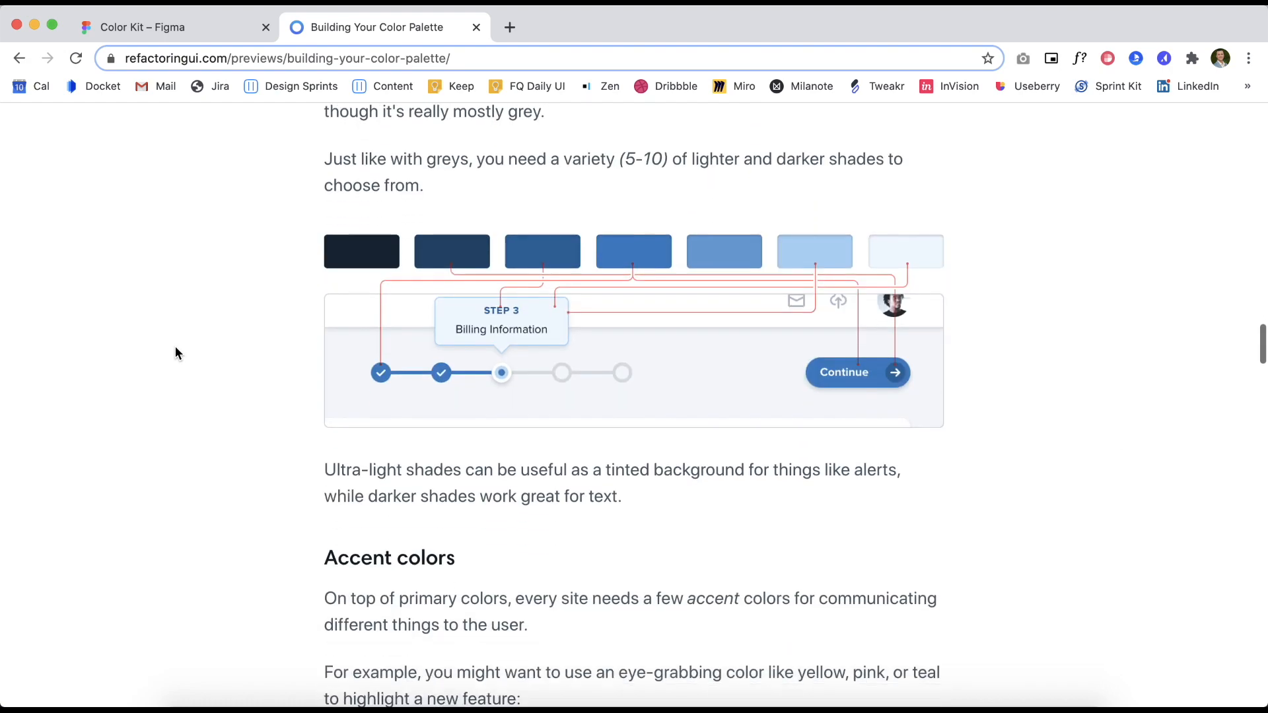
pyautogui.scroll(-3)
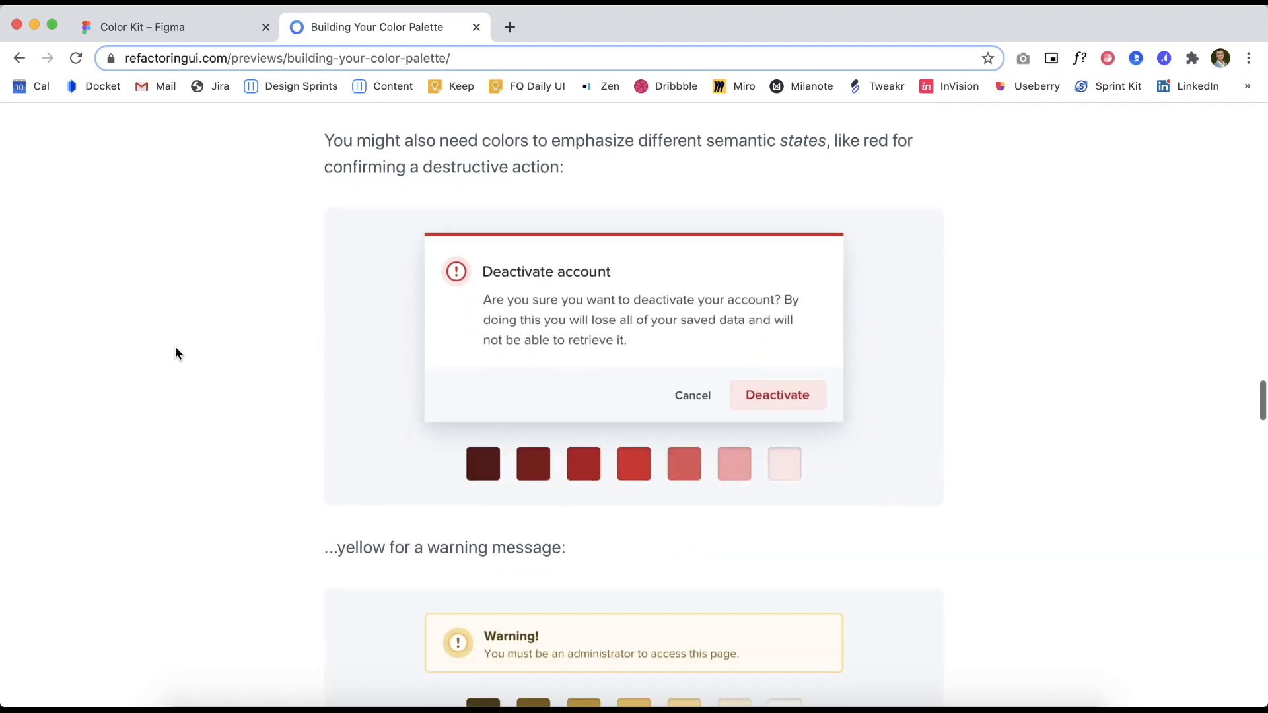
pyautogui.scroll(-3)
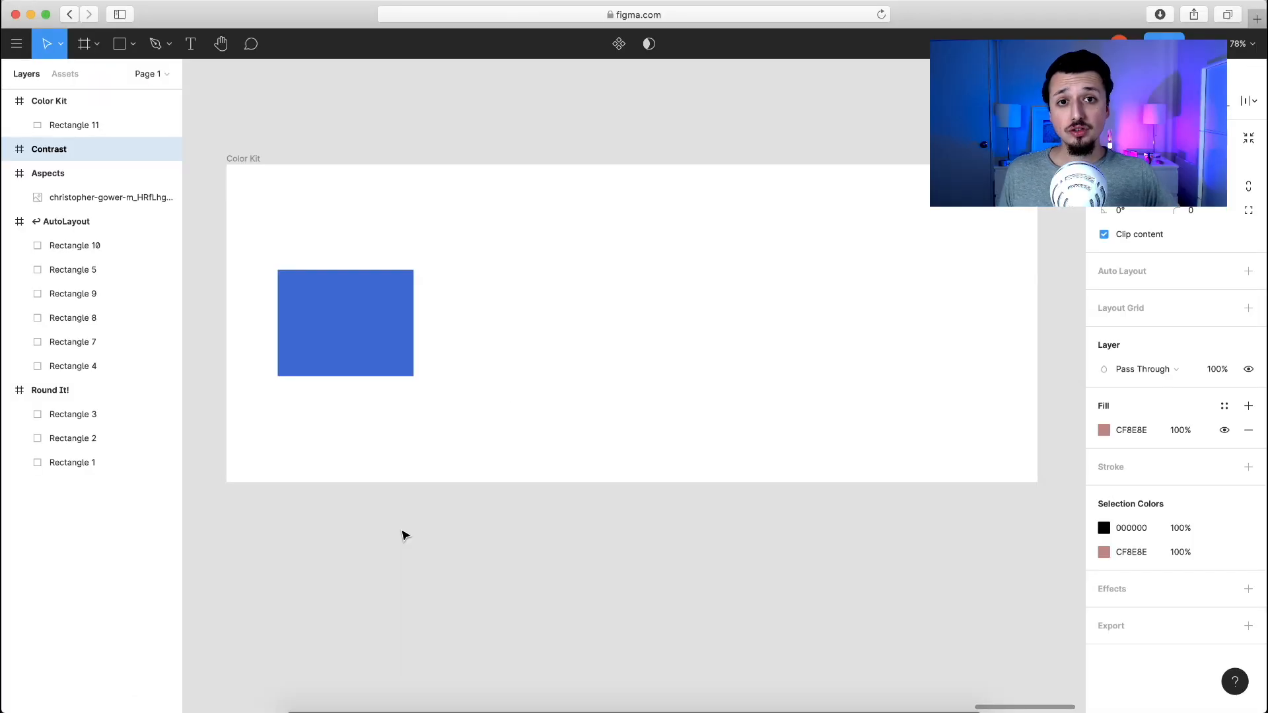
# Launch the Color Kit plugin on the selected blue Rectangle 11
pyautogui.click(345, 322)
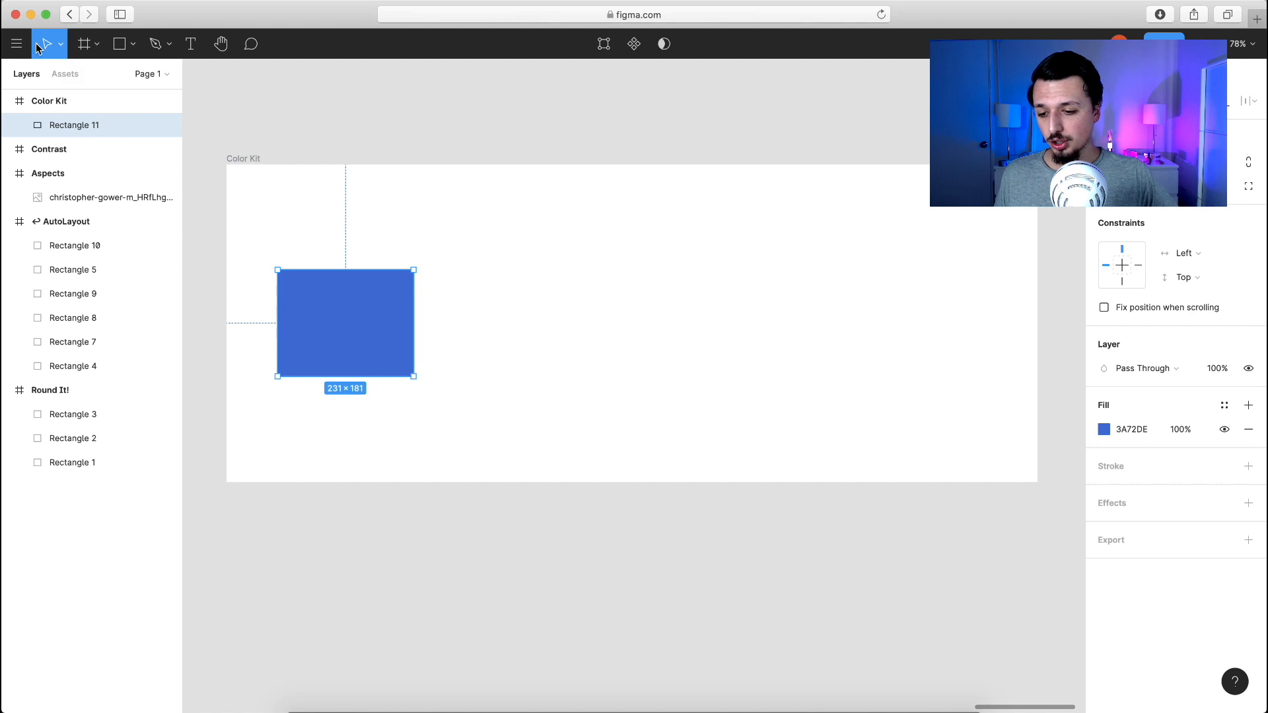
pyautogui.click(15, 44)
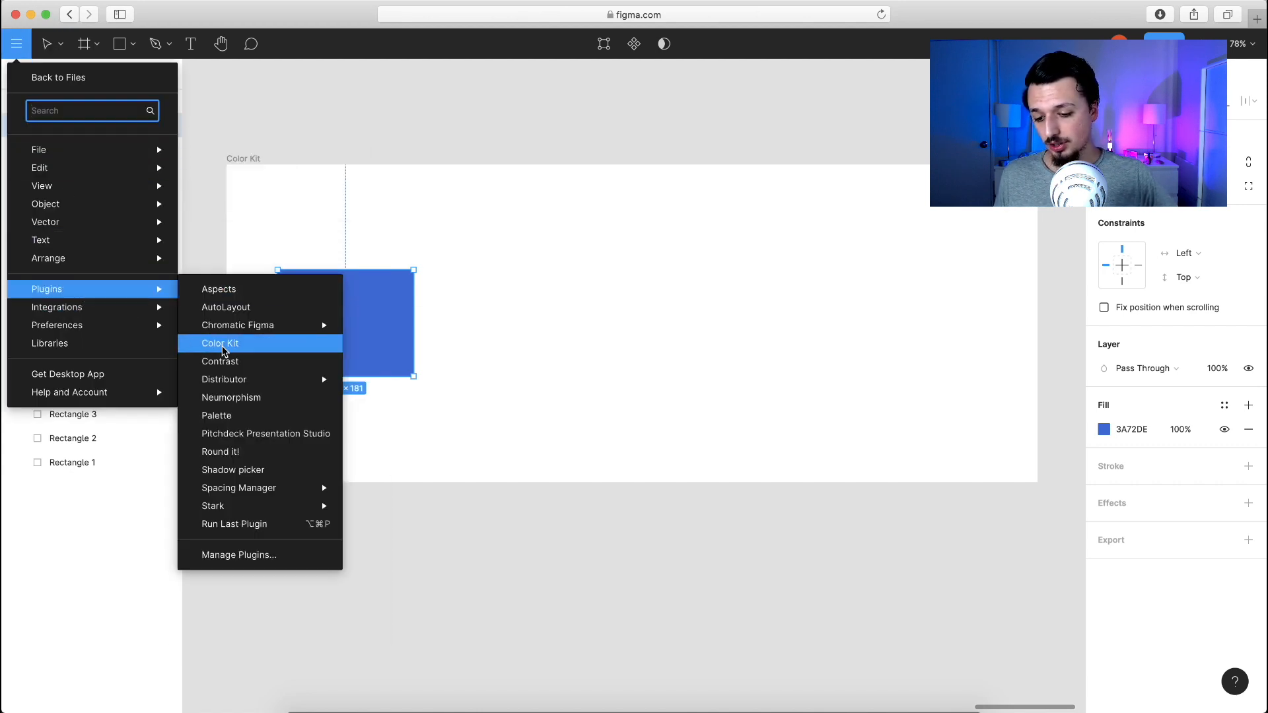
pyautogui.click(221, 344)
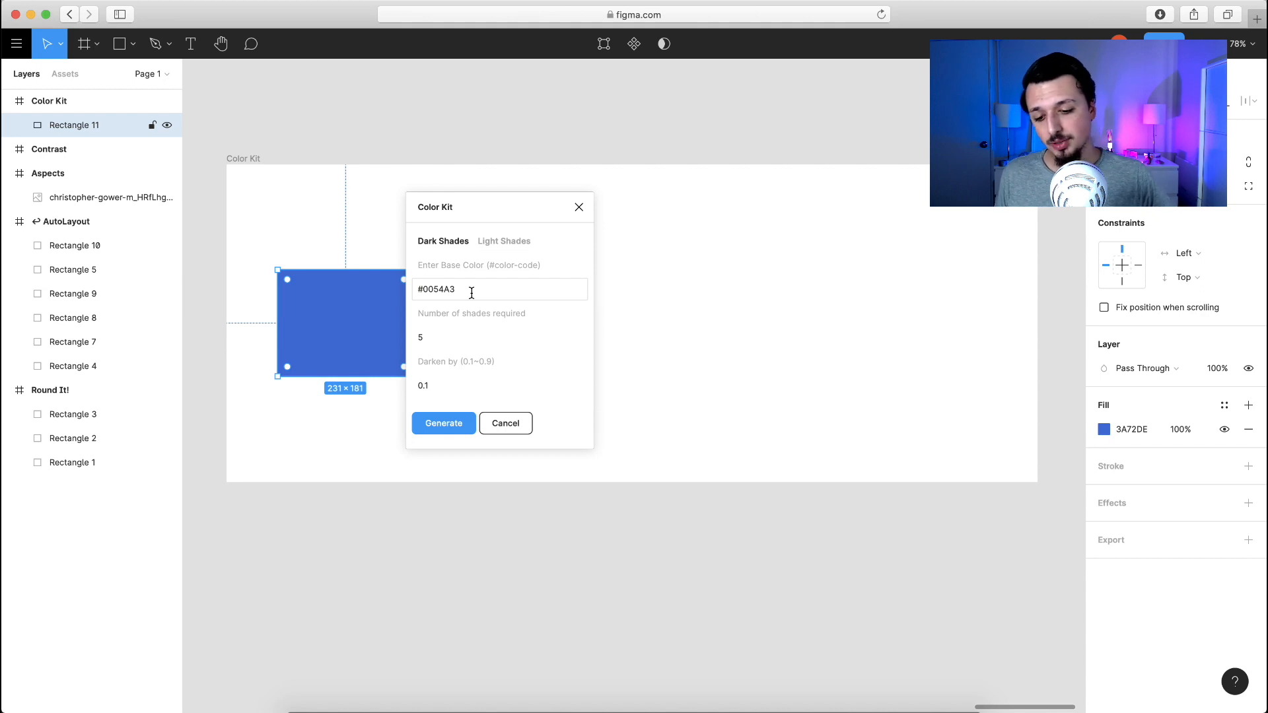
# Generate five Light Shades of base colour #0054A3 in 0.1 steps
pyautogui.click(499, 337)
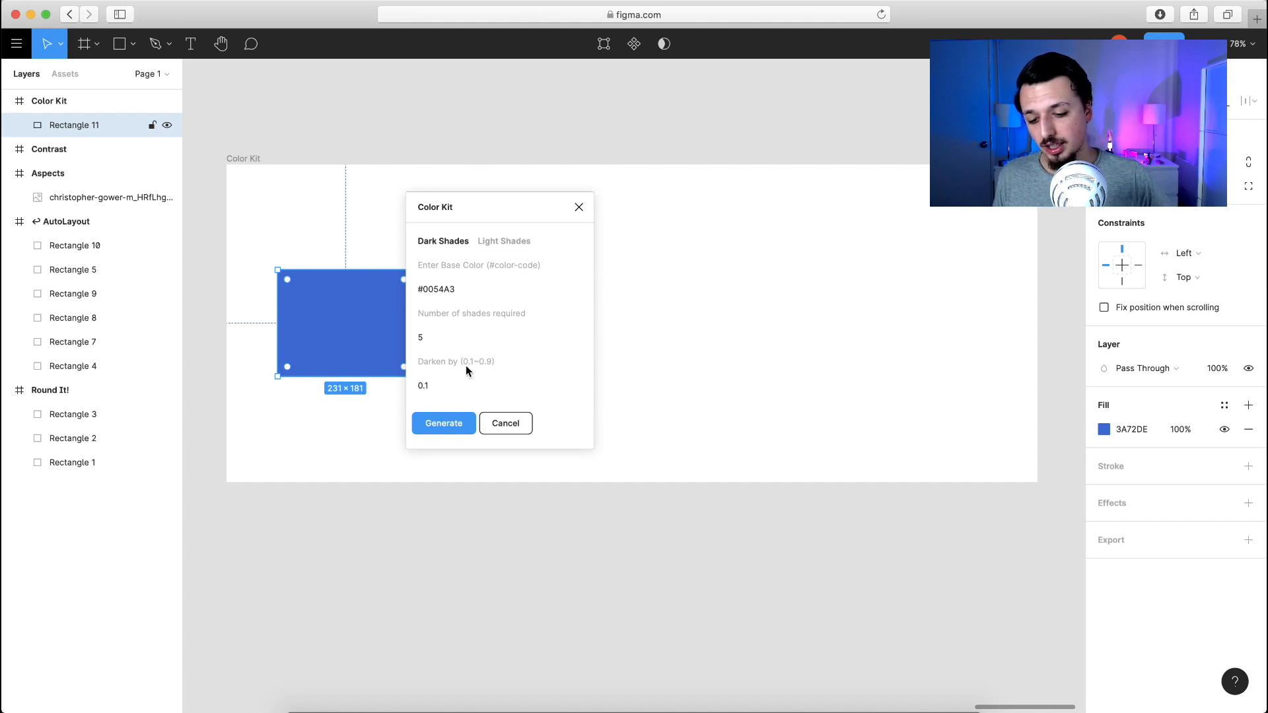
pyautogui.click(499, 385)
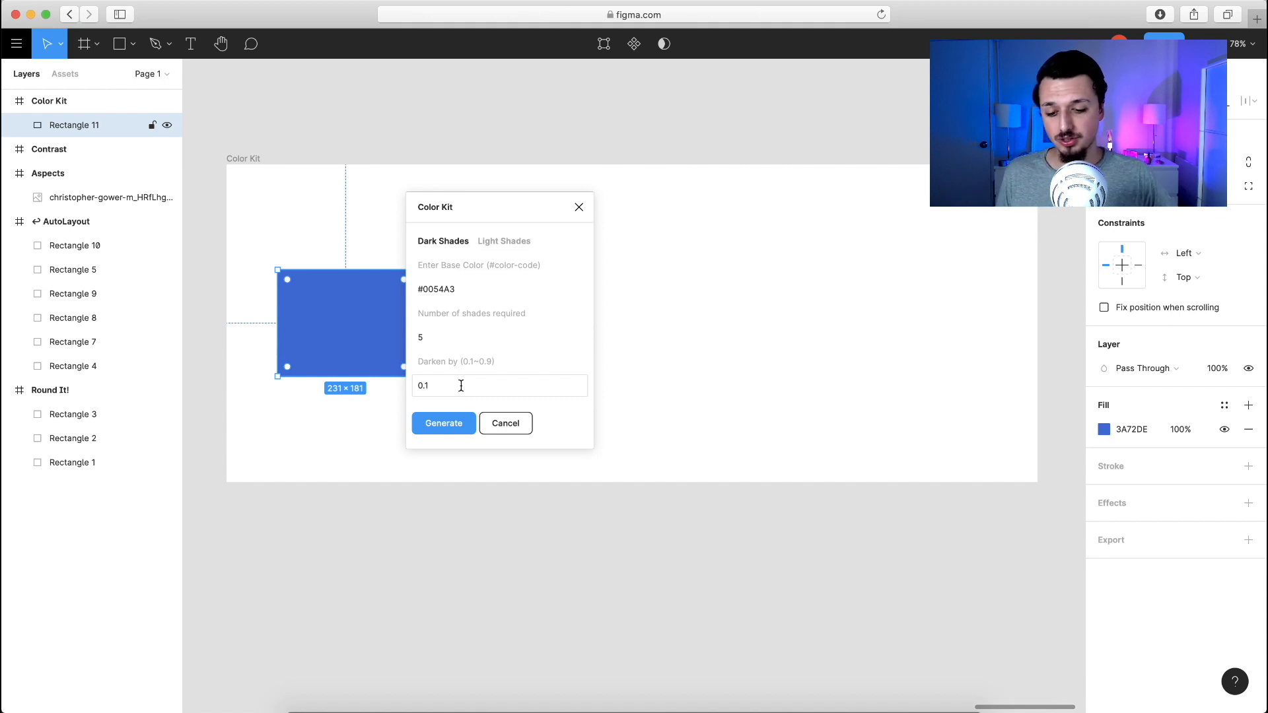
pyautogui.click(503, 240)
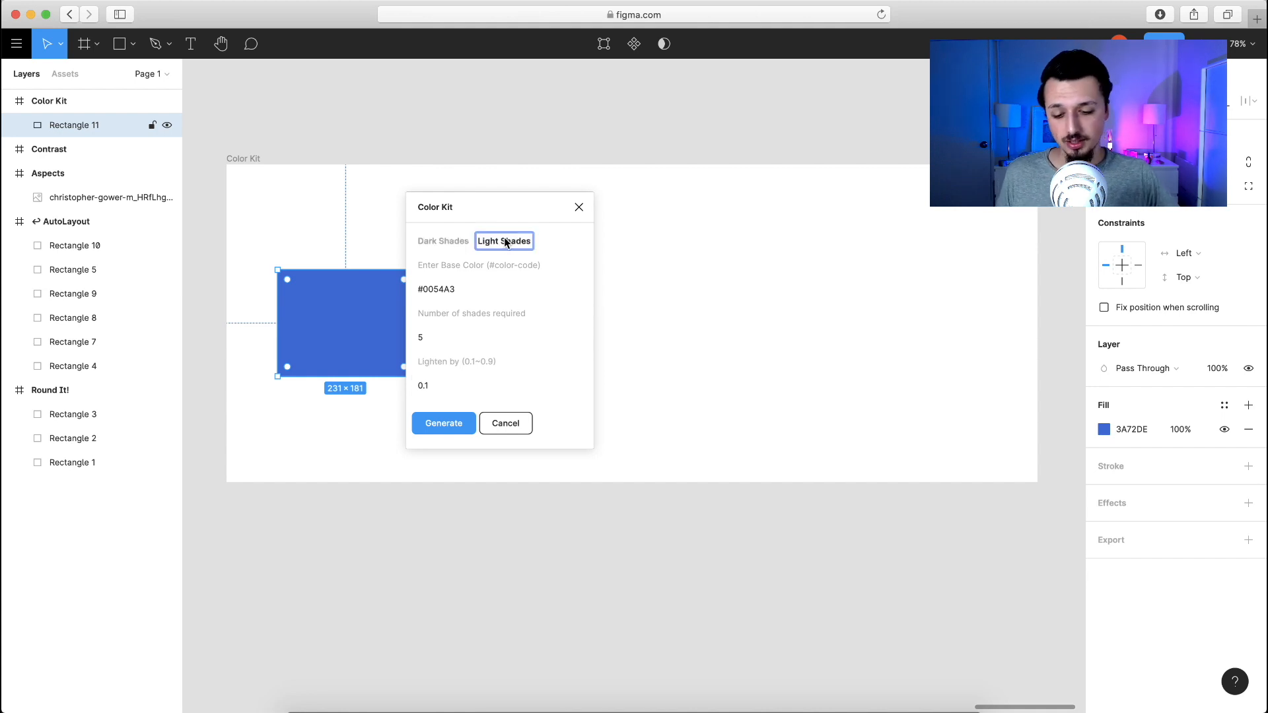
pyautogui.click(500, 336)
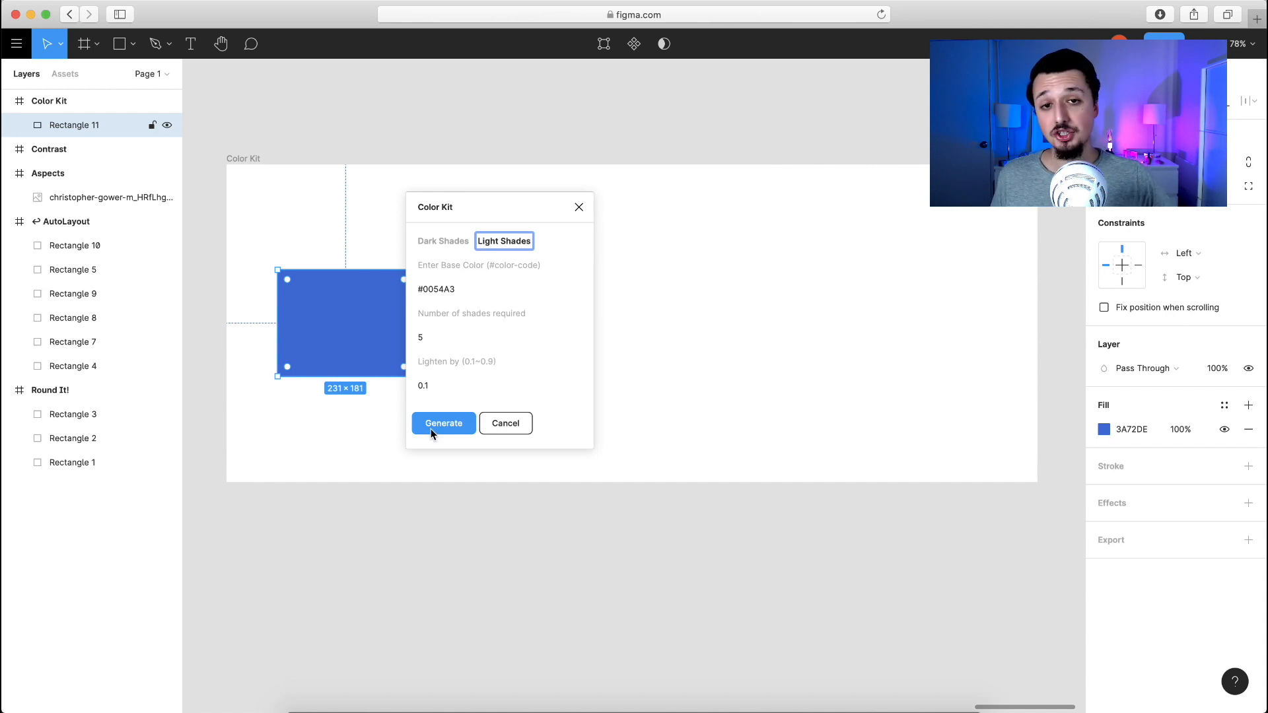
pyautogui.click(442, 423)
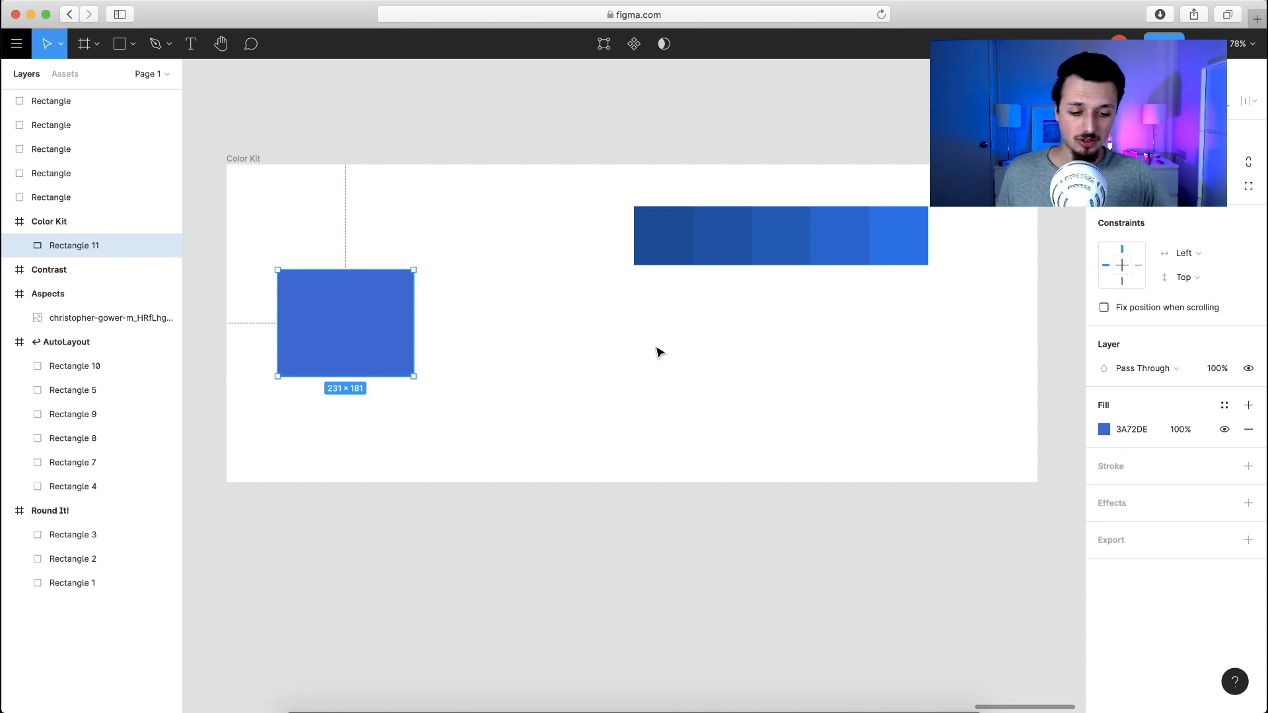
pyautogui.moveTo(662, 299)
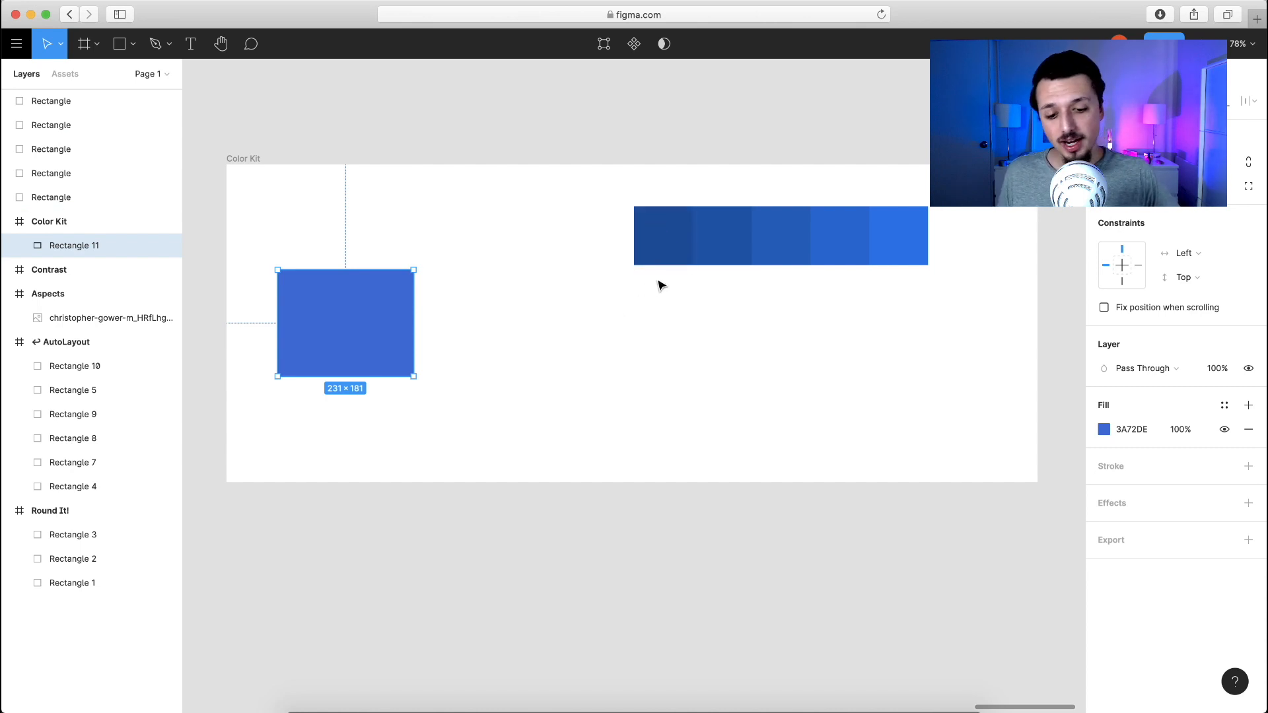
# Inspect the first generated swatch, a 100 × 100 square filled #0054A3
pyautogui.click(662, 235)
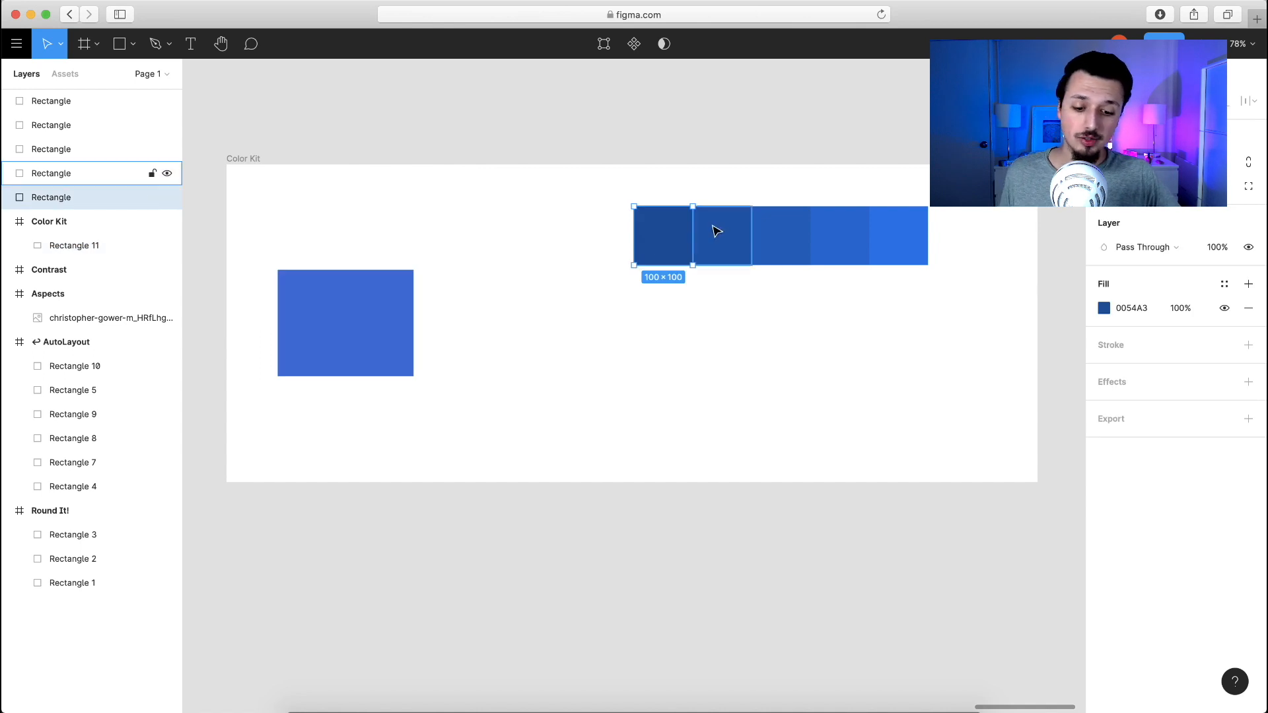